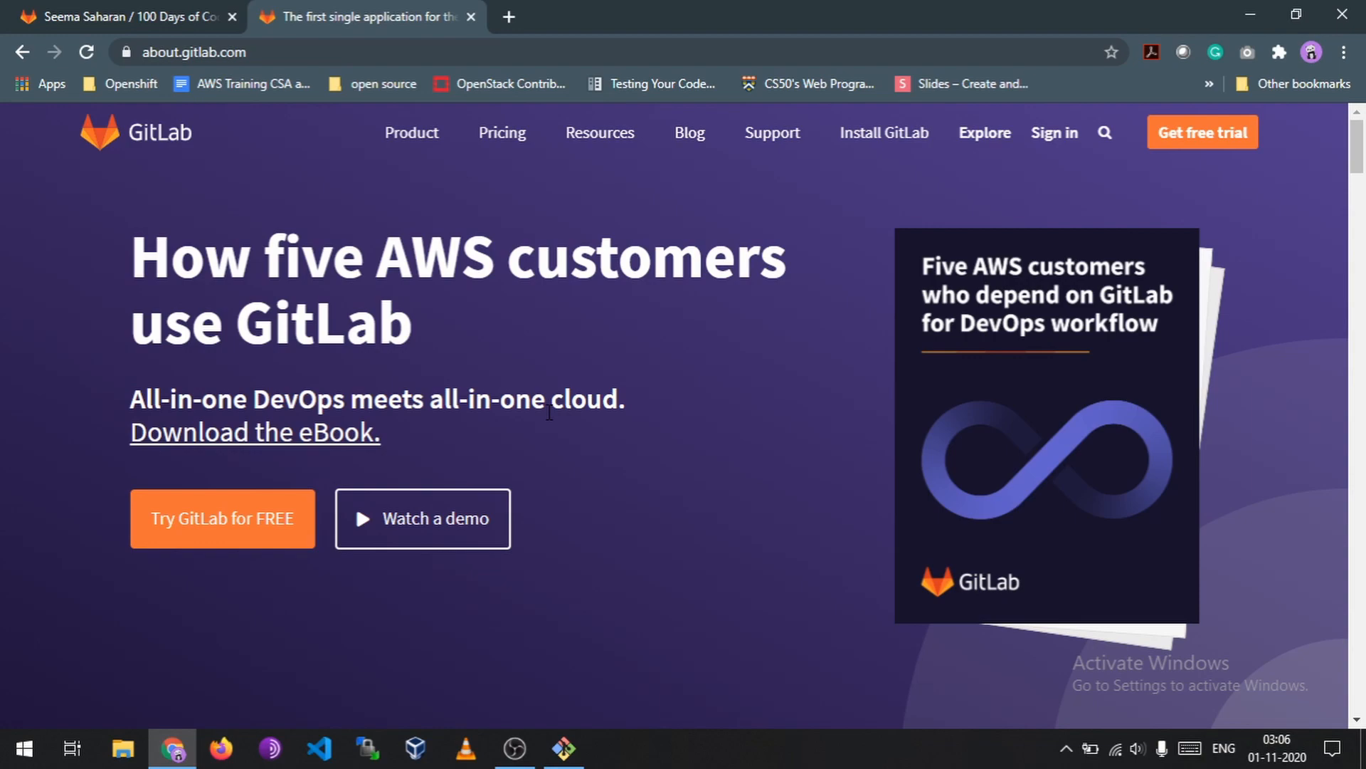
Step: Sign in from about.gitlab.com to reach the Projects dashboard listing the account's three projects
{"action": "scroll", "scroll_direction": "down", "scroll_amount": 3}
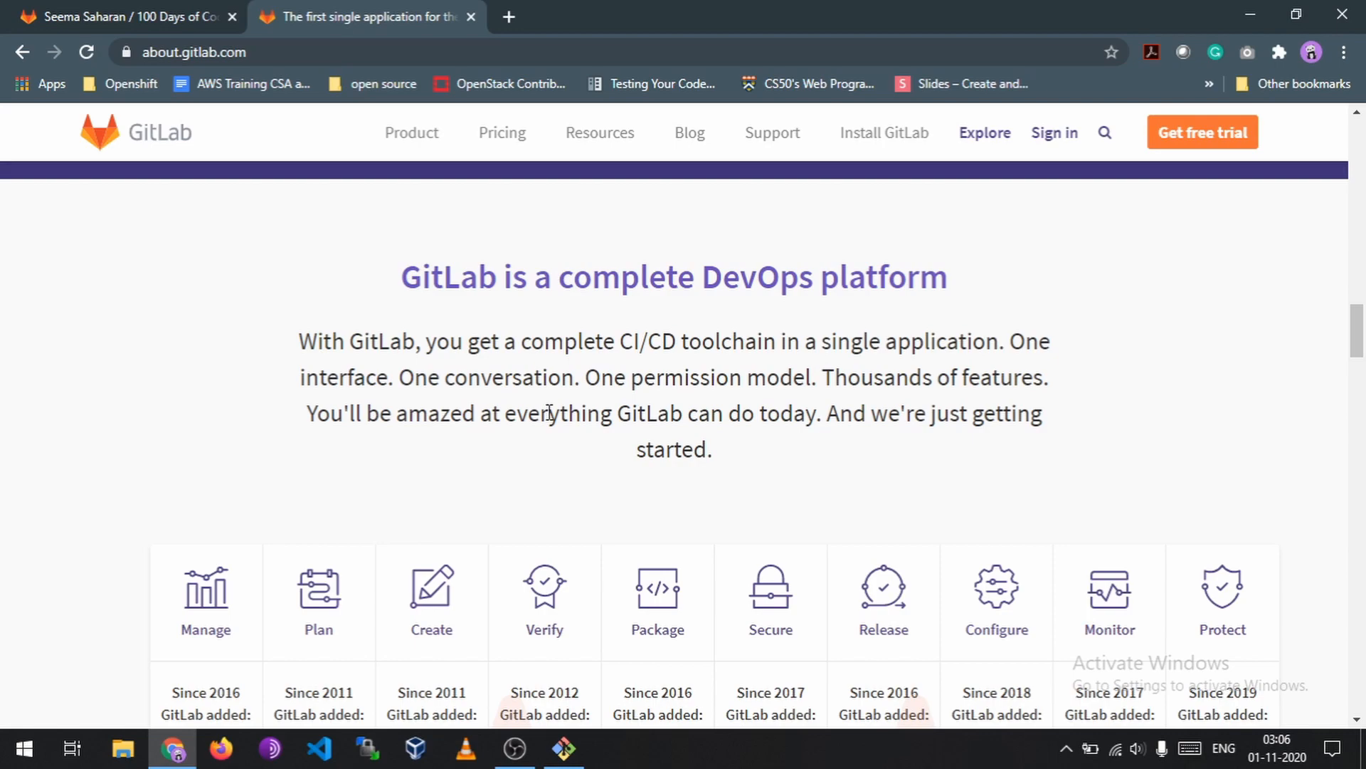
{"action": "scroll", "scroll_direction": "down", "scroll_amount": 3}
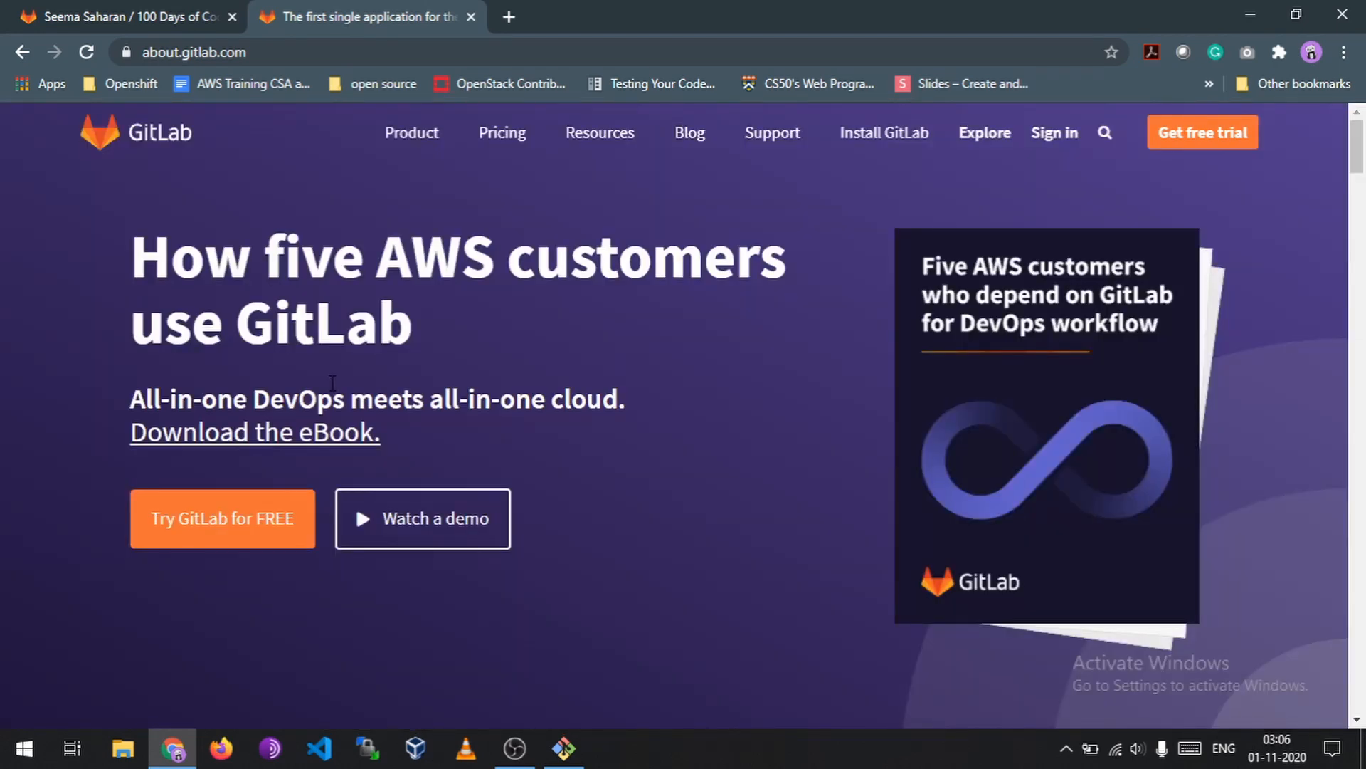
{"action": "mouse_move", "coordinate": [1053, 133]}
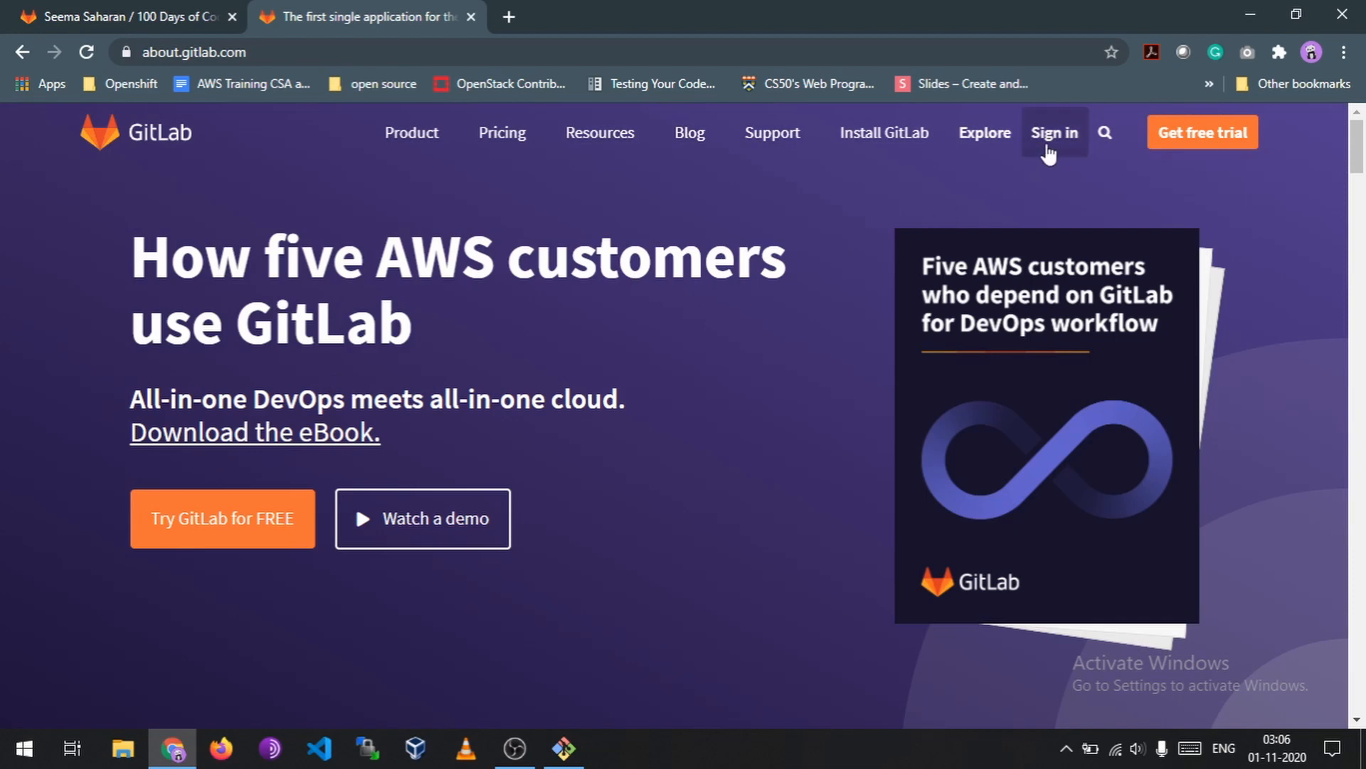
{"action": "mouse_move", "coordinate": [753, 463]}
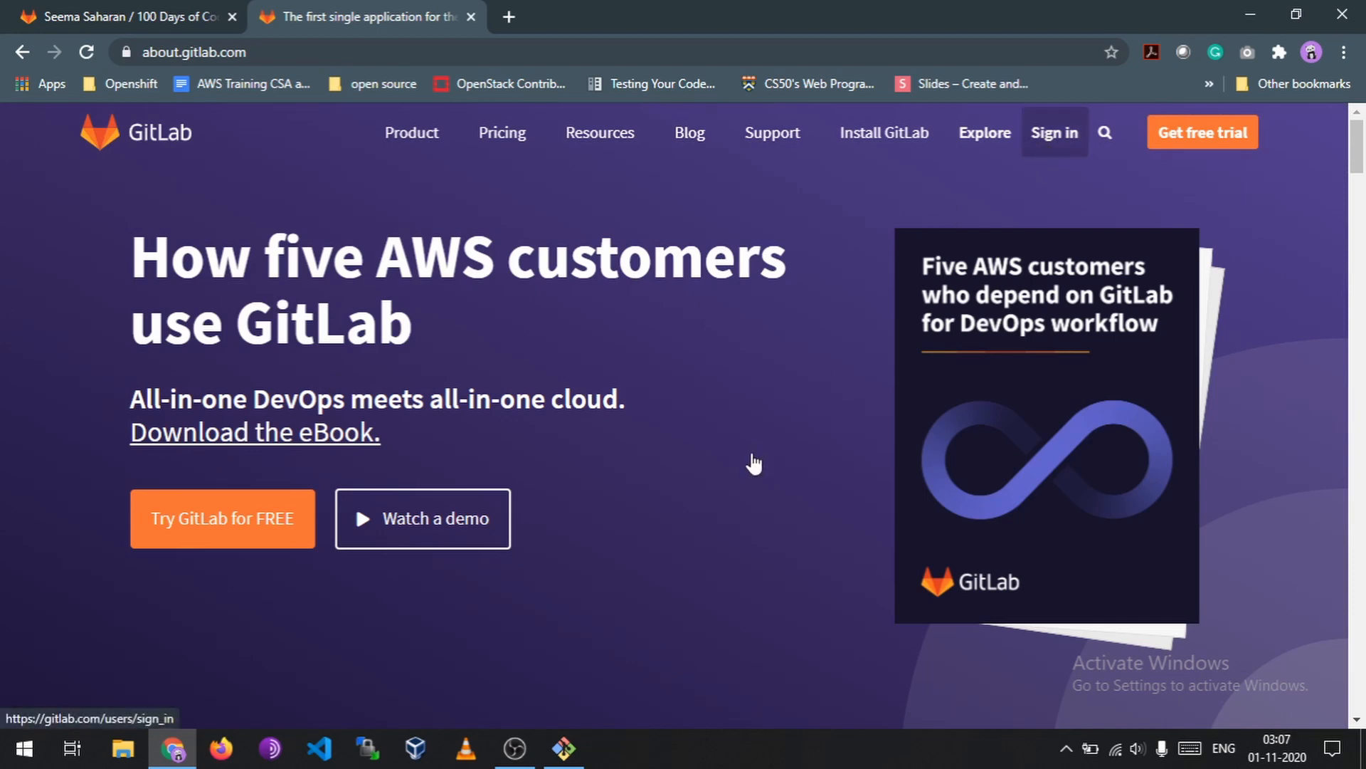
{"action": "left_click", "coordinate": [1053, 131]}
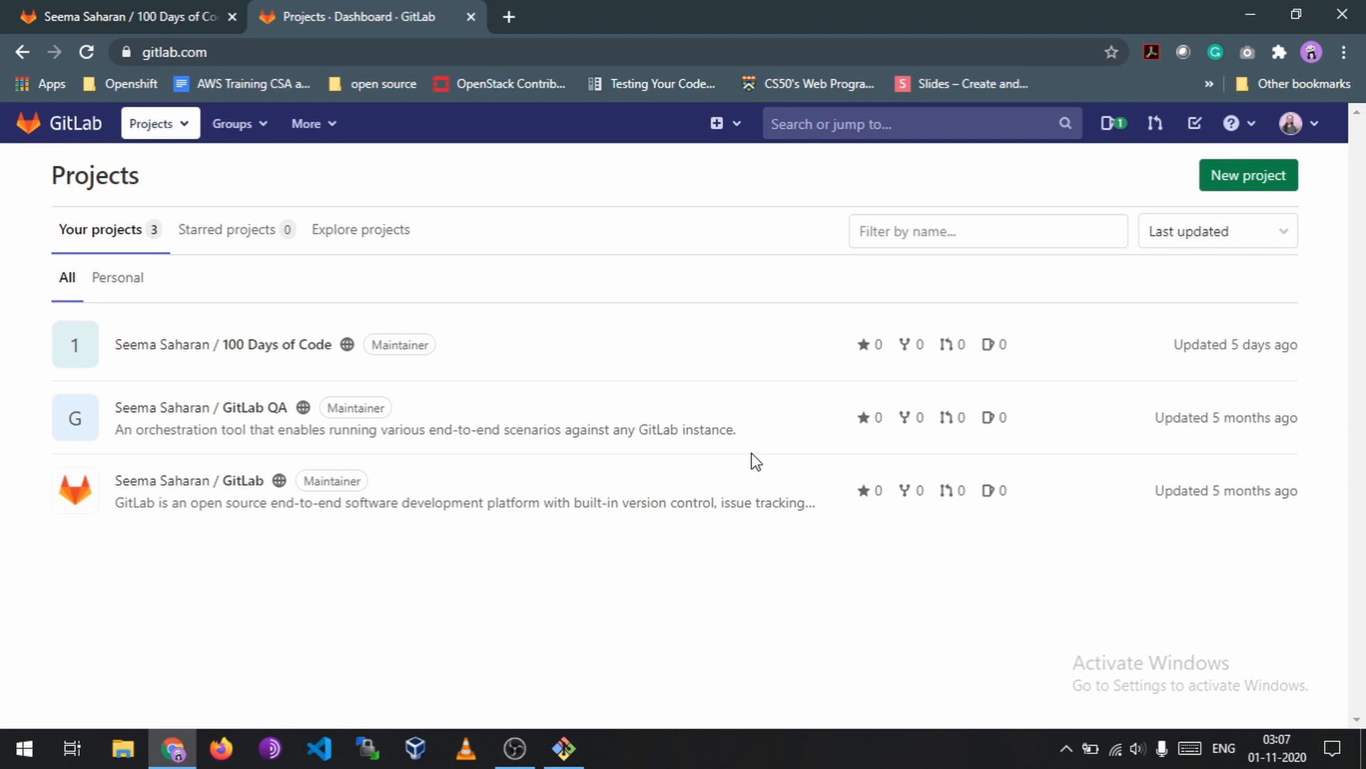
{"action": "mouse_move", "coordinate": [409, 398]}
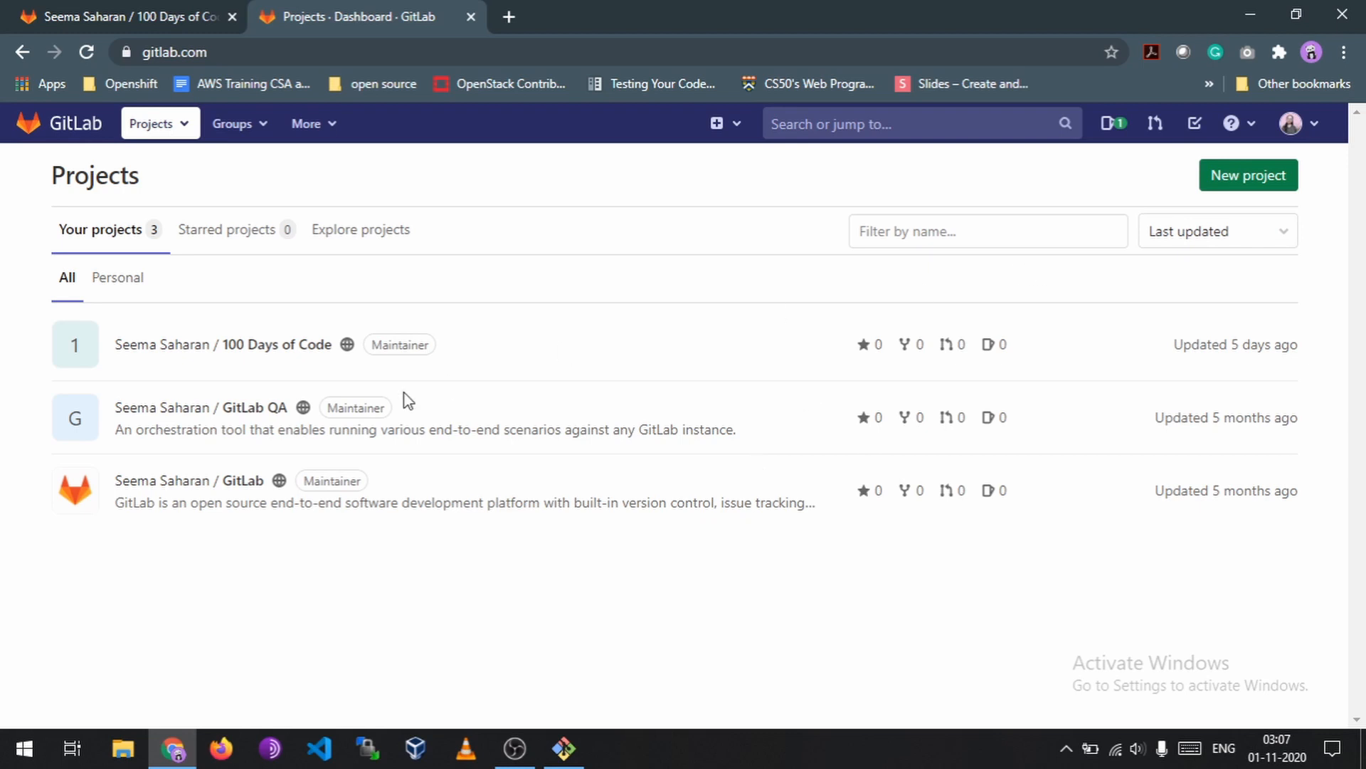
{"action": "mouse_move", "coordinate": [263, 201]}
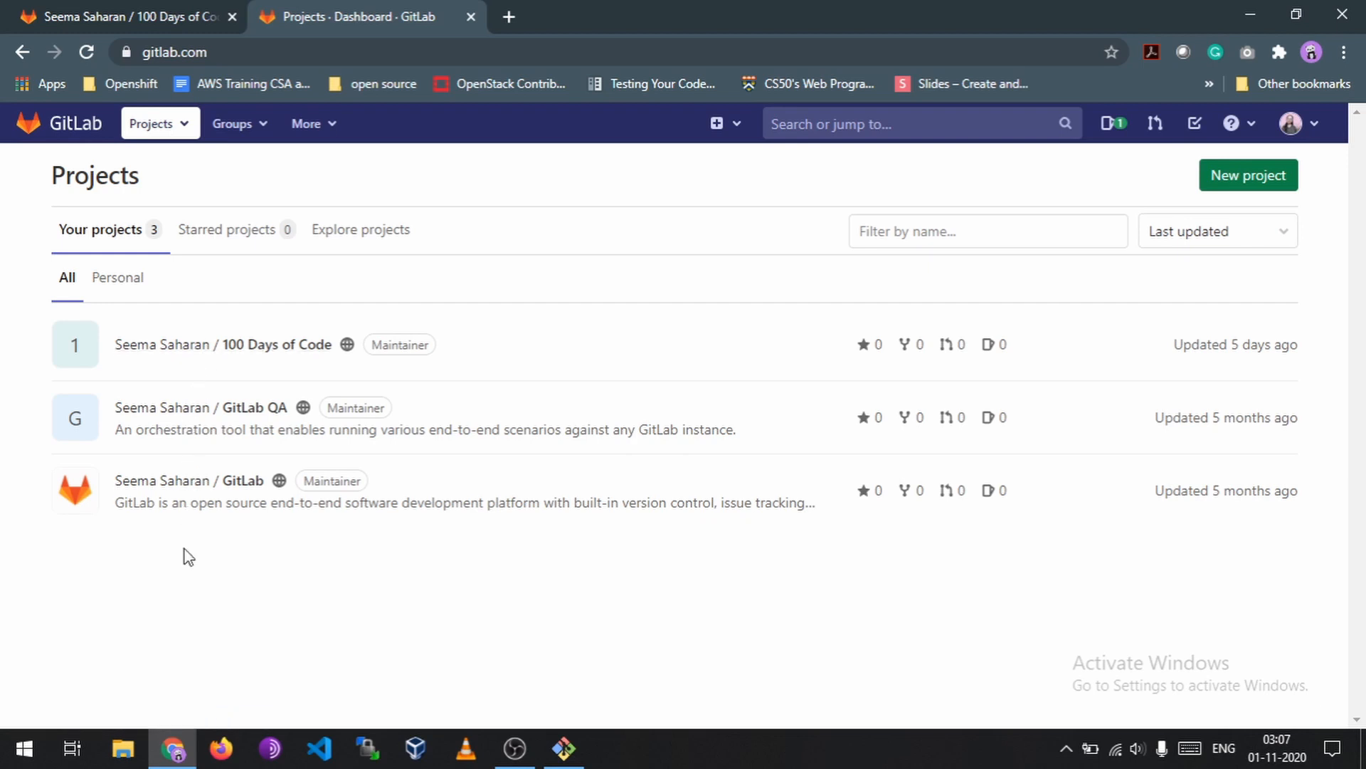
{"action": "mouse_move", "coordinate": [223, 345]}
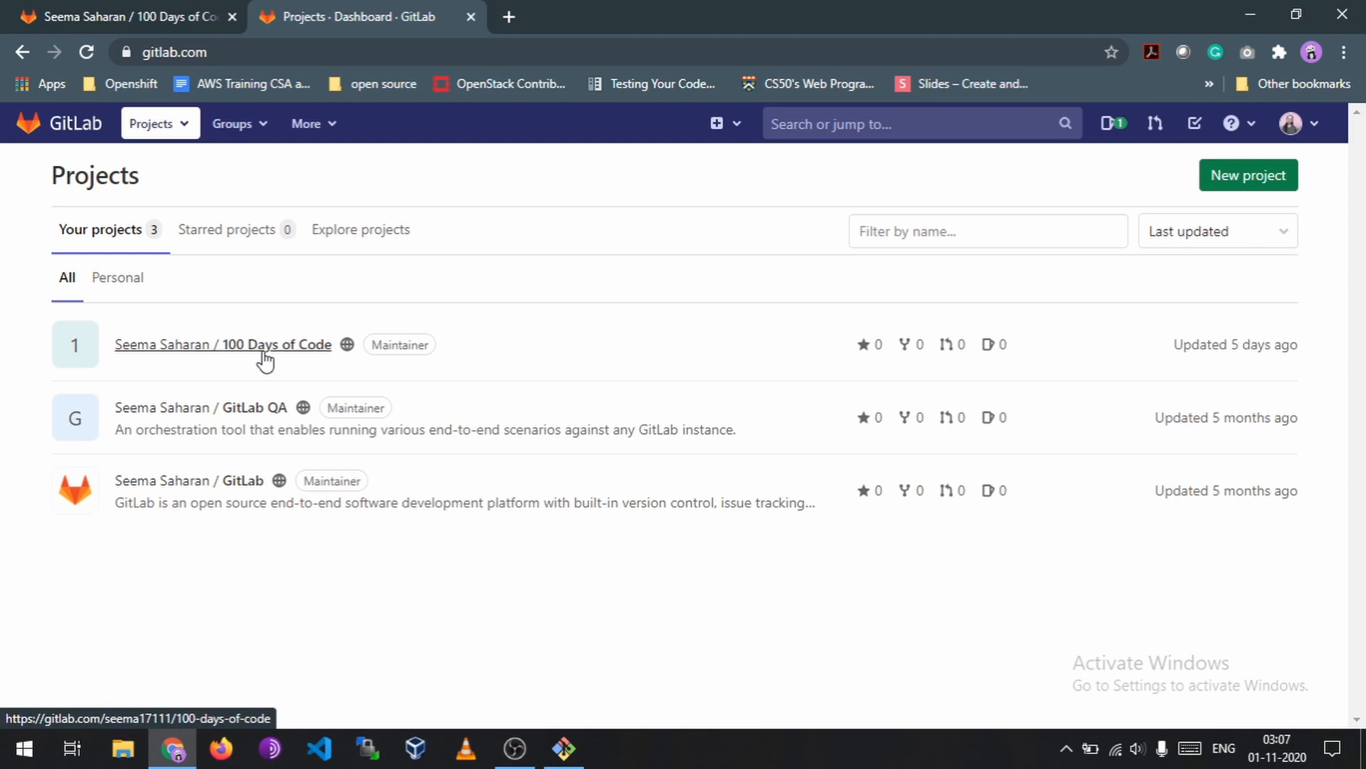
{"action": "mouse_move", "coordinate": [263, 387]}
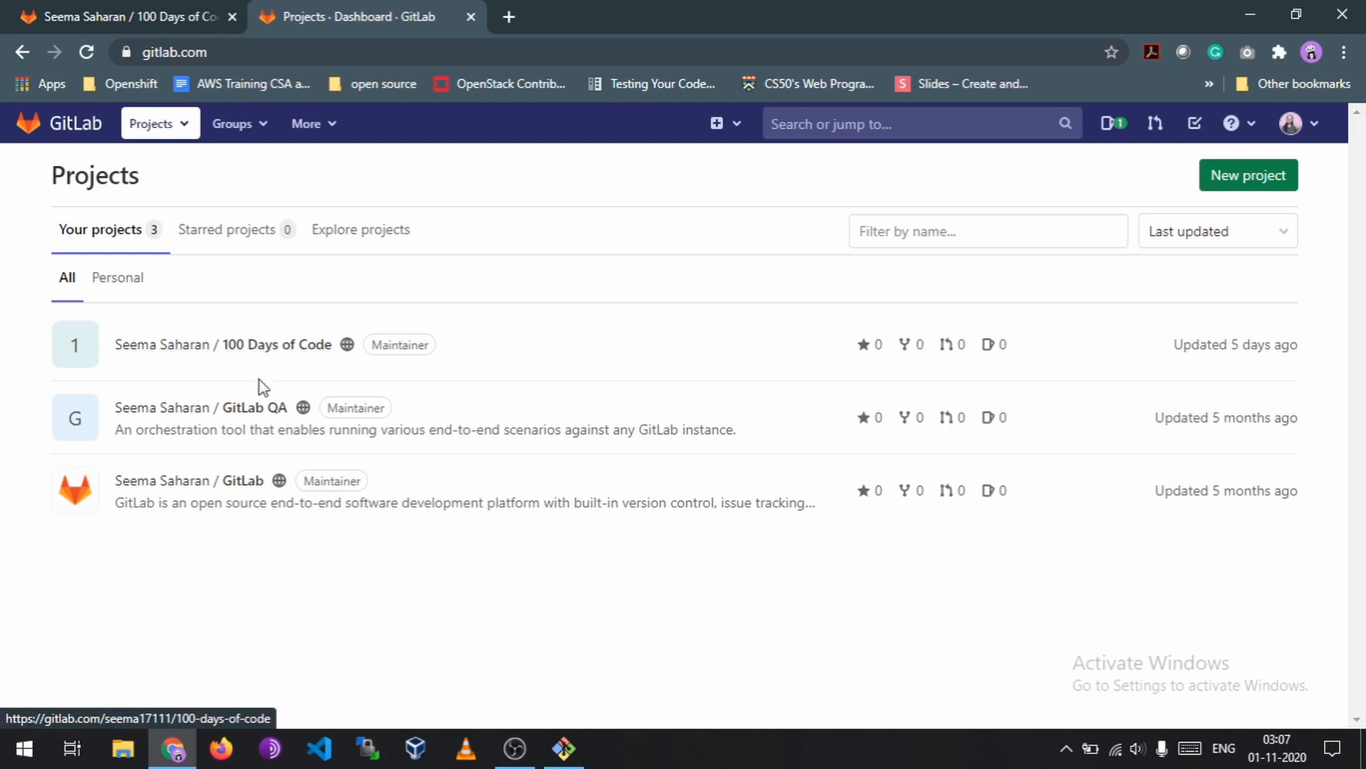
{"action": "mouse_move", "coordinate": [188, 480]}
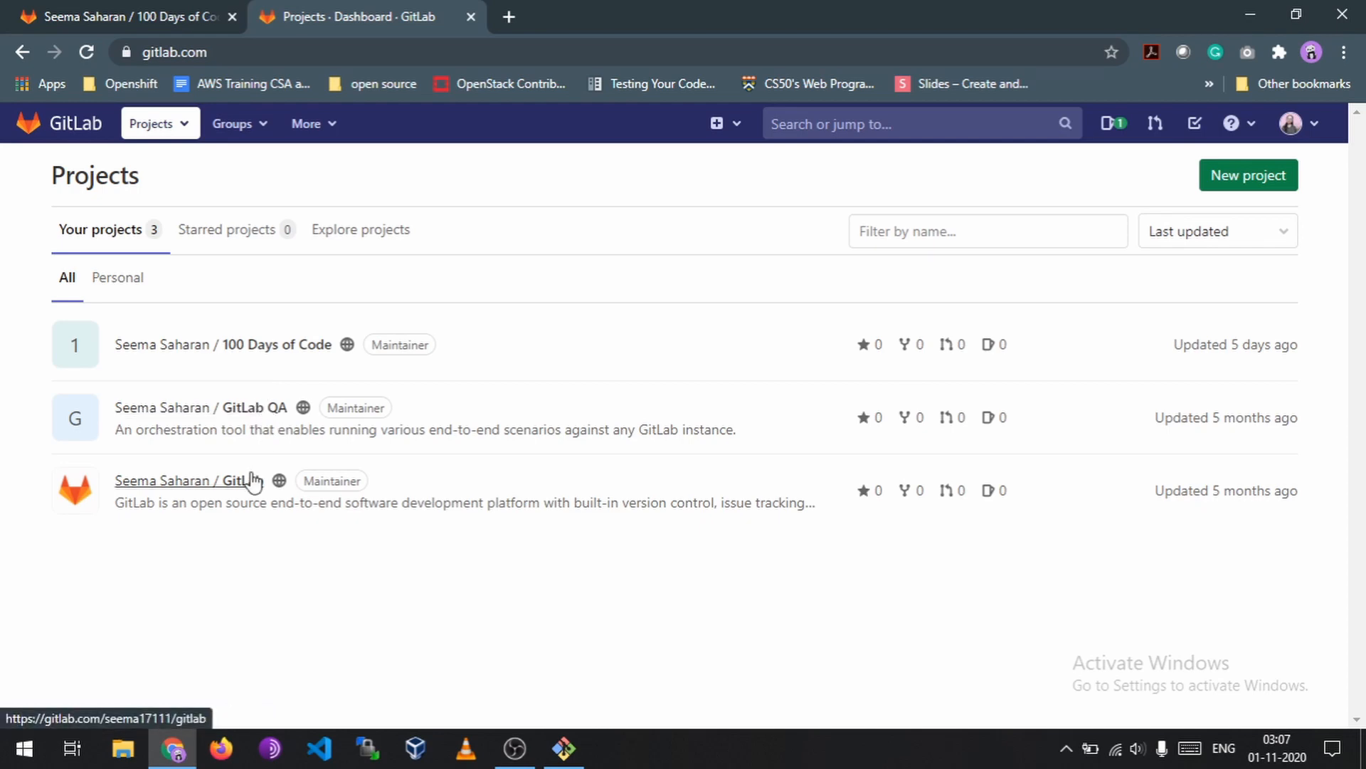
{"action": "mouse_move", "coordinate": [235, 371]}
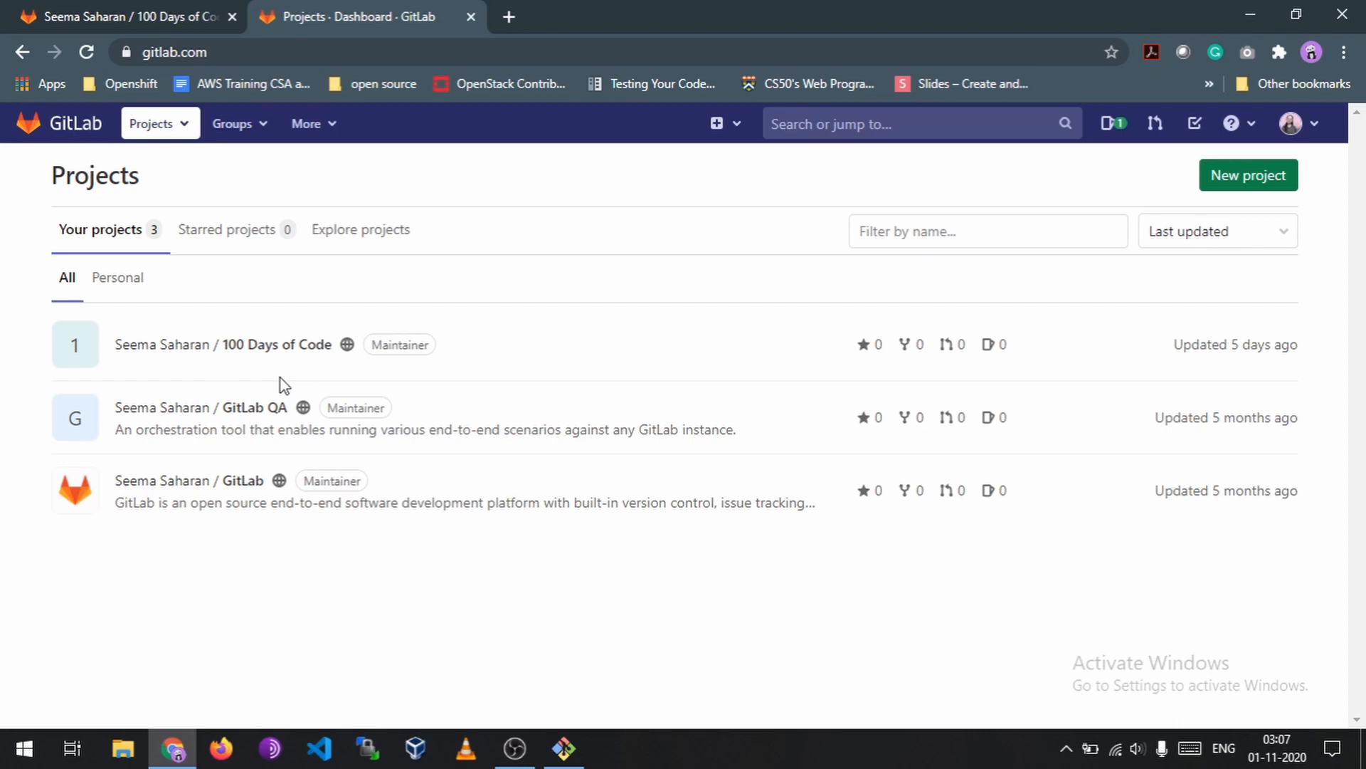
{"action": "mouse_move", "coordinate": [291, 363]}
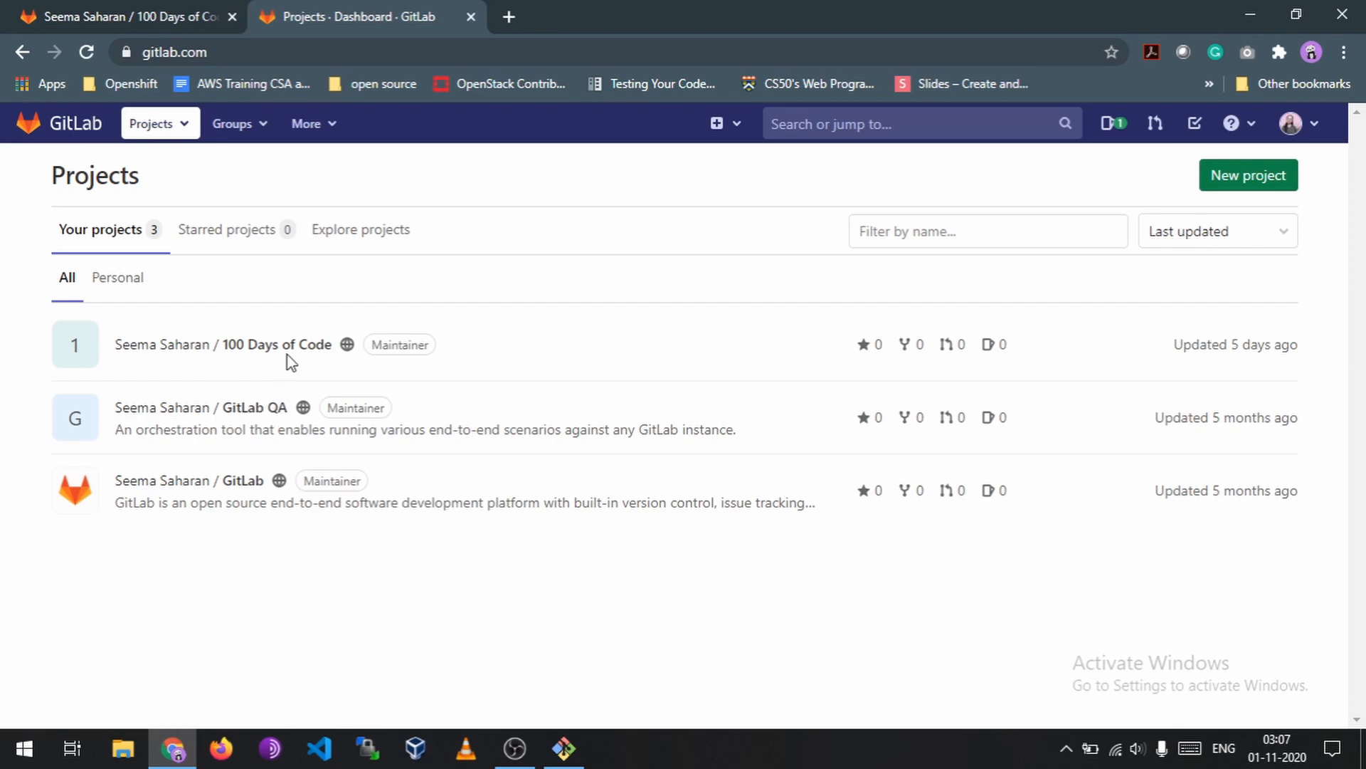
{"action": "mouse_move", "coordinate": [222, 345]}
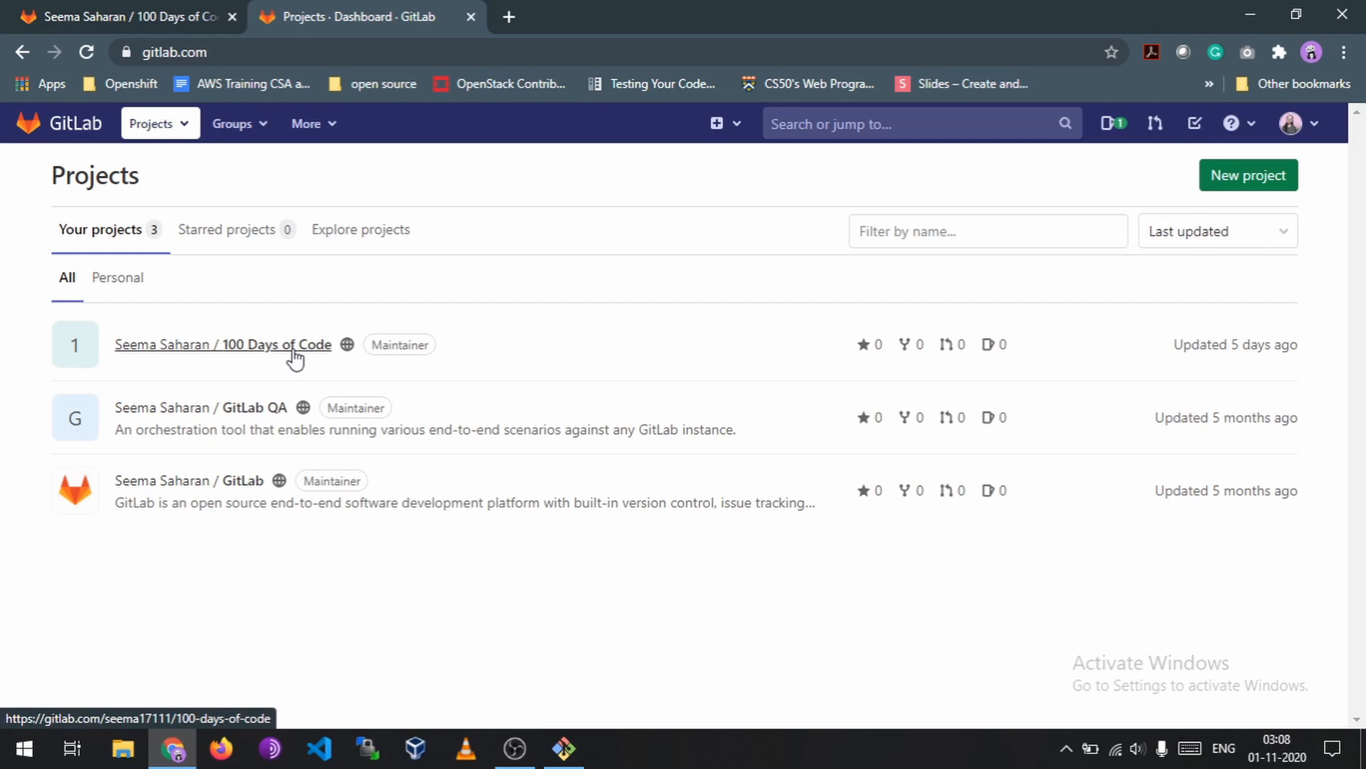
Step: Enter the 100 Days of Code project and view its SSH/HTTPS clone addresses
{"action": "left_click", "coordinate": [222, 345]}
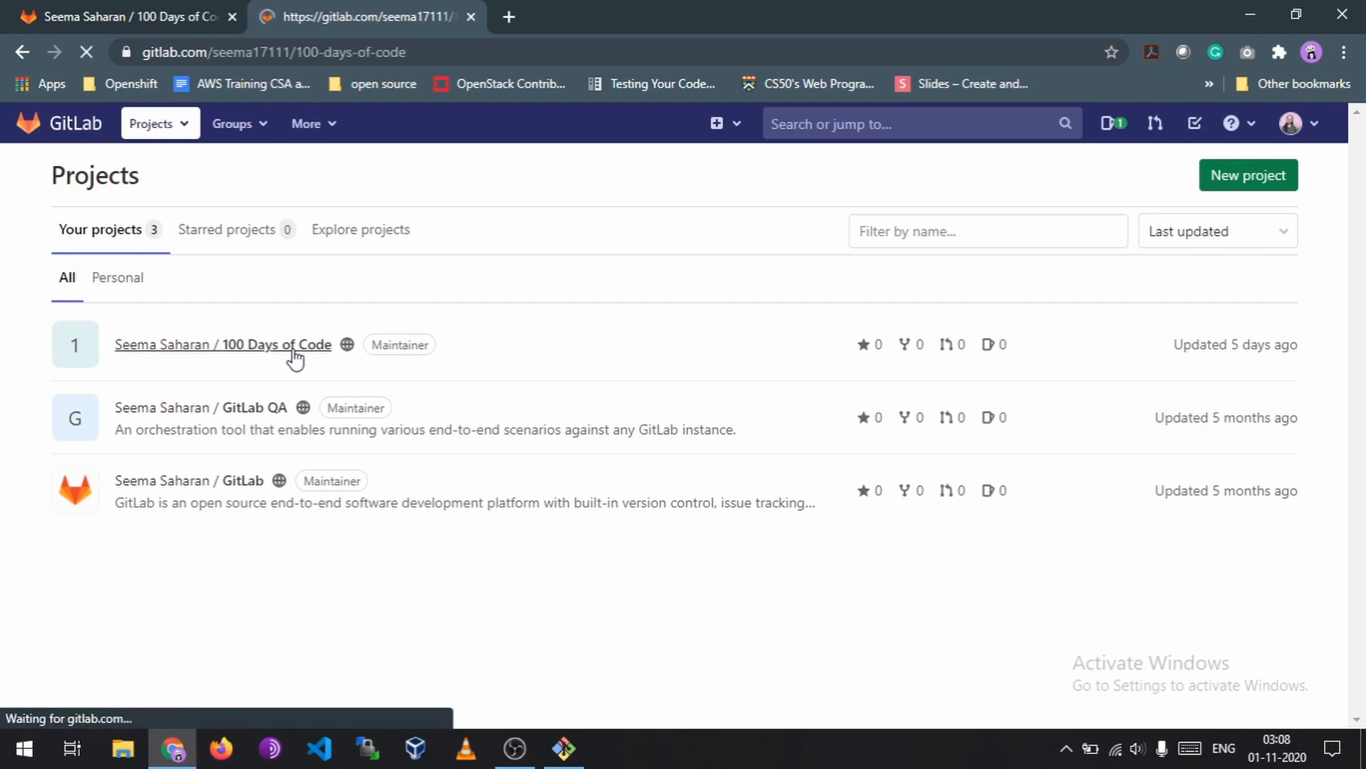
{"action": "left_click", "coordinate": [223, 345]}
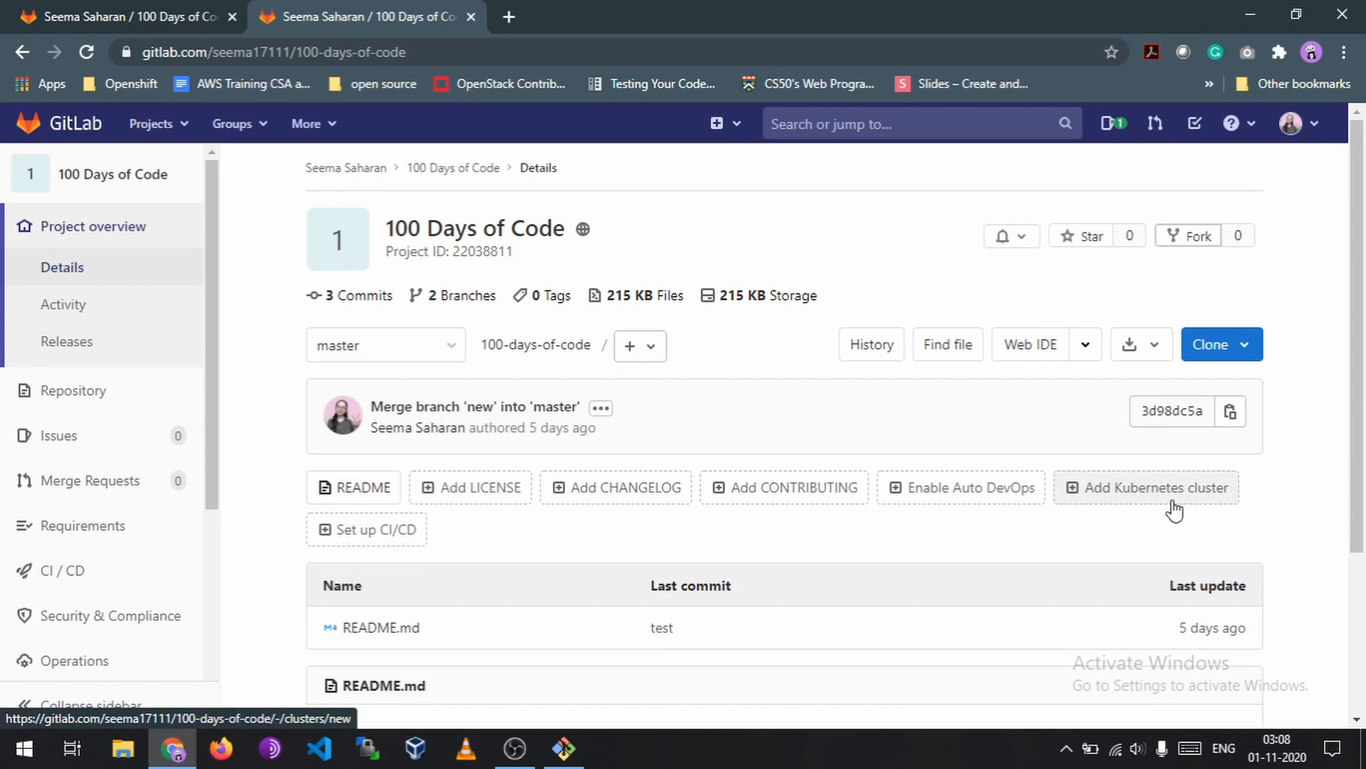
{"action": "mouse_move", "coordinate": [1172, 503]}
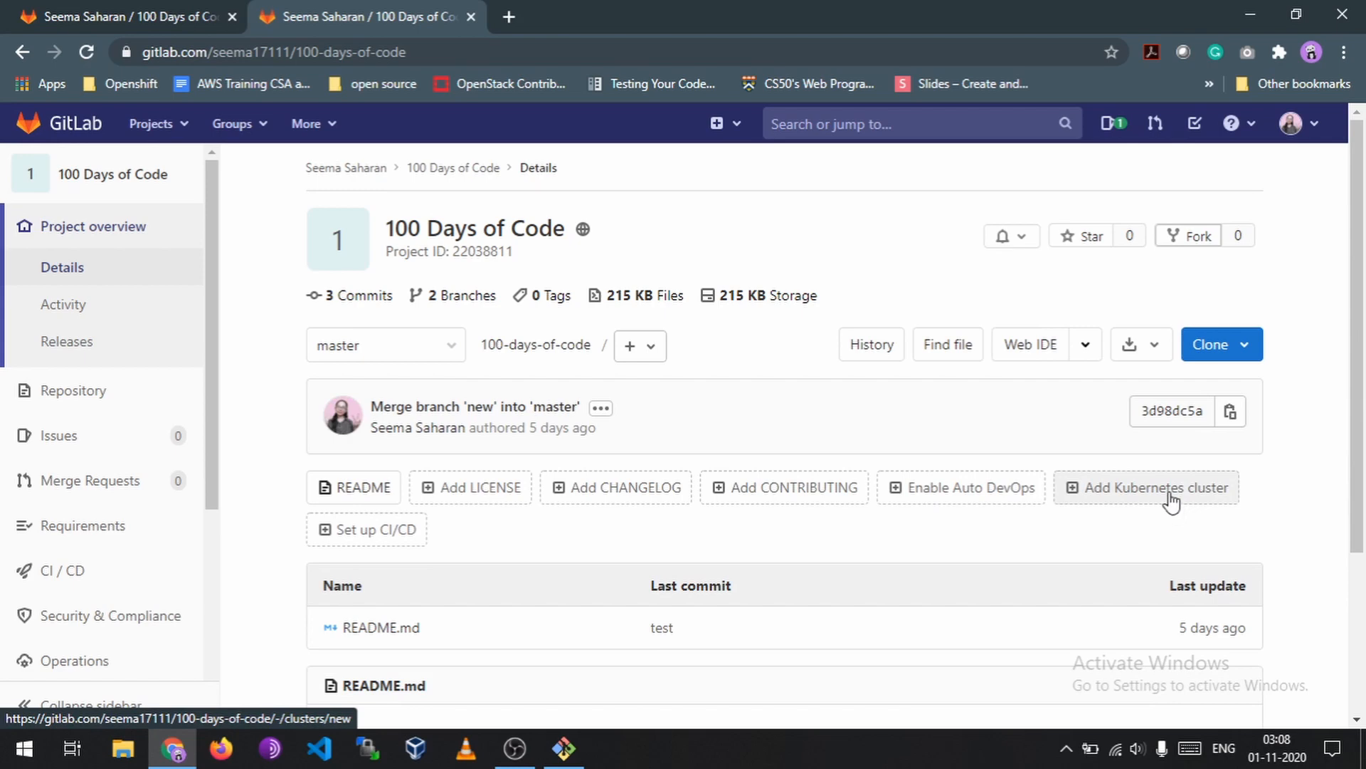
{"action": "left_click", "coordinate": [1219, 345]}
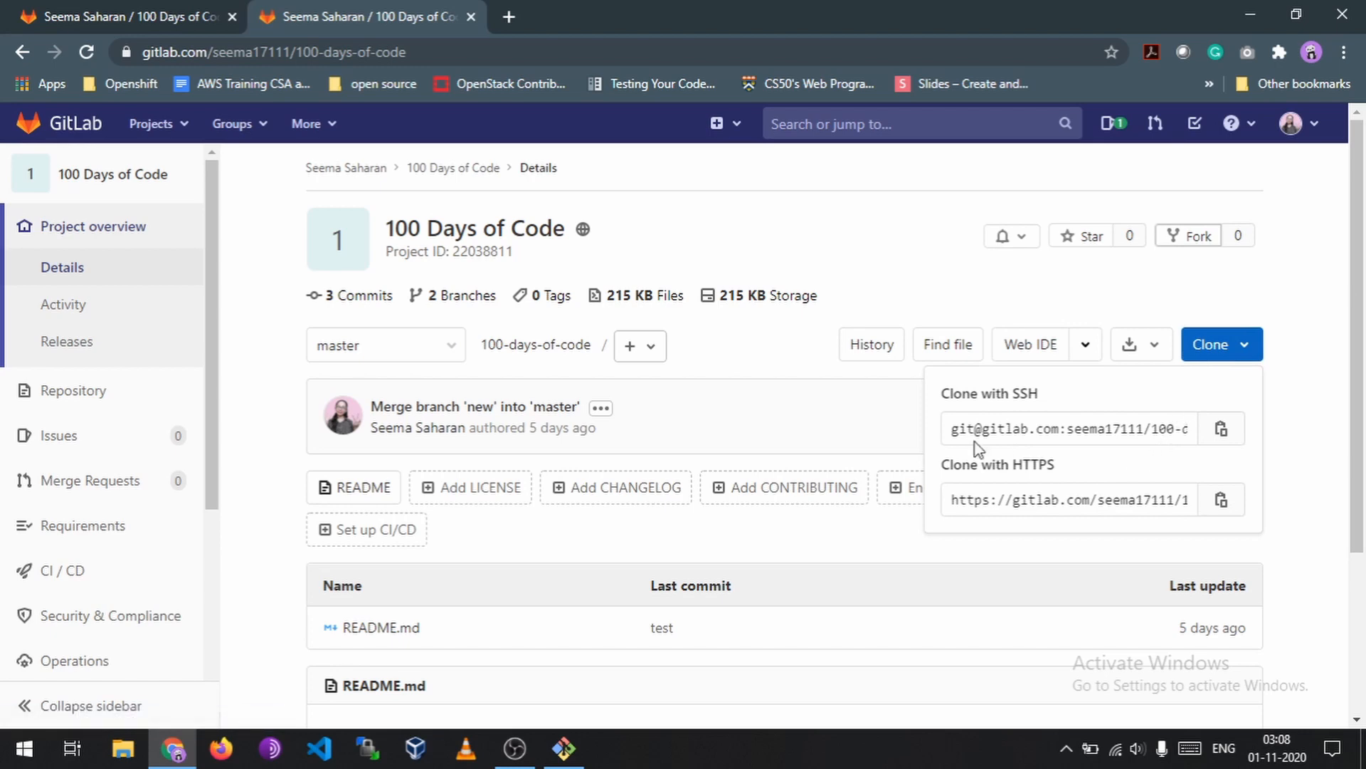
{"action": "mouse_move", "coordinate": [1027, 570]}
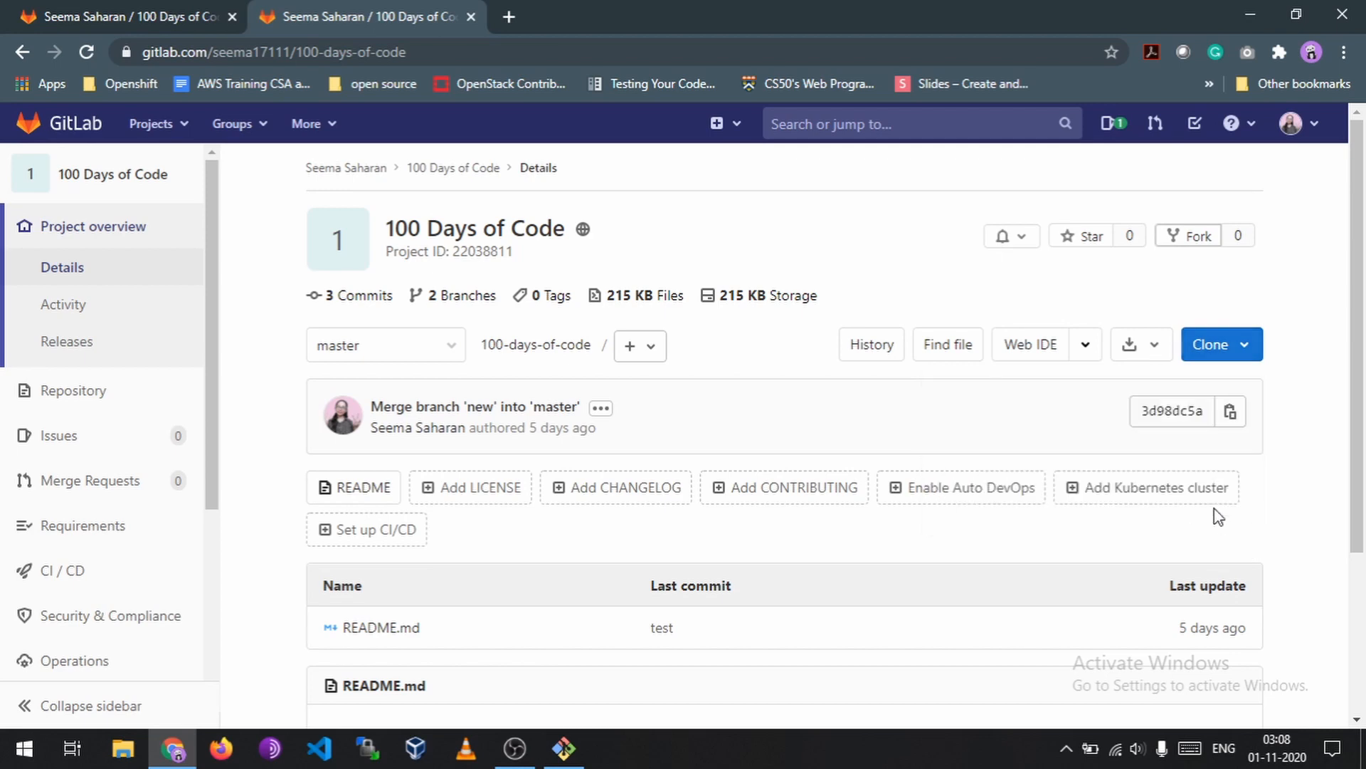
{"action": "left_click", "coordinate": [563, 748]}
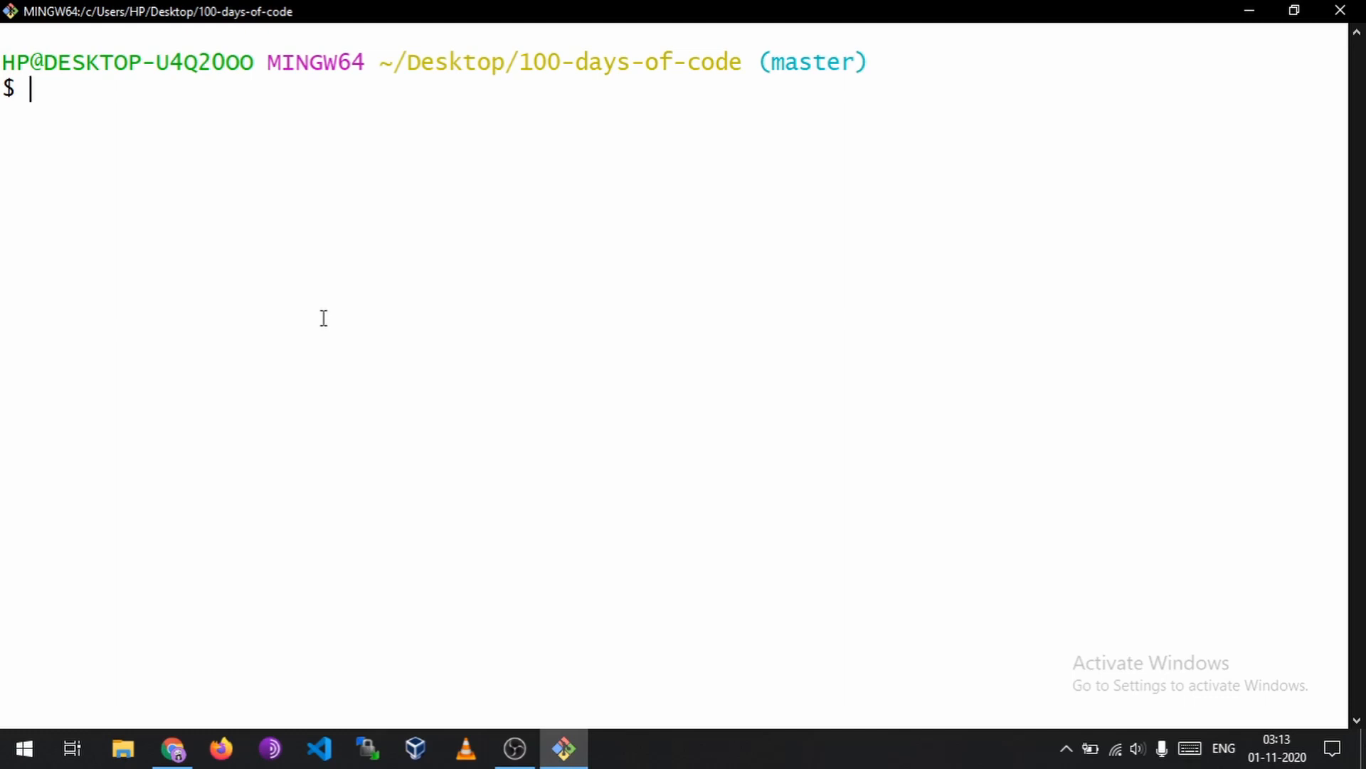
{"action": "type", "text": "git clone"}
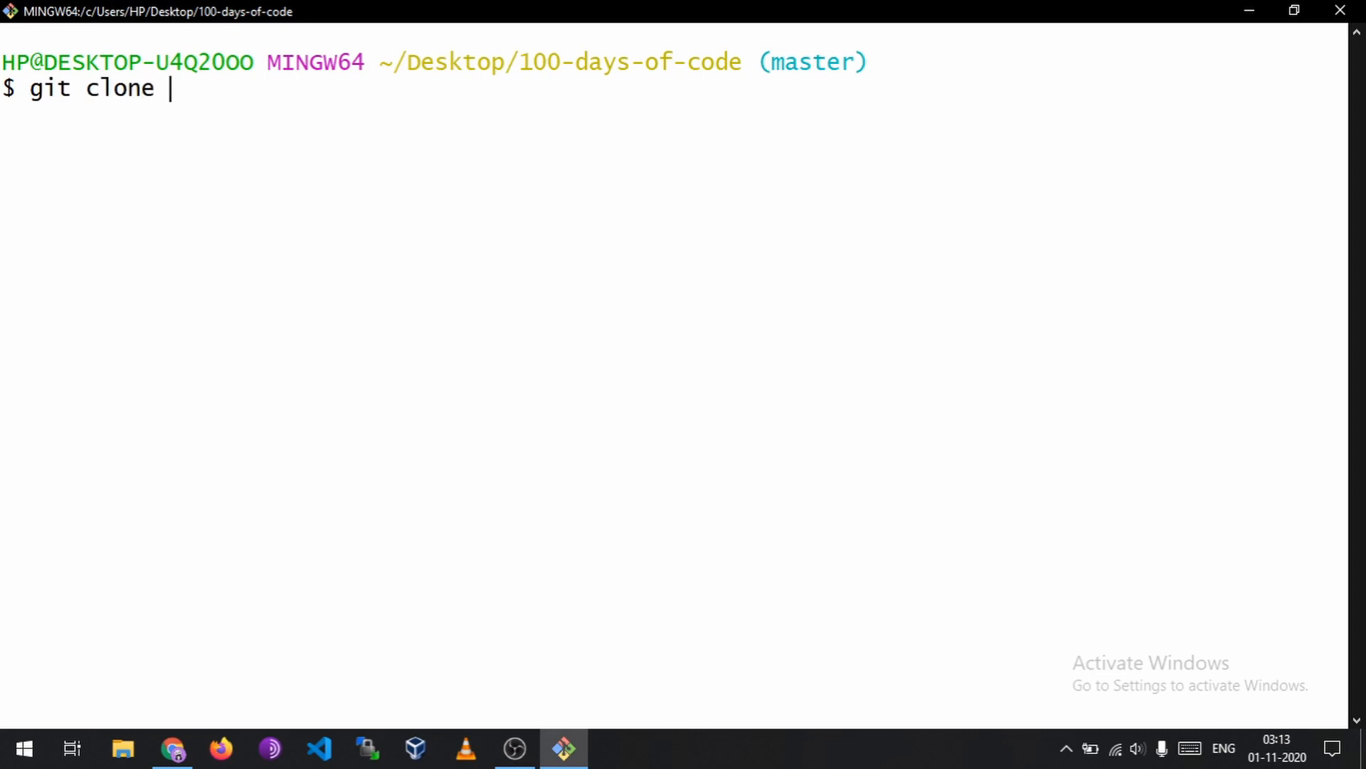
{"action": "type", "text": "https://gitlab.com/seema17111/100-days-of-code.git"}
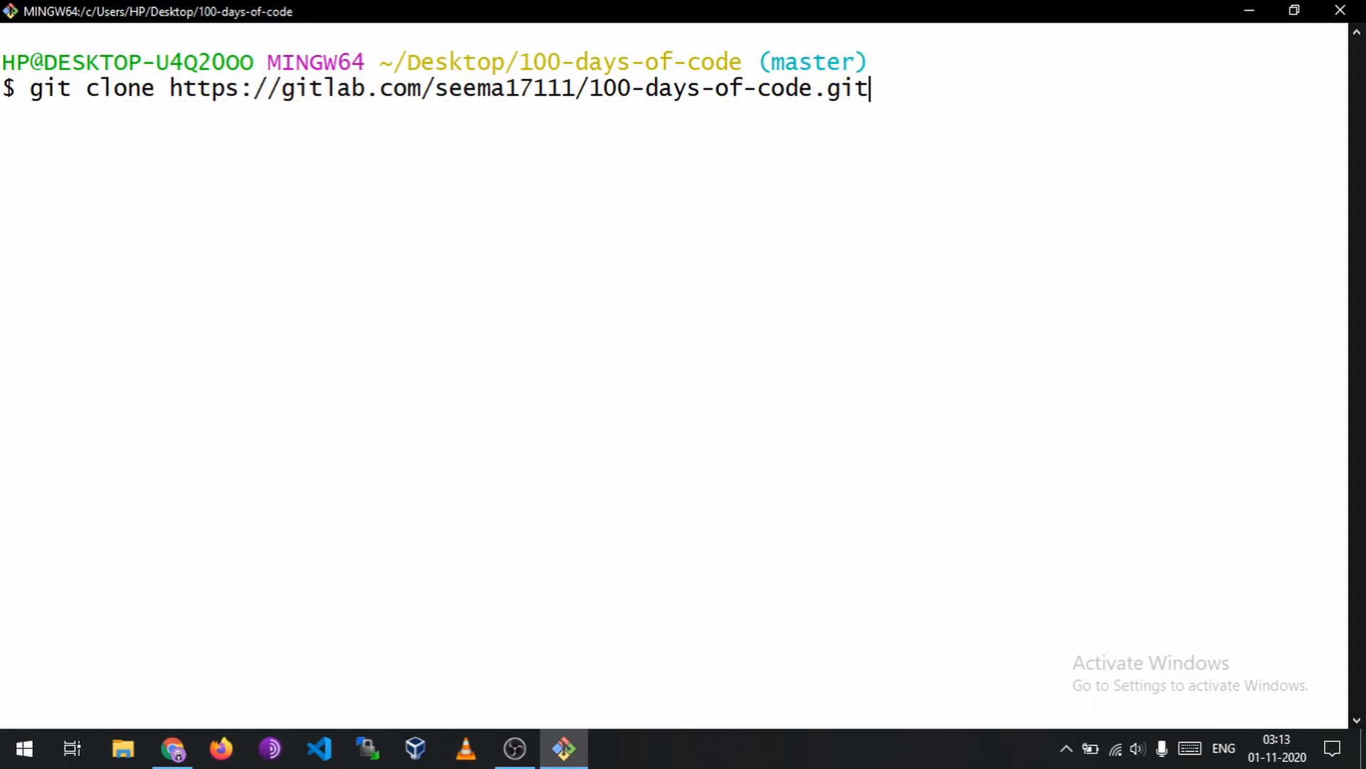
{"action": "key", "text": "enter"}
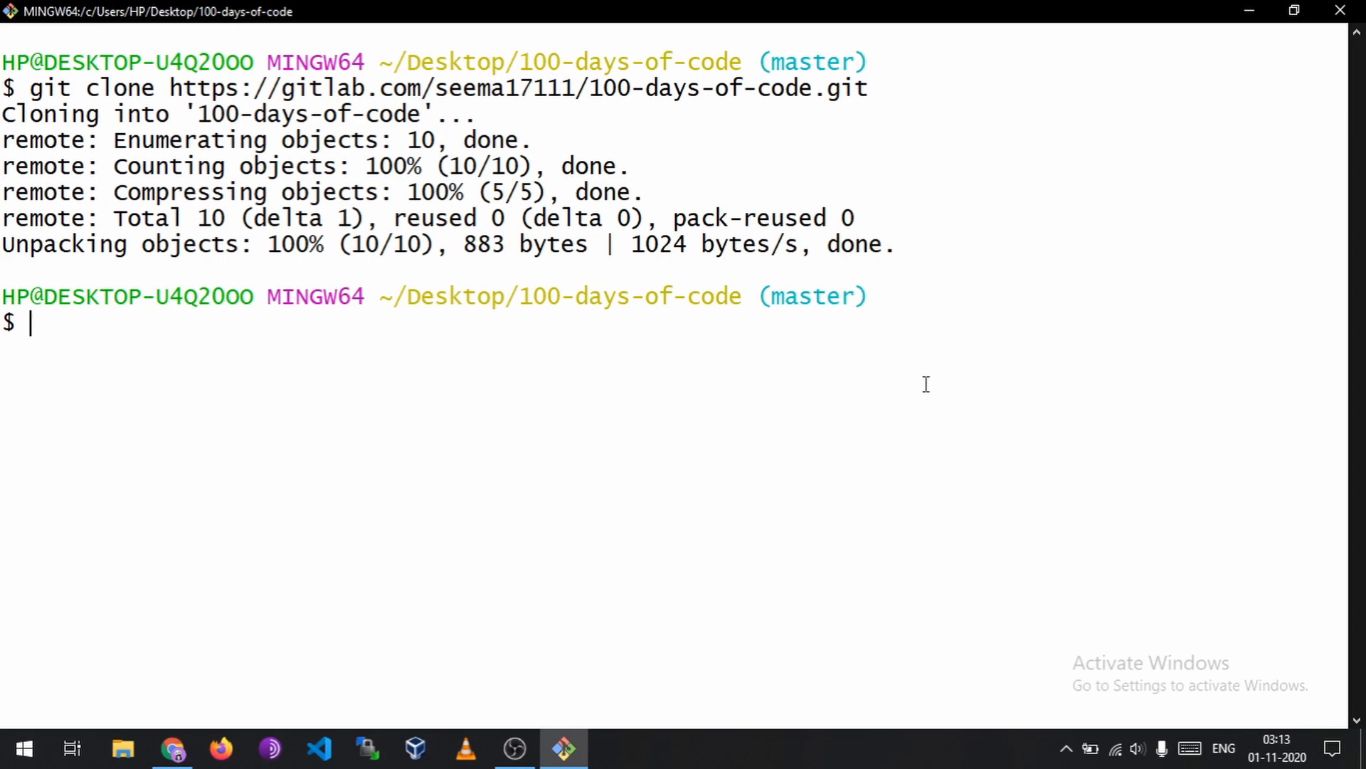
Step: Move into 100-days-of-code/, list its contents and bring README.md up in vi
{"action": "type", "text": "cd 100-days-of-code/"}
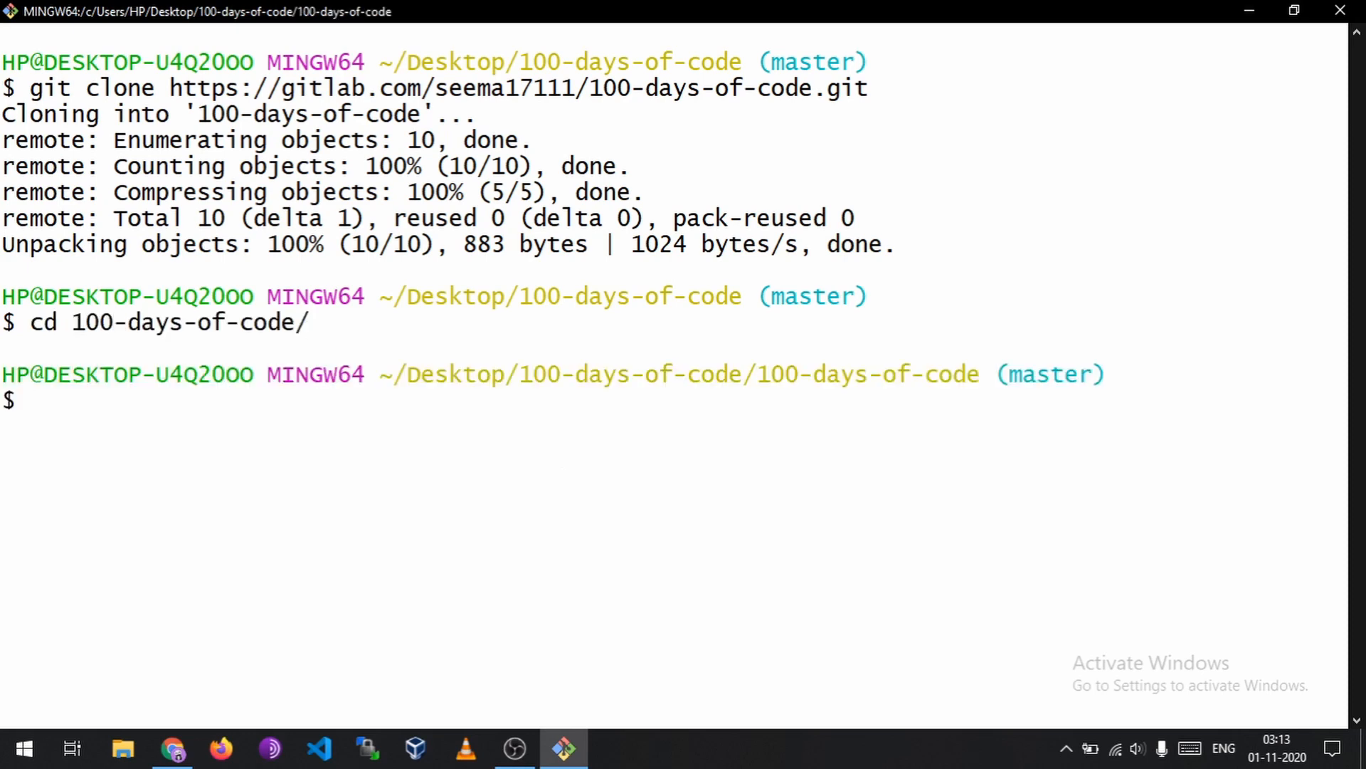
{"action": "type", "text": "ls"}
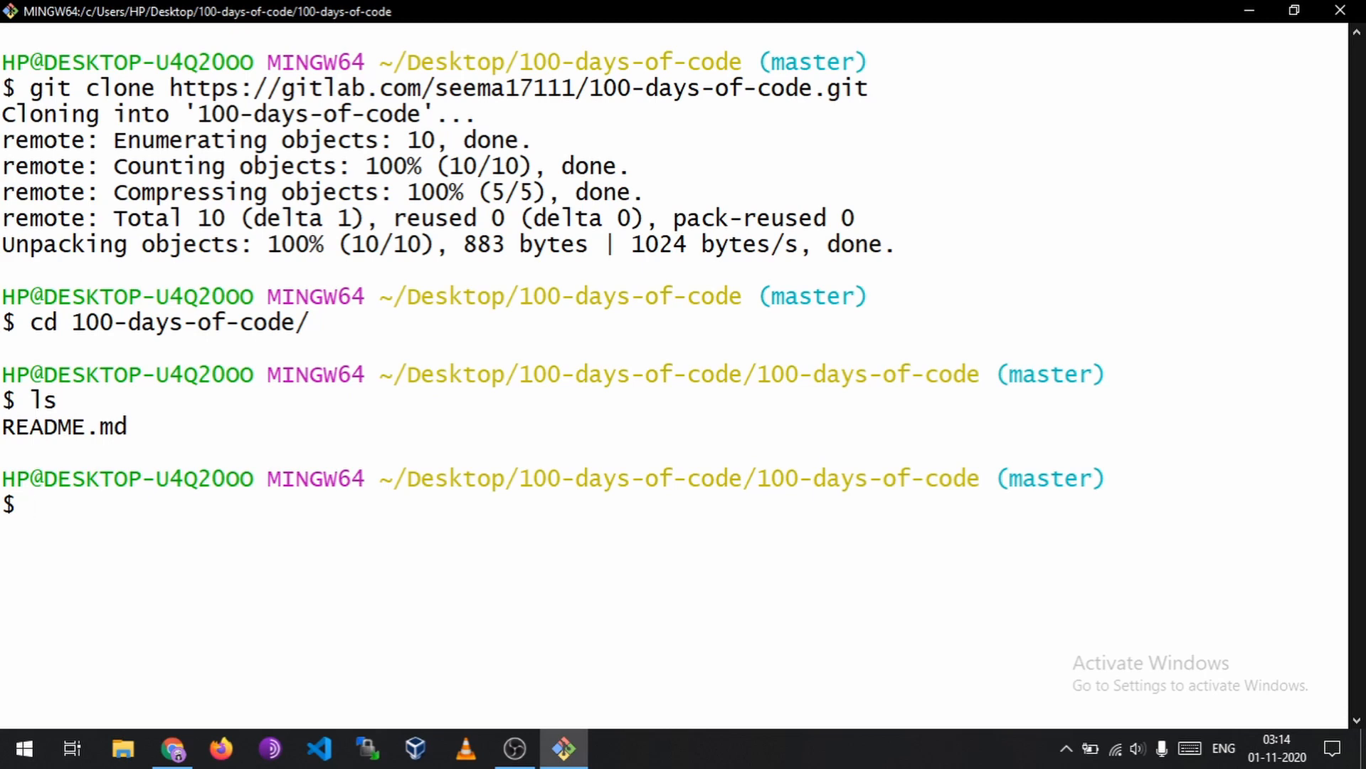
{"action": "type", "text": "vi r"}
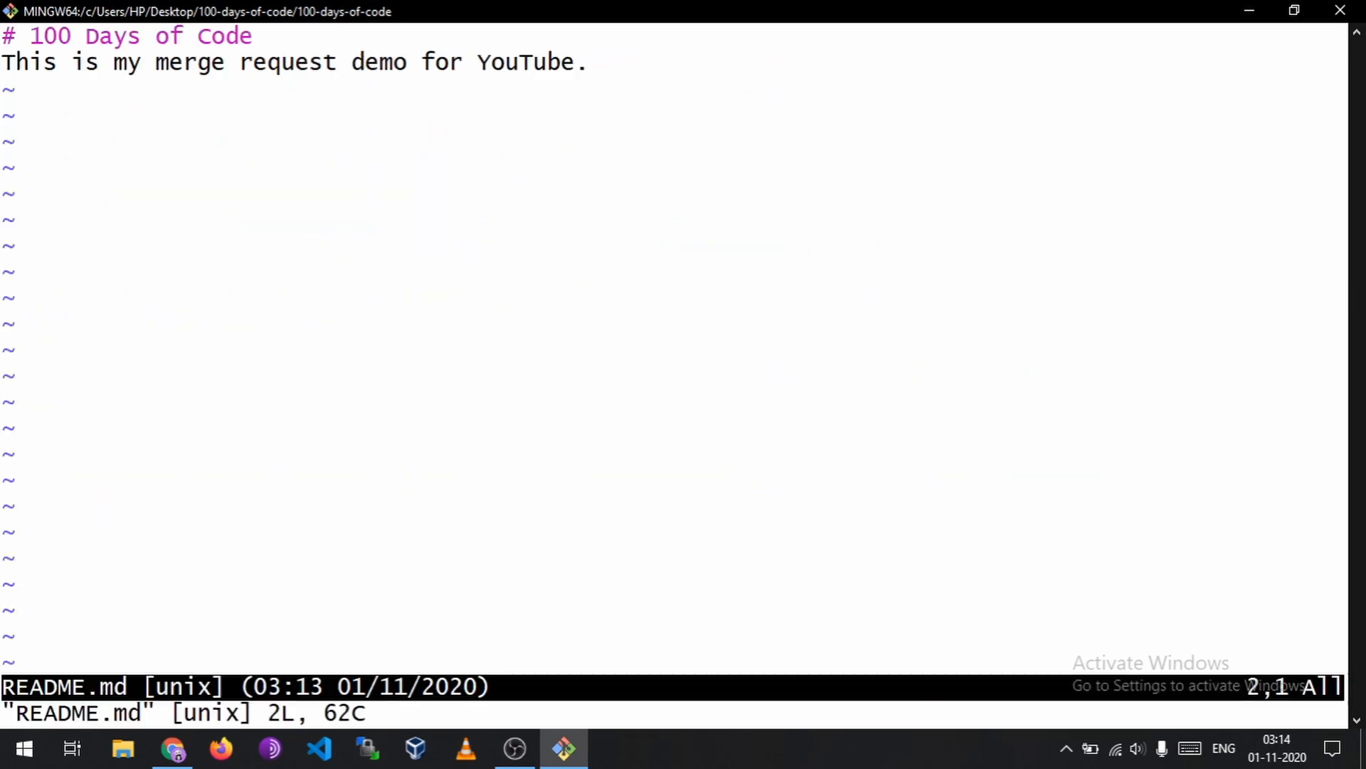
Step: Add a README.md line crediting the tutorial to Seema Saharan and save the file
{"action": "key", "text": "A"}
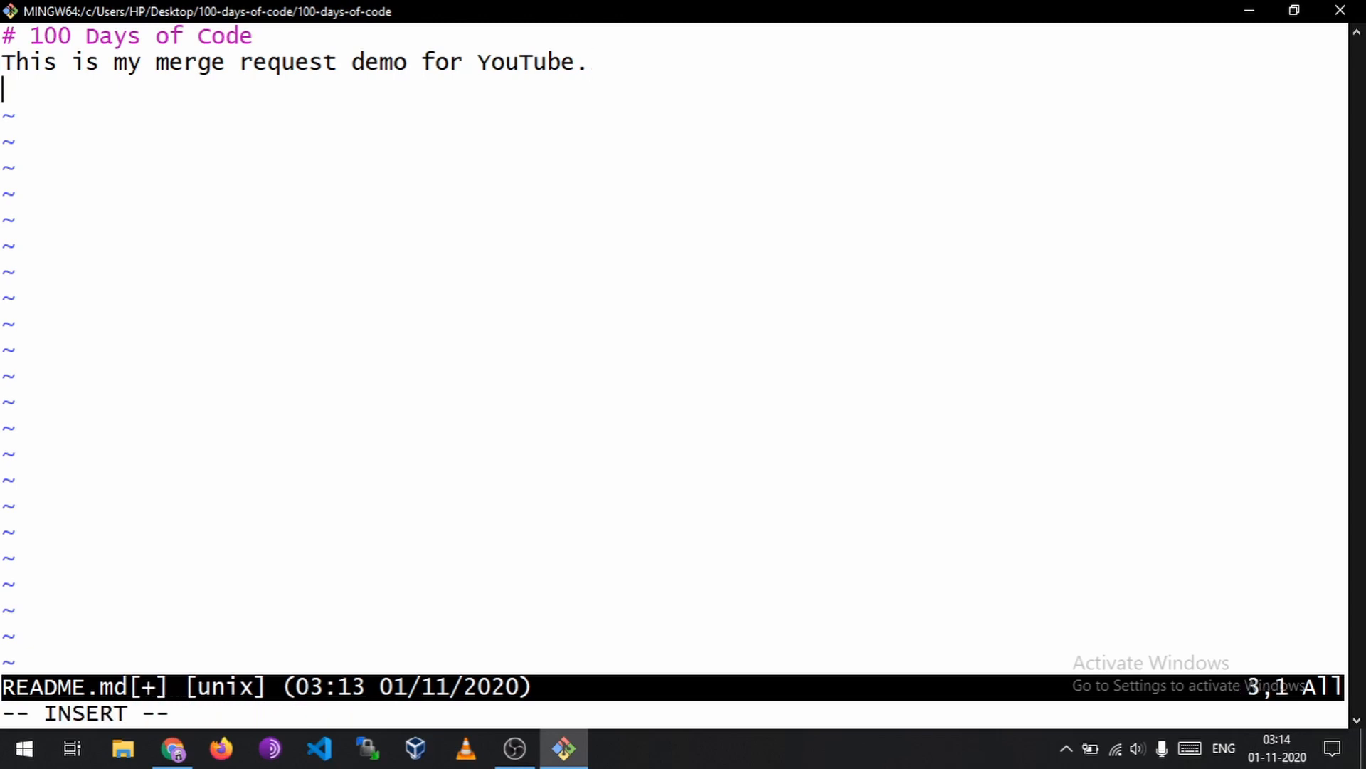
{"action": "type", "text": "This"}
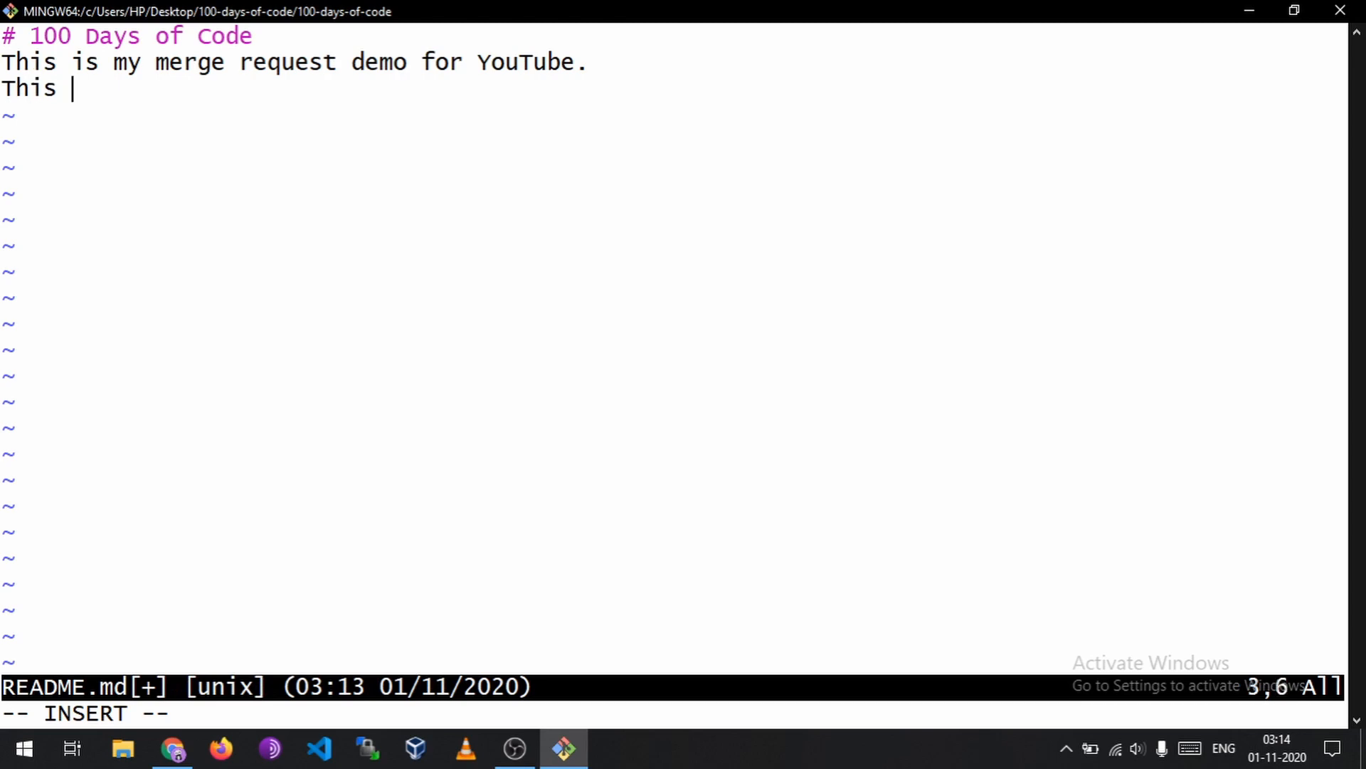
{"action": "type", "text": "tutorial is by"}
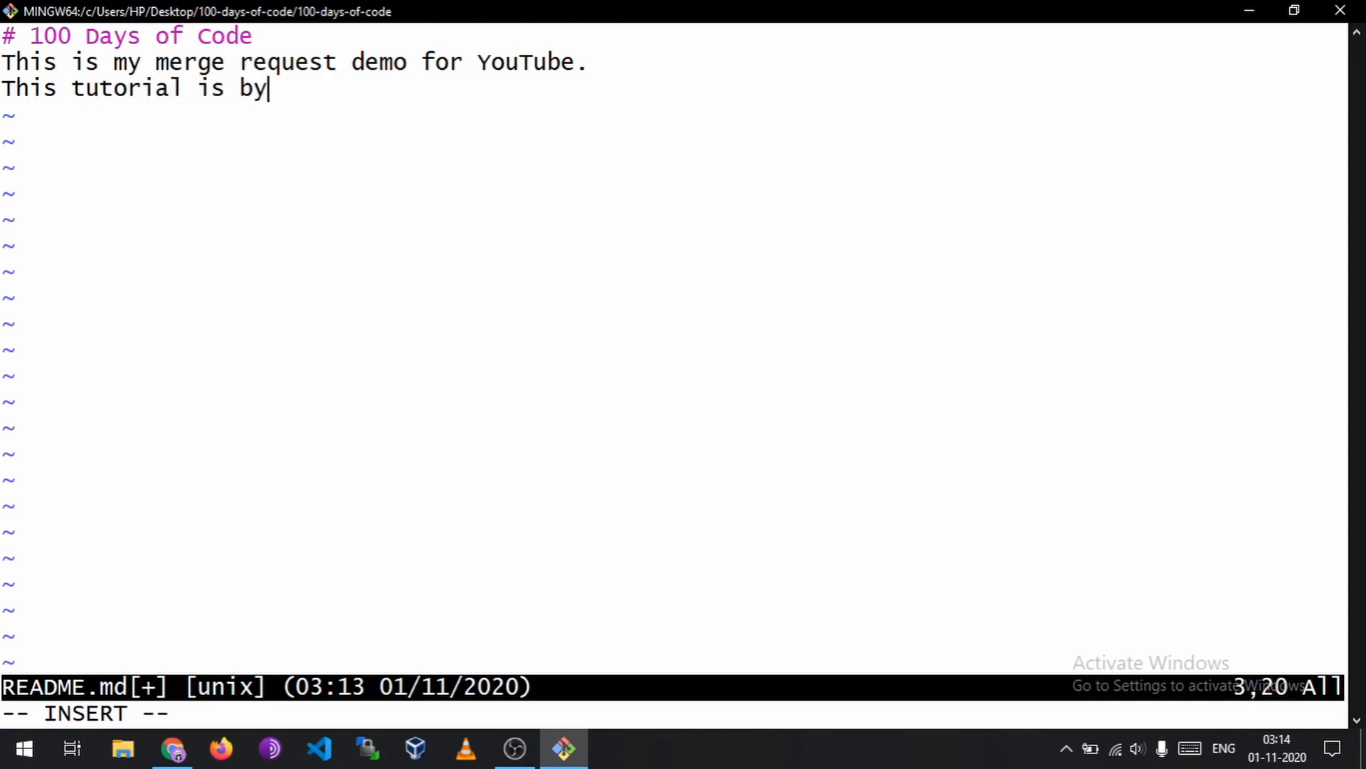
{"action": "type", "text": "Seema S"}
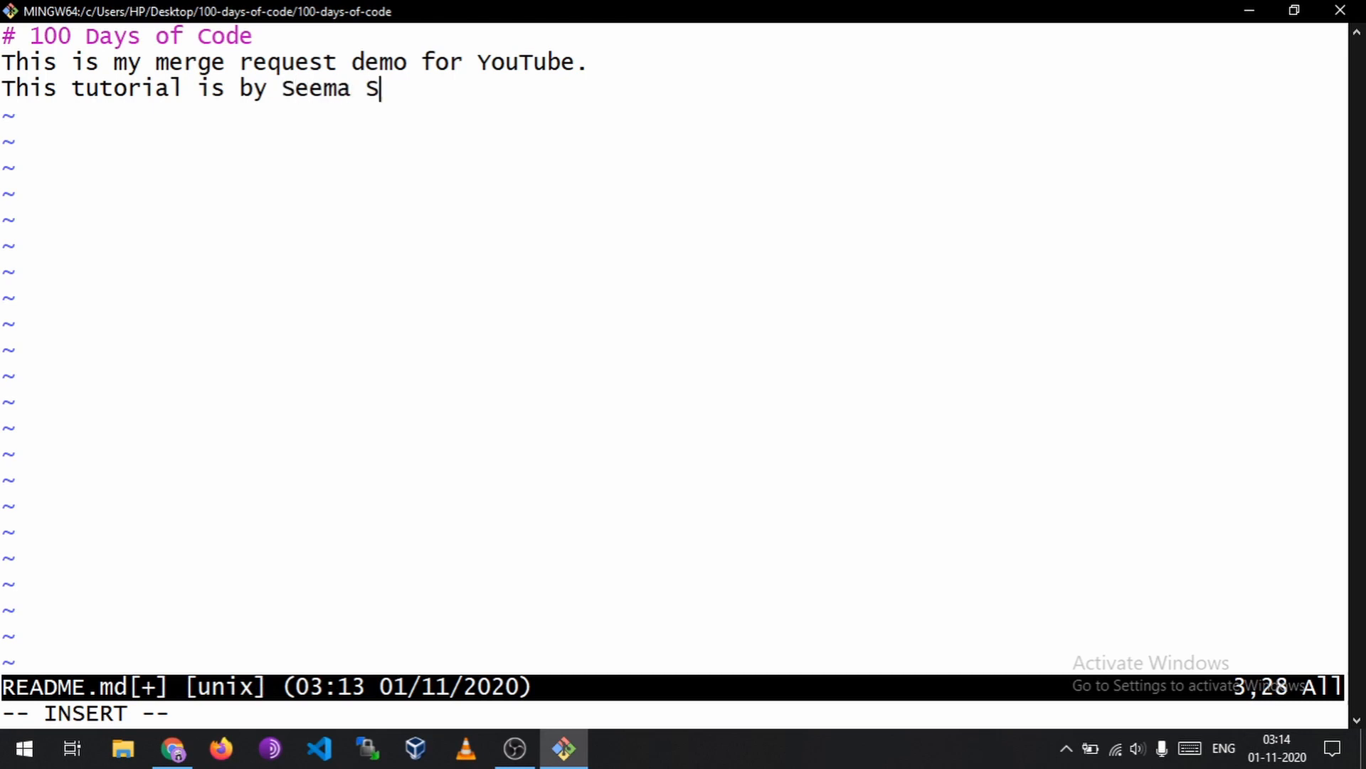
{"action": "type", "text": "aharan."}
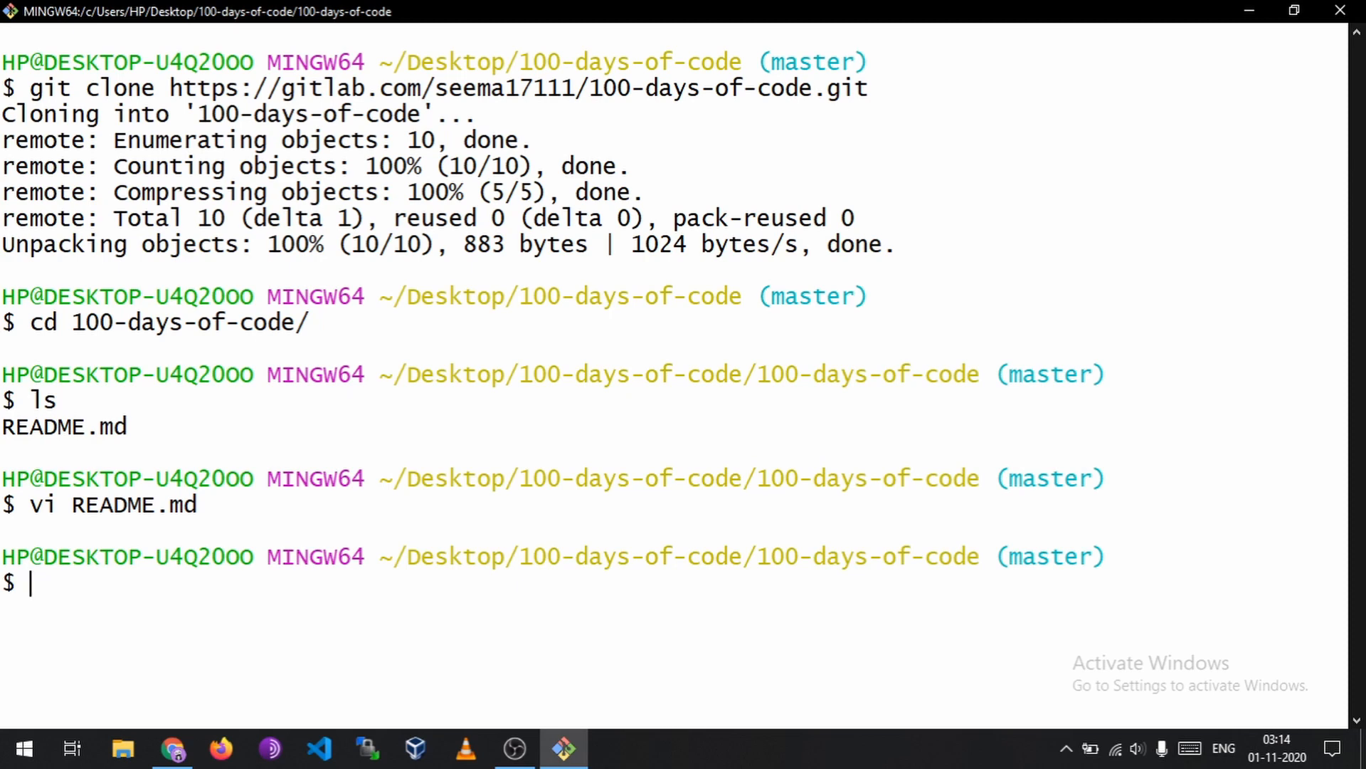
Step: Create and switch to a new branch named seema with git checkout -b
{"action": "type", "text": "git checkout"}
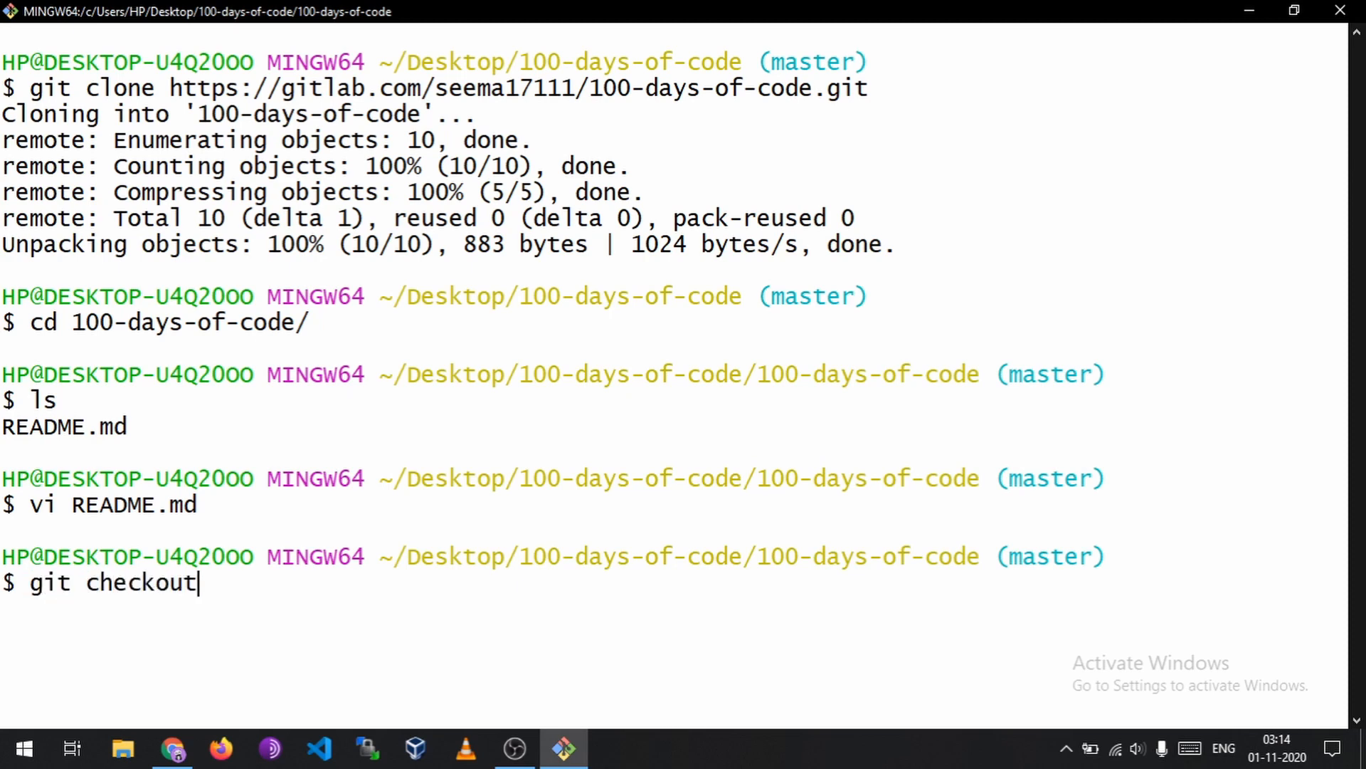
{"action": "type", "text": "-m"}
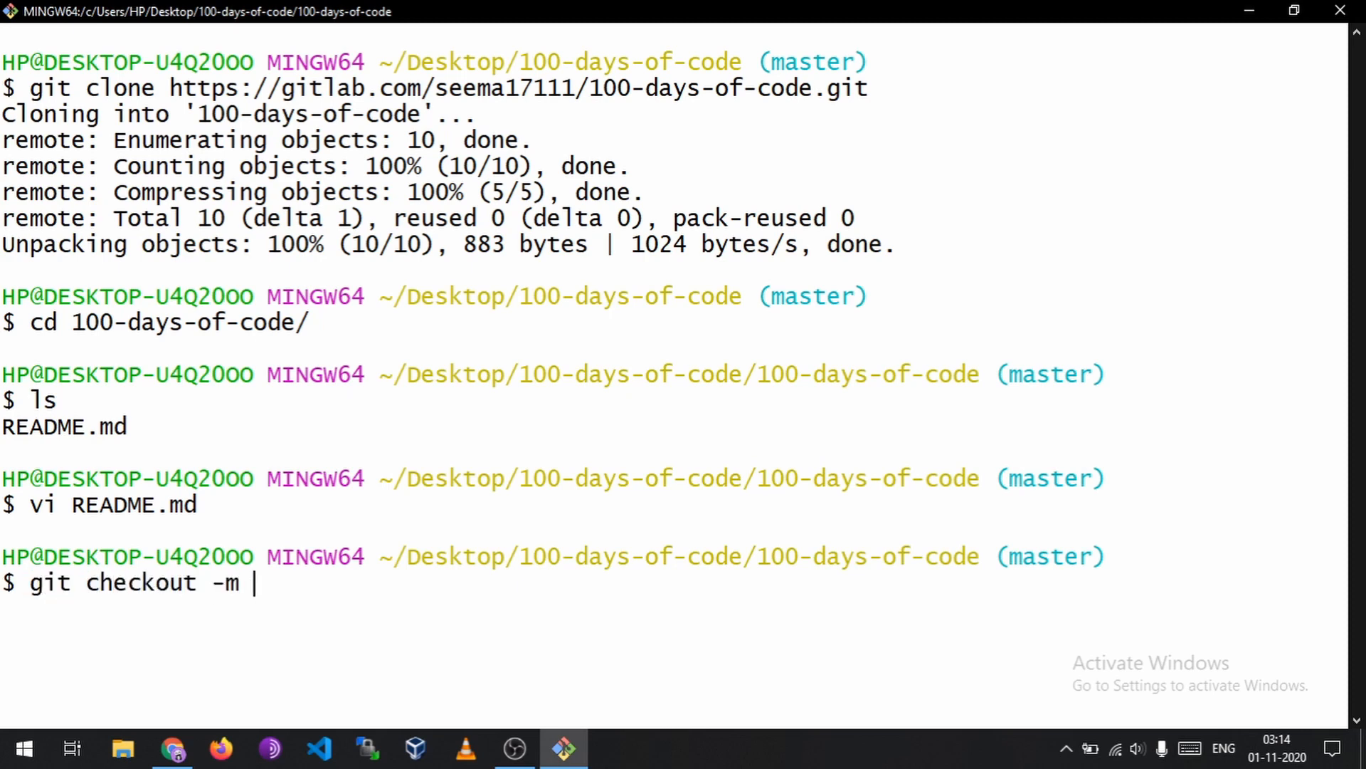
{"action": "key", "text": "BackSpace"}
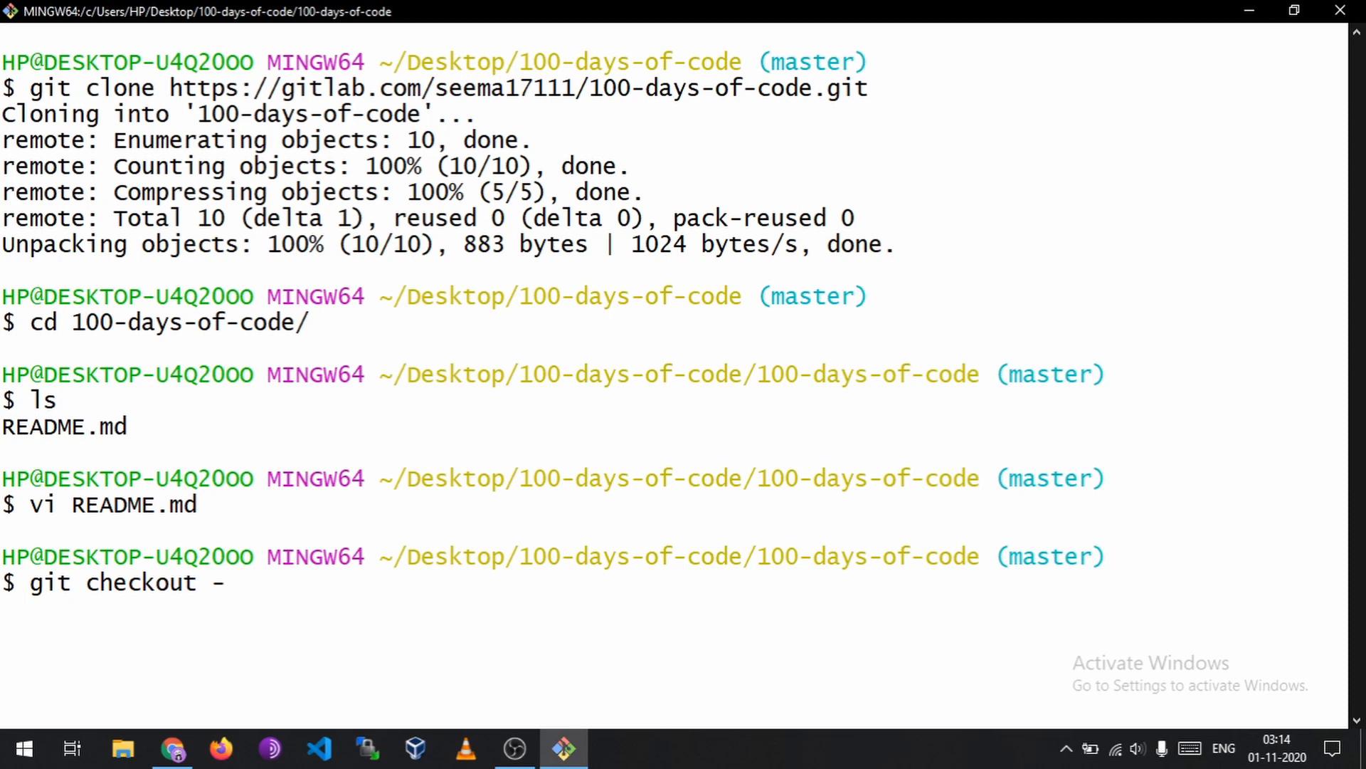
{"action": "type", "text": "b"}
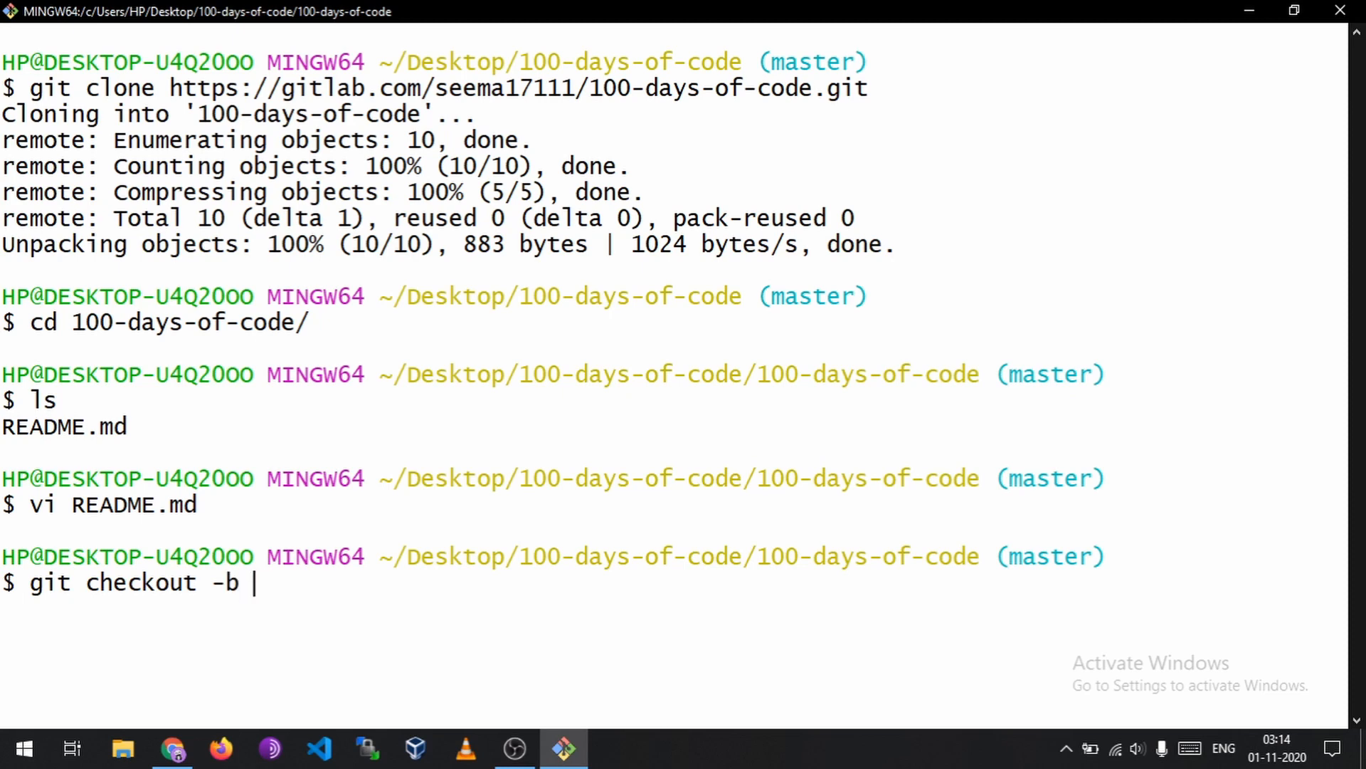
{"action": "type", "text": "seema"}
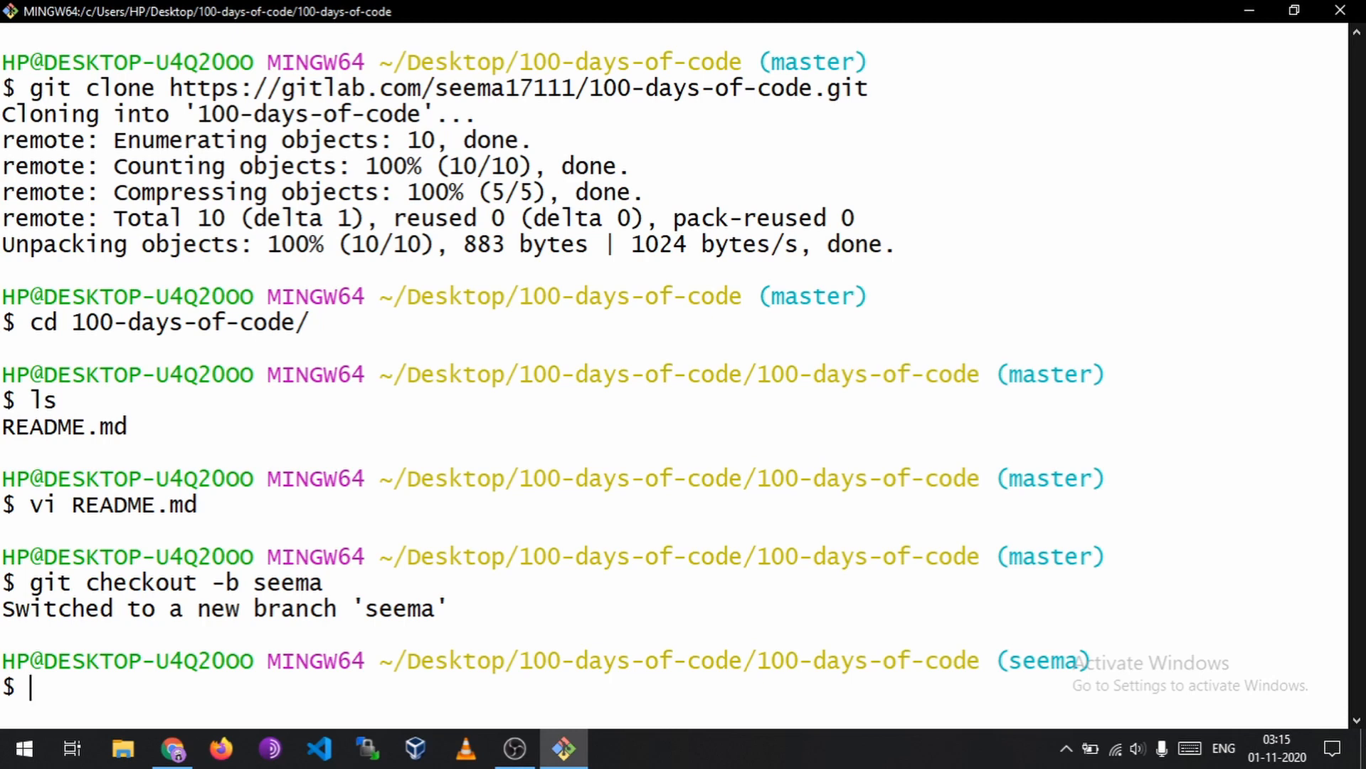
Step: Stage the README change and commit it as "Updated readme file"
{"action": "type", "text": "git"}
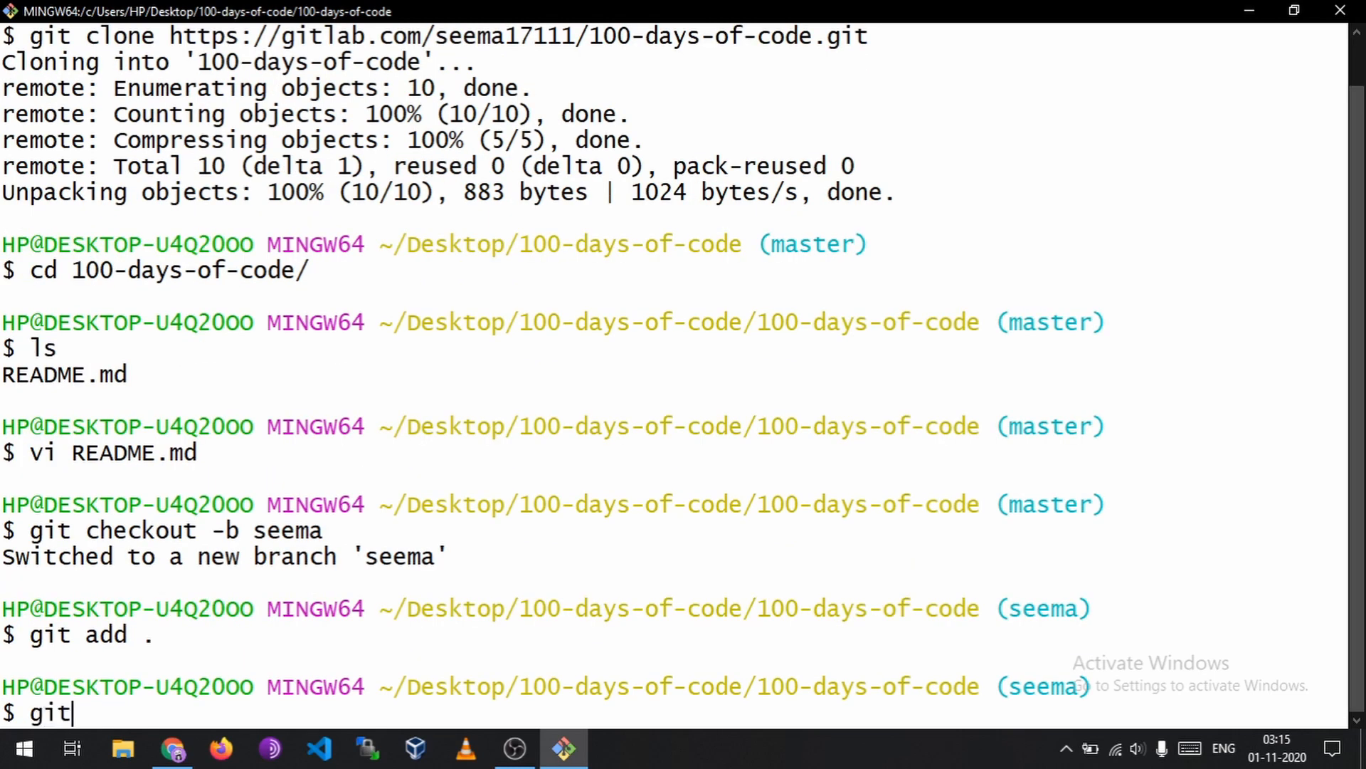
{"action": "type", "text": "coom"}
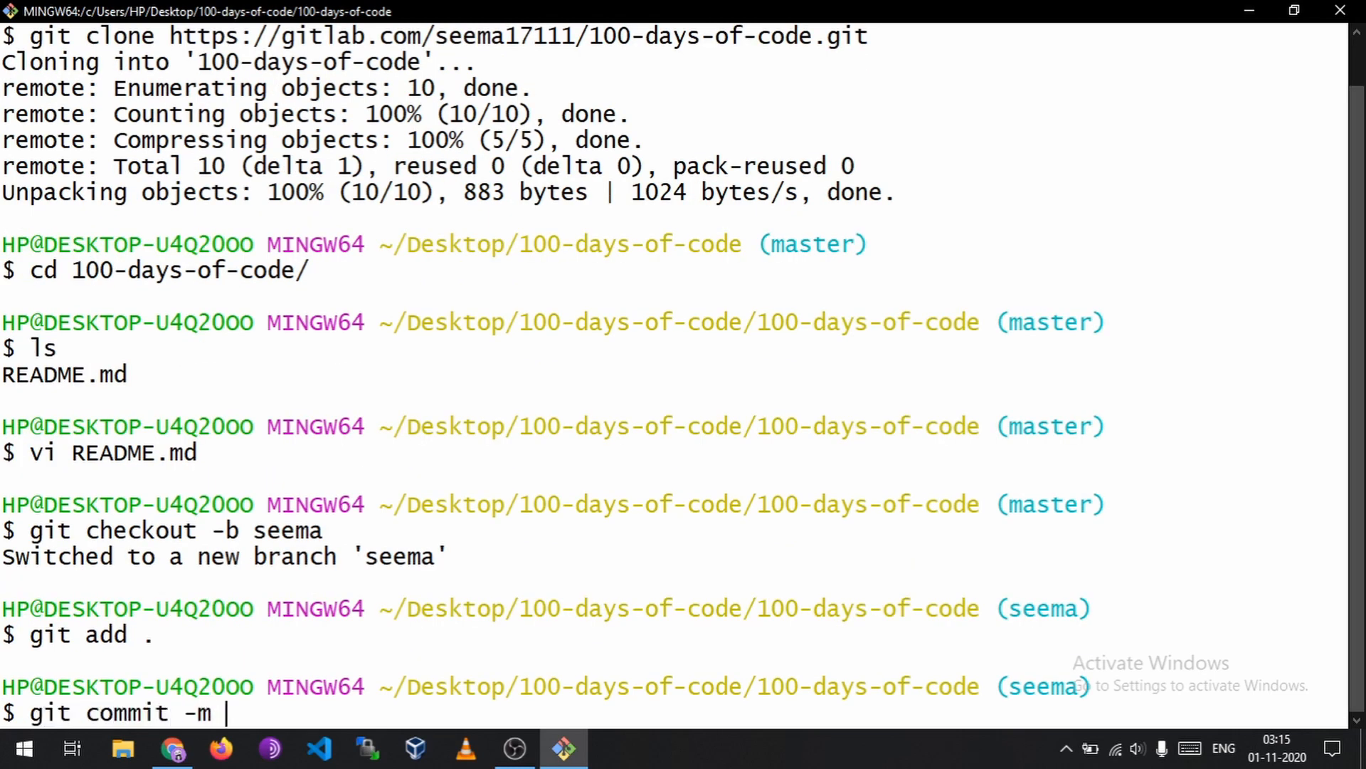
{"action": "type", "text": "\""}
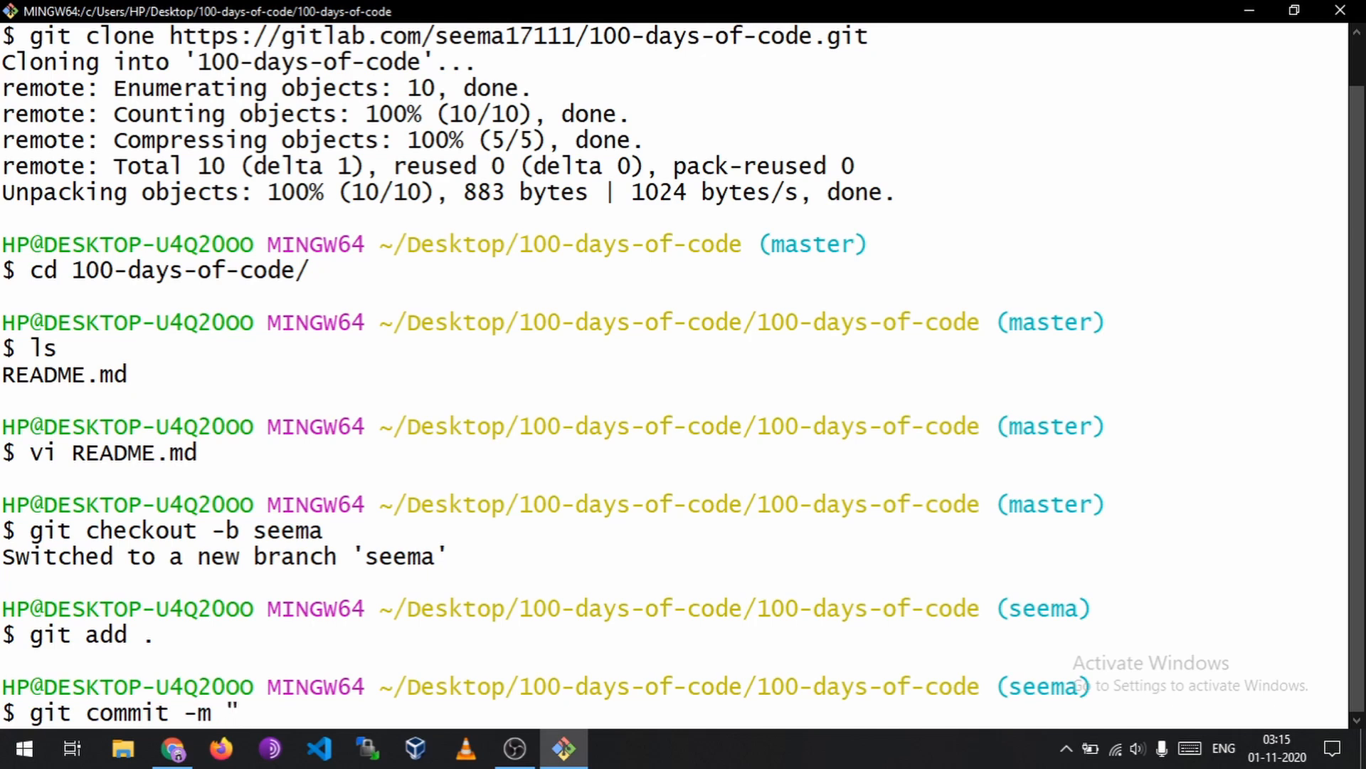
{"action": "type", "text": "Updated readme file"}
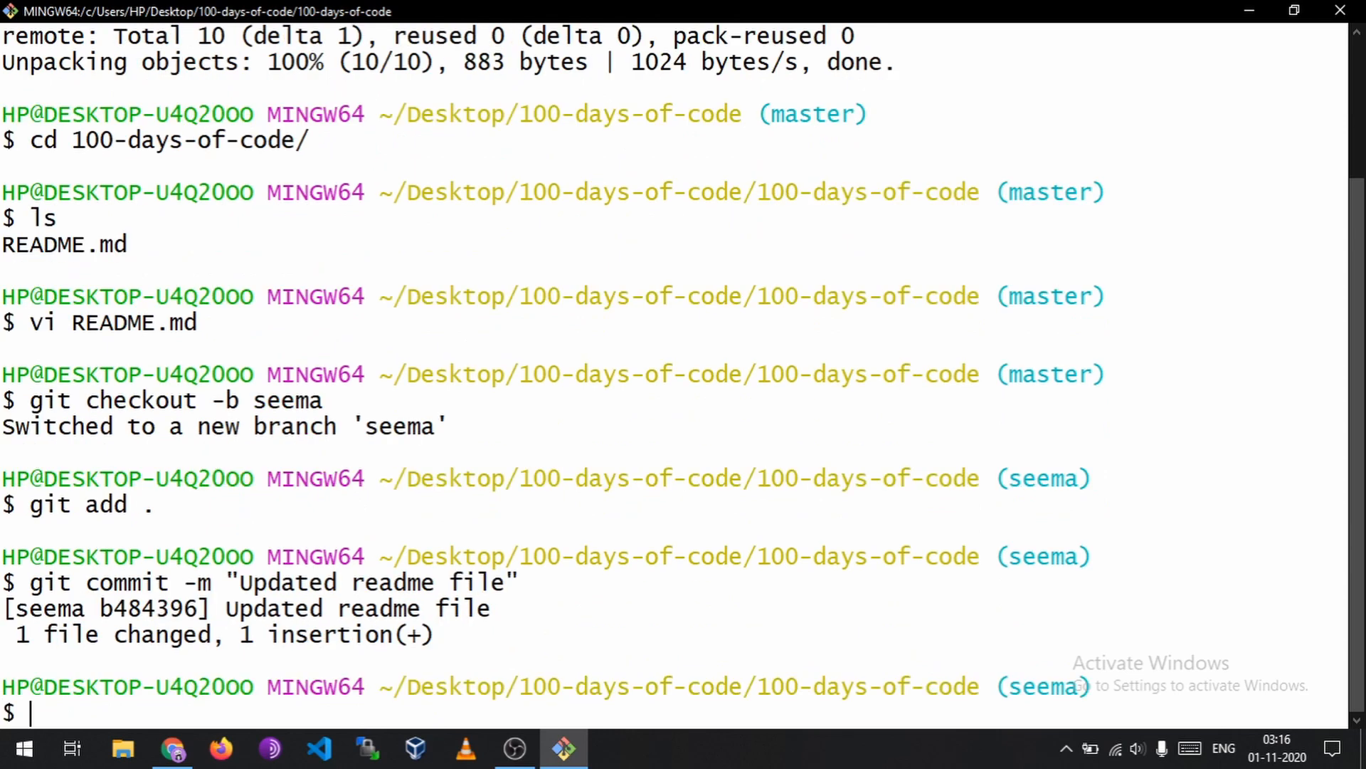
Step: Push branch seema to origin, confirming the GitLab credentials, and return to the project page
{"action": "type", "text": "git"}
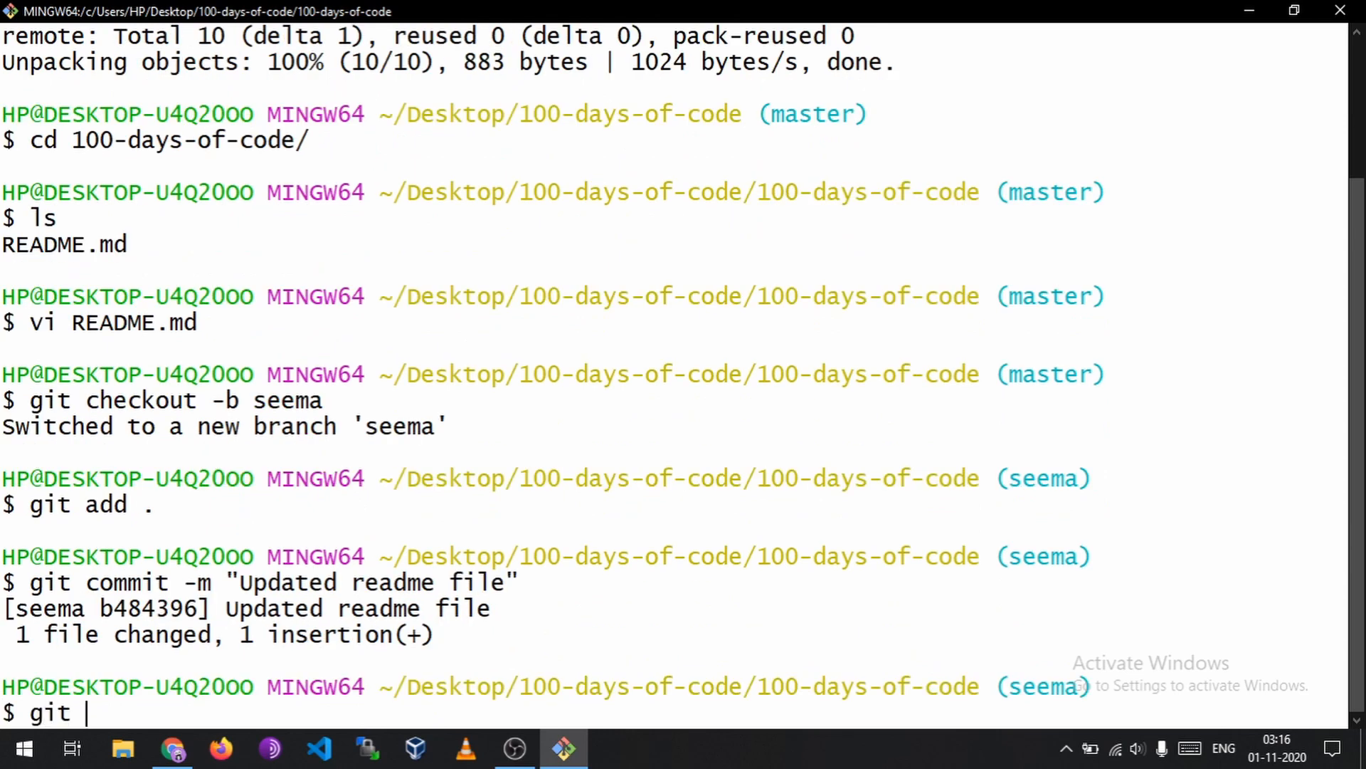
{"action": "type", "text": "push origin seema"}
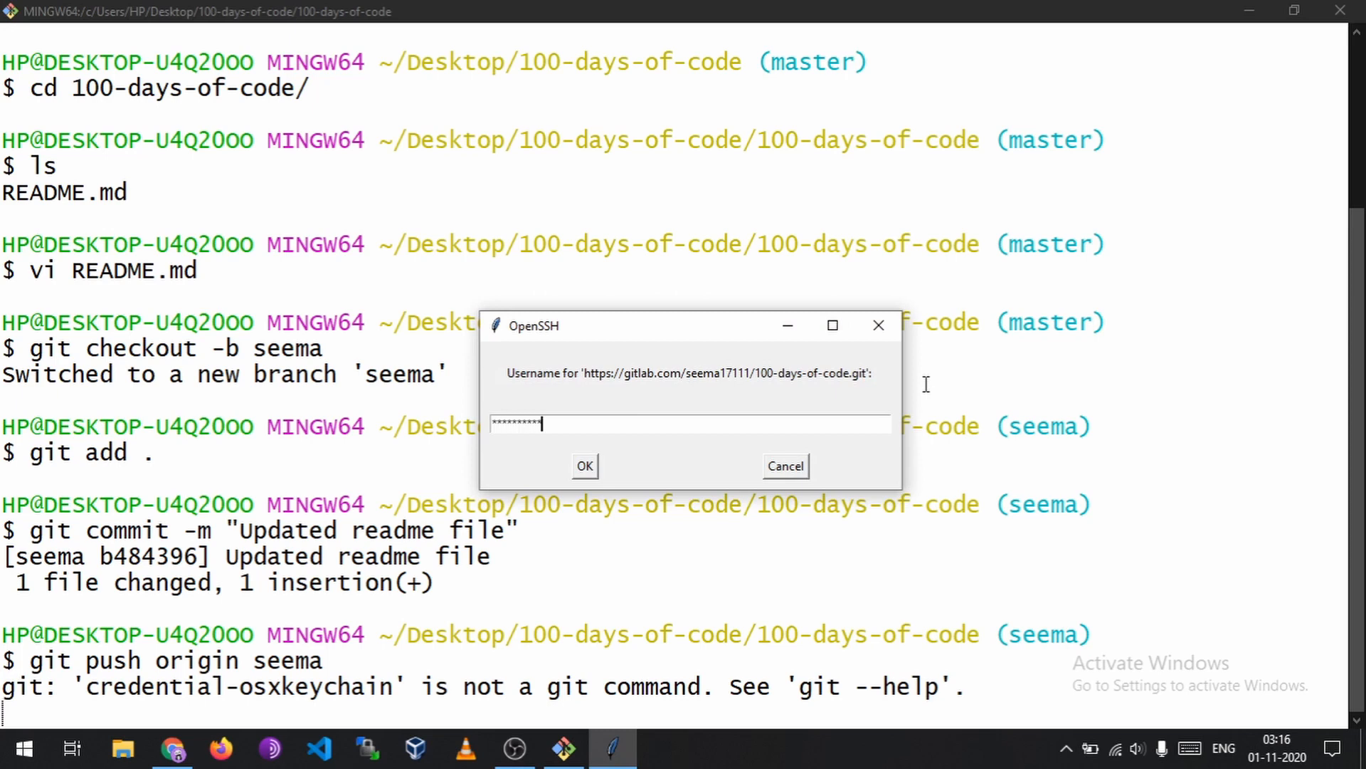
{"action": "left_click", "coordinate": [585, 465]}
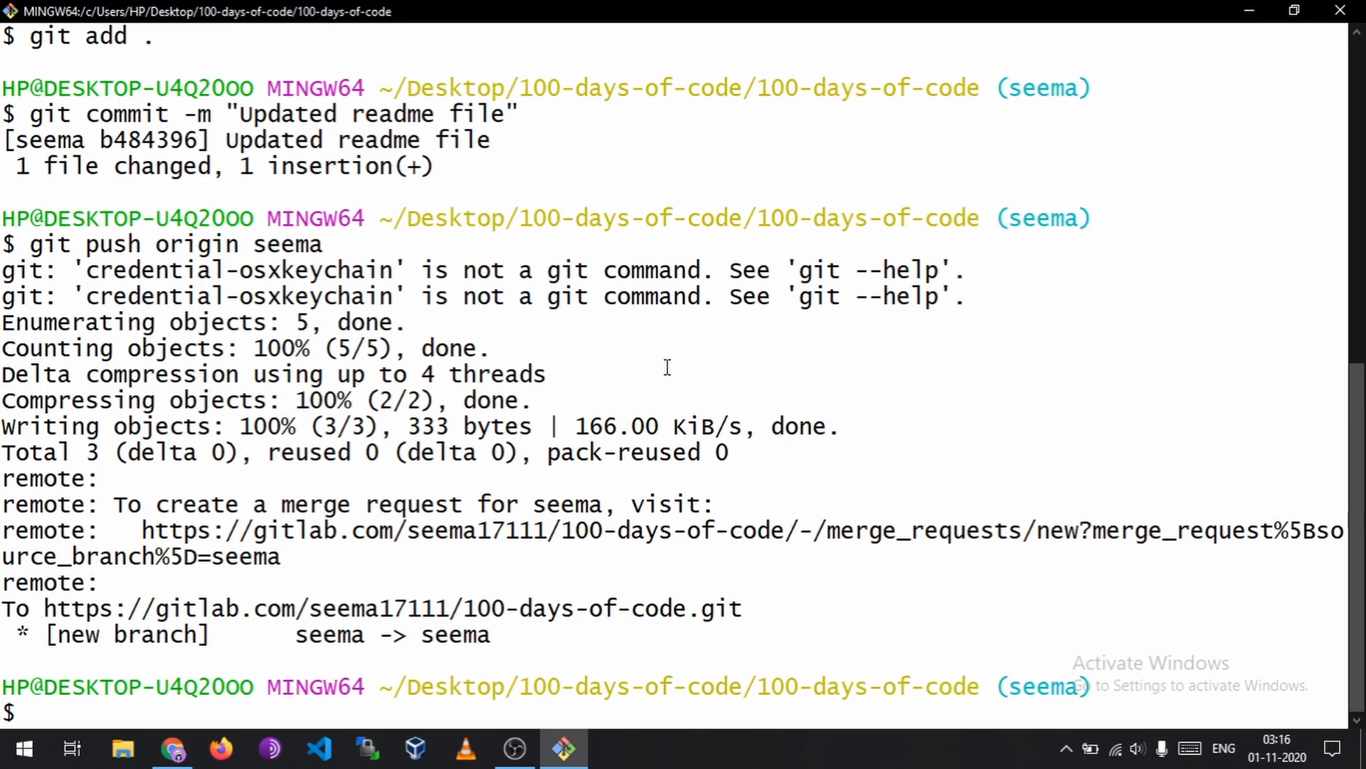
{"action": "left_click", "coordinate": [172, 748]}
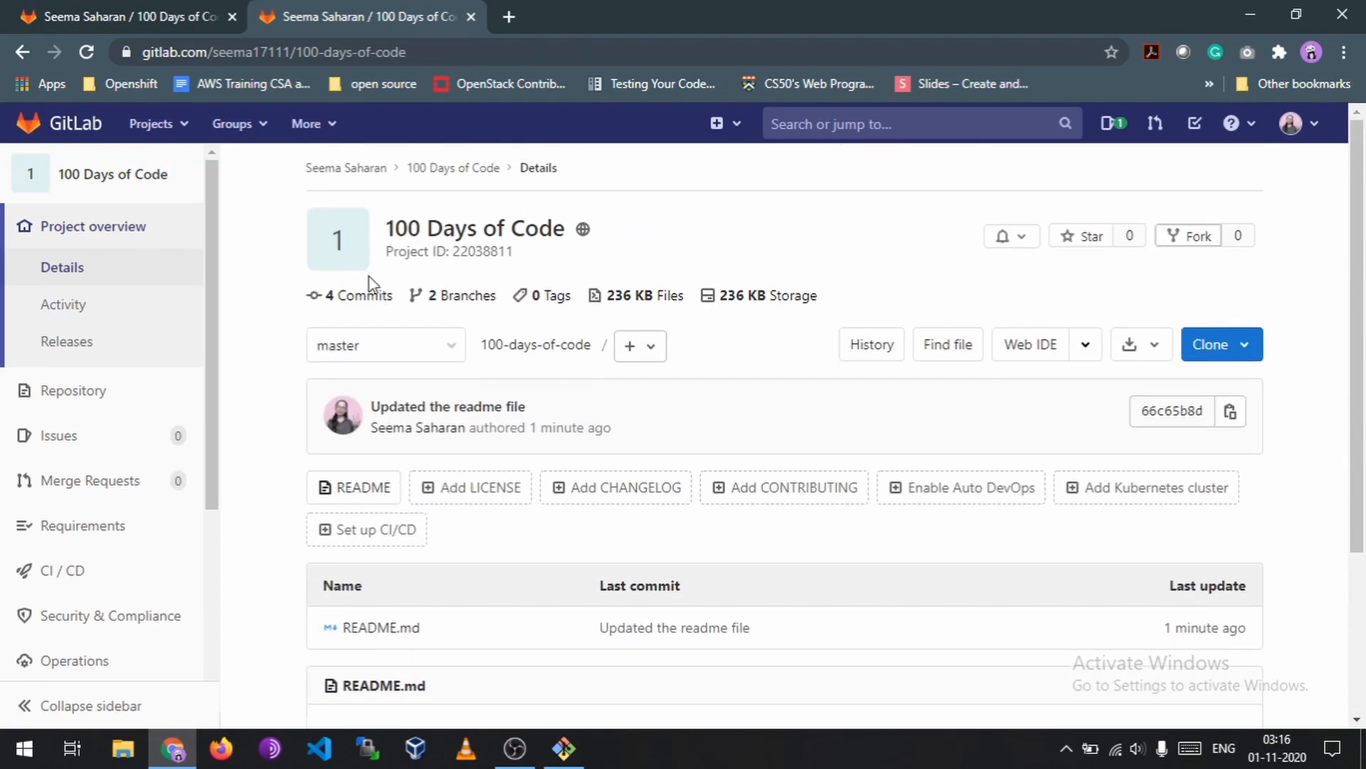
{"action": "left_click", "coordinate": [85, 53]}
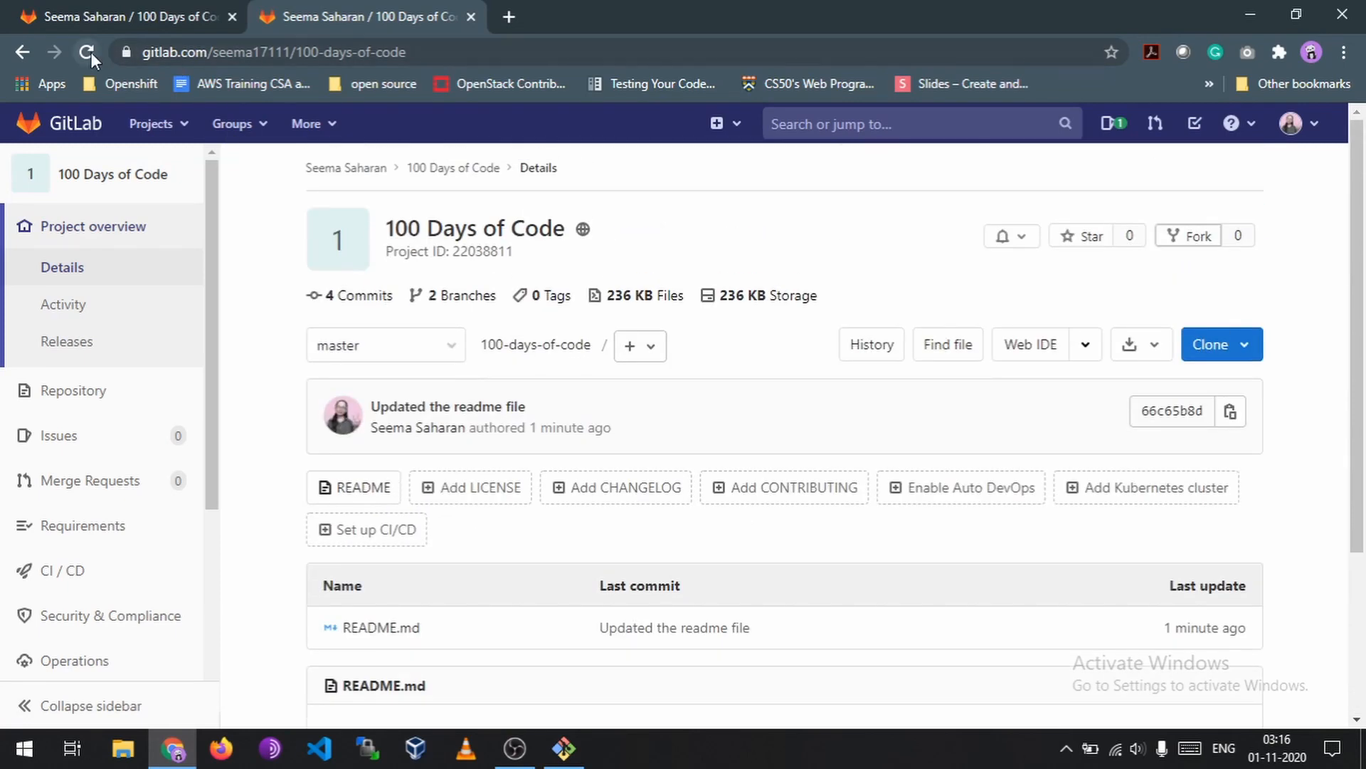
{"action": "left_click", "coordinate": [86, 52]}
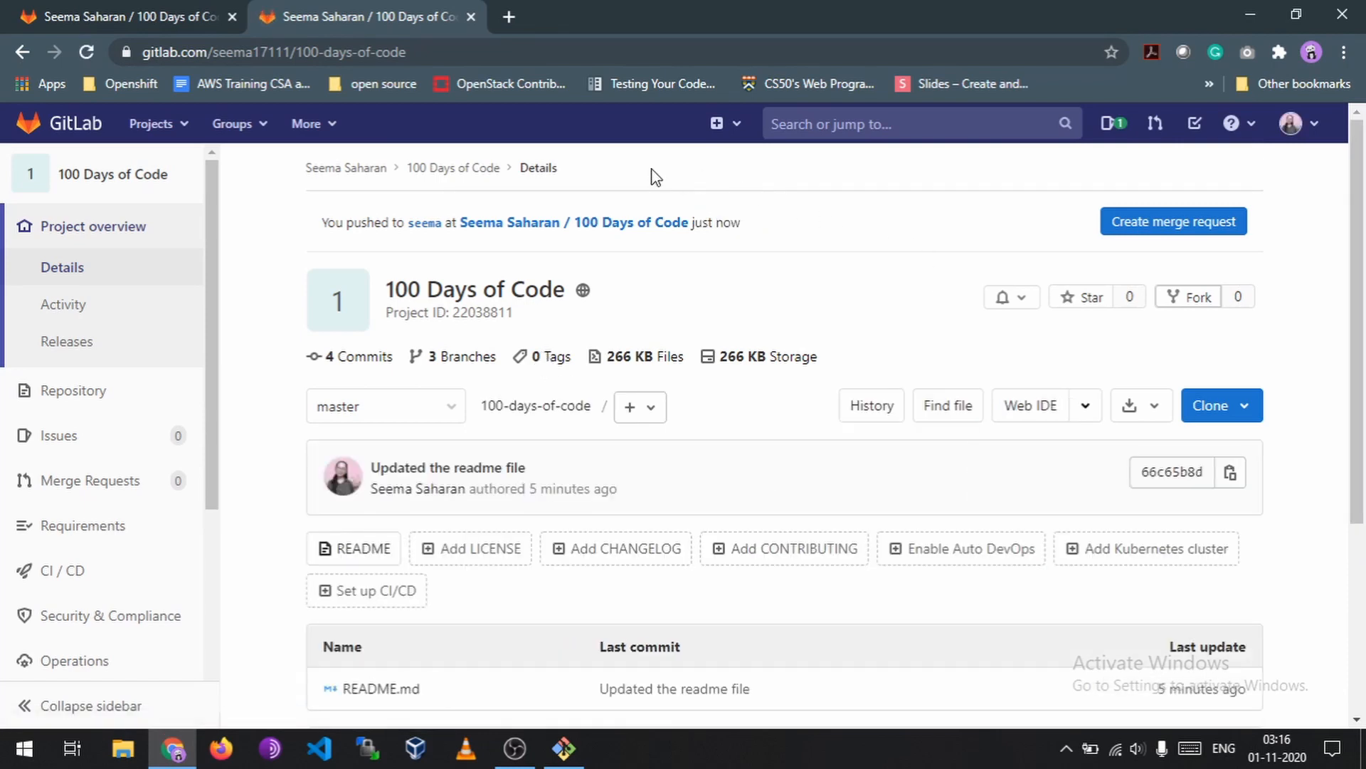
{"action": "mouse_move", "coordinate": [616, 305]}
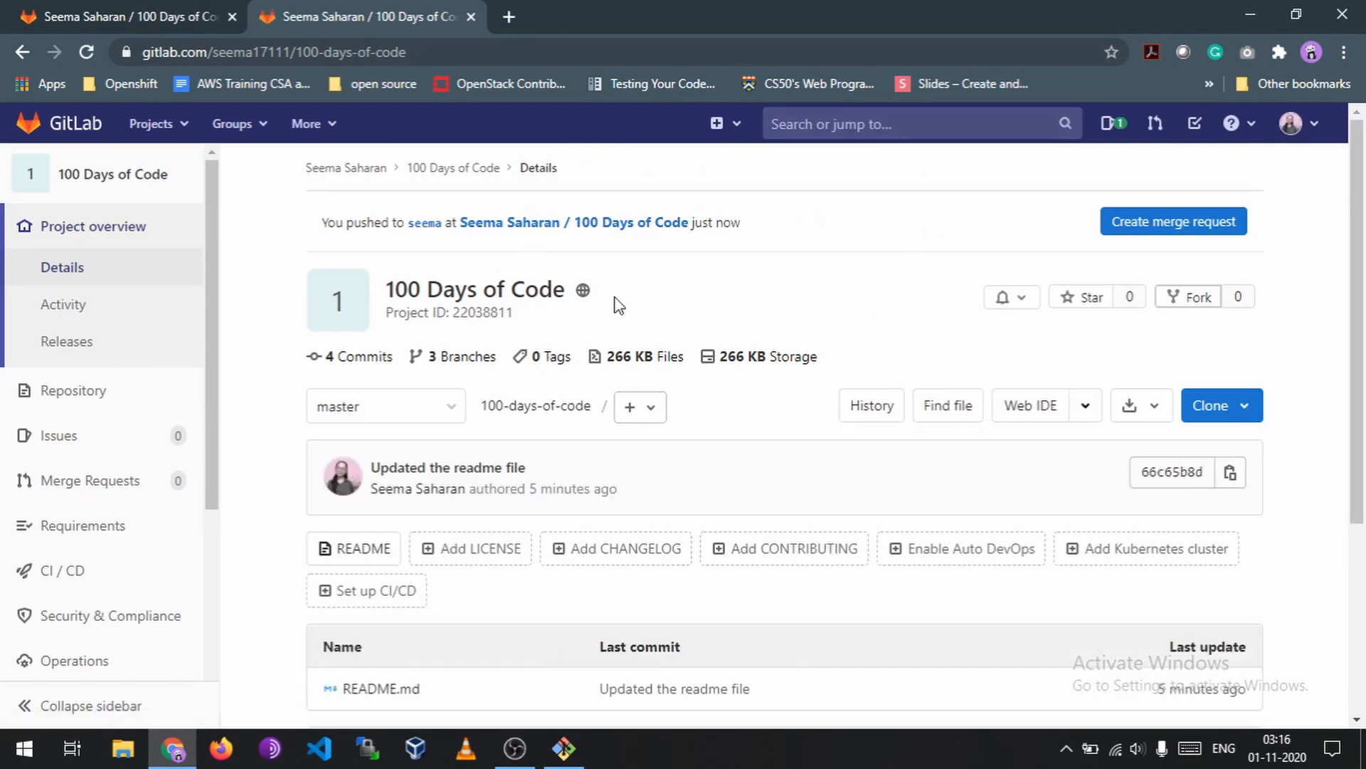
{"action": "mouse_move", "coordinate": [1173, 221]}
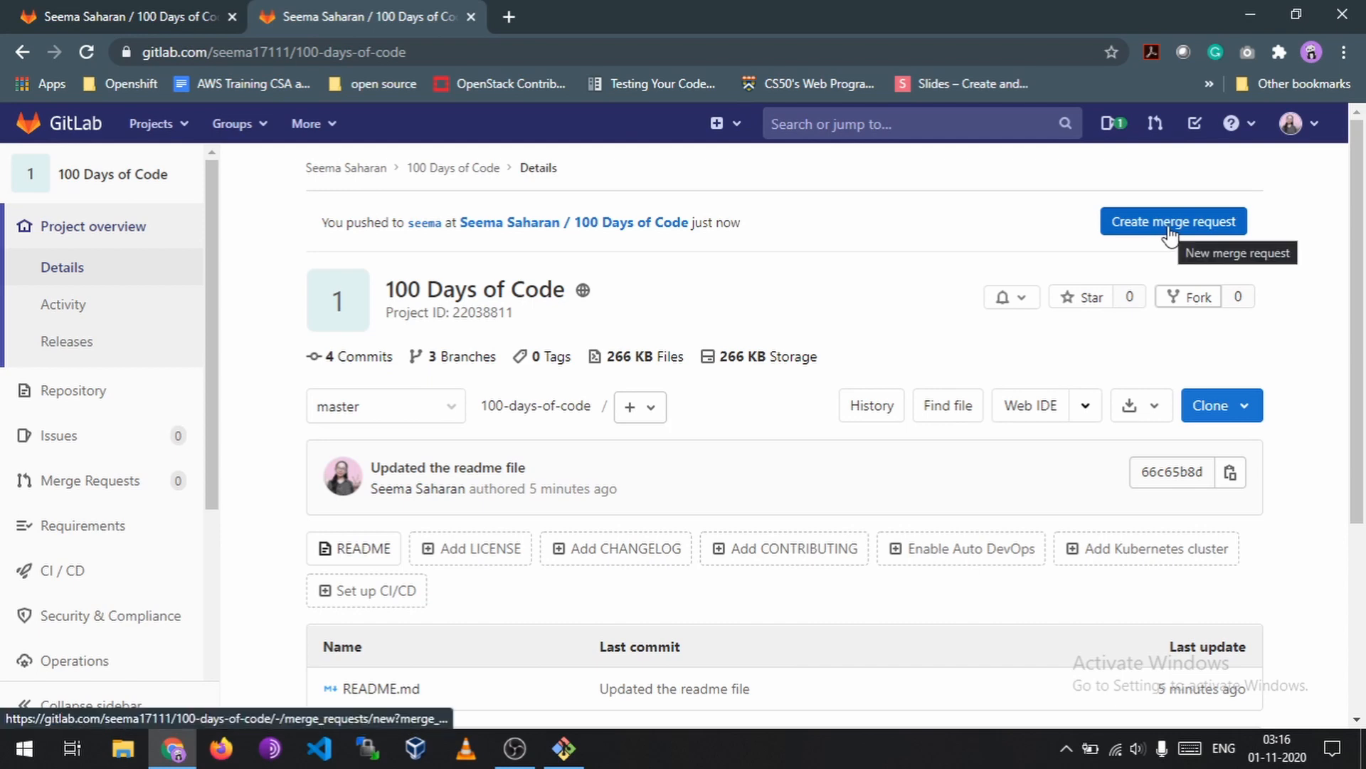
{"action": "mouse_move", "coordinate": [324, 242]}
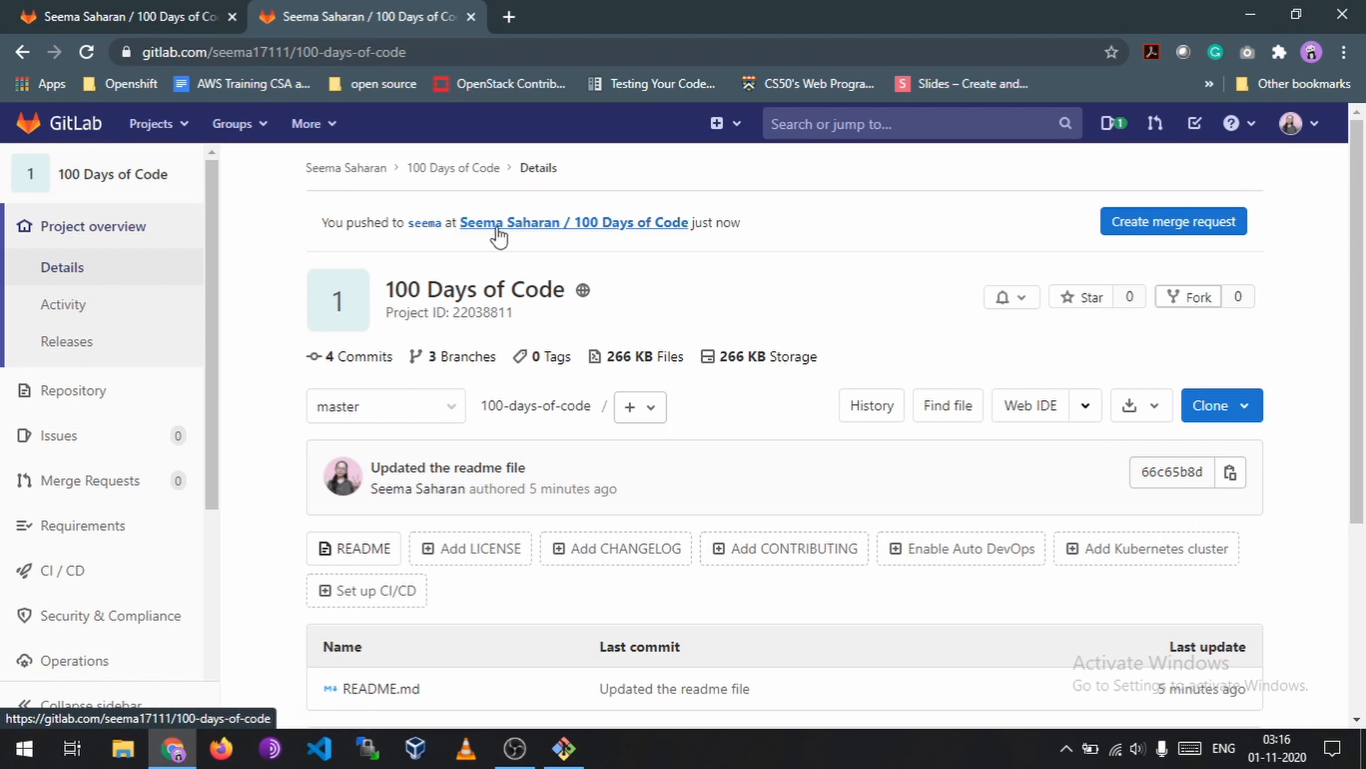
{"action": "mouse_move", "coordinate": [518, 234]}
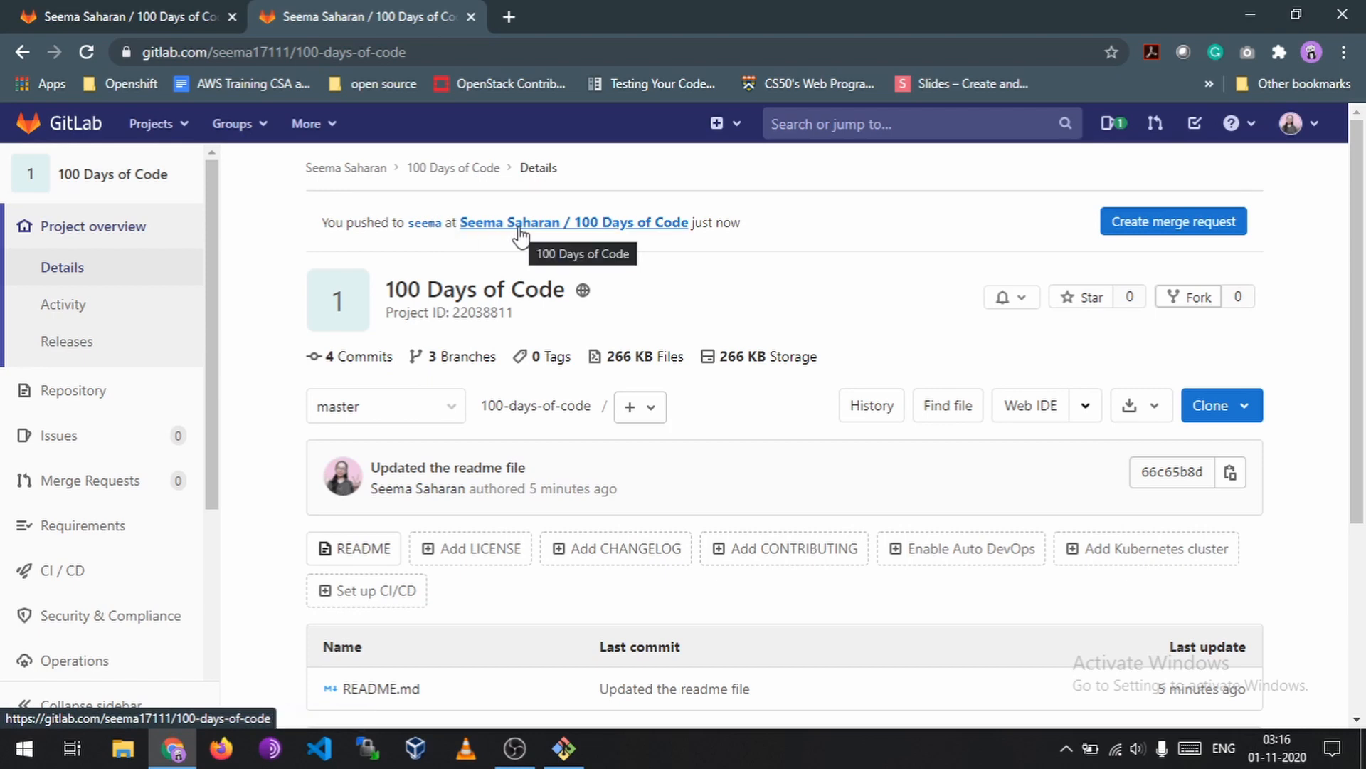
{"action": "mouse_move", "coordinate": [1172, 220]}
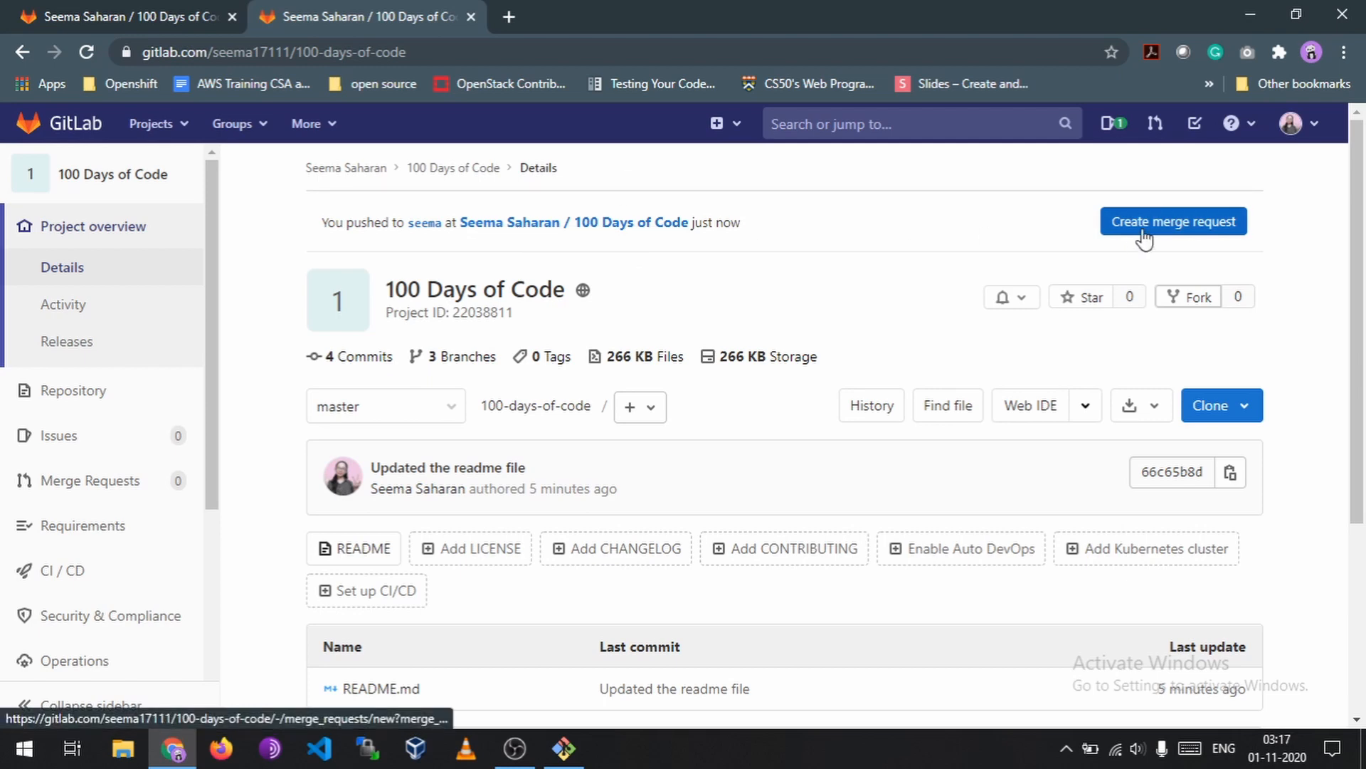
Step: Create a merge request from seema into master keeping the title 'Updated readme file' and submit it
{"action": "left_click", "coordinate": [1172, 221]}
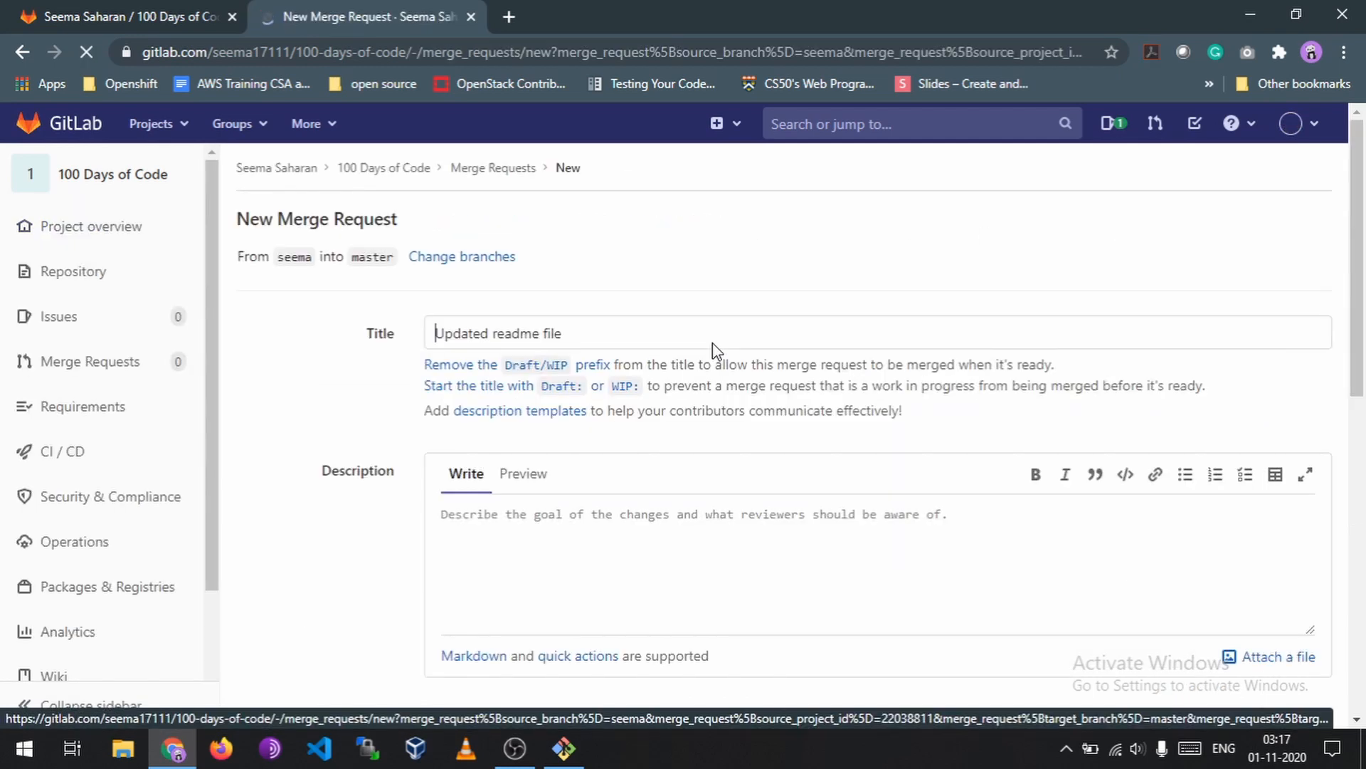
{"action": "left_click", "coordinate": [706, 332]}
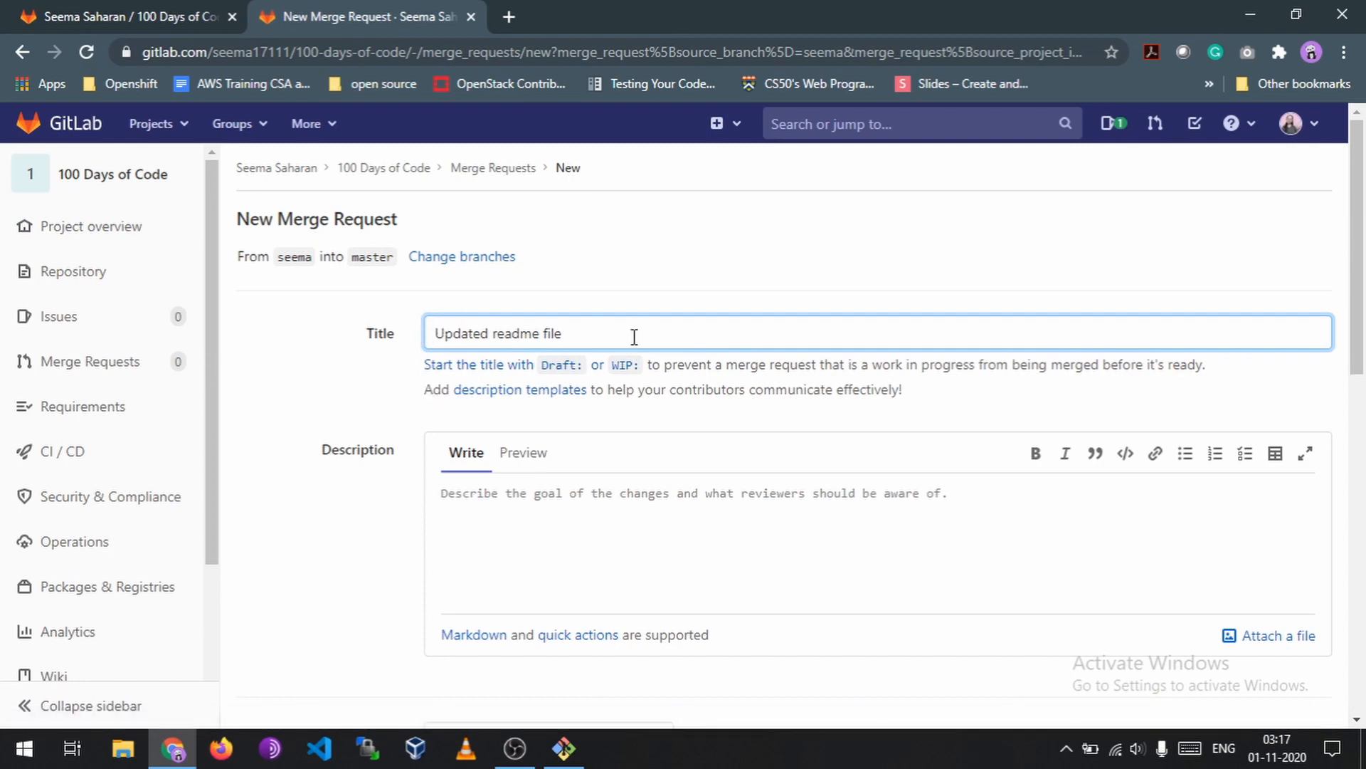
{"action": "mouse_move", "coordinate": [382, 347]}
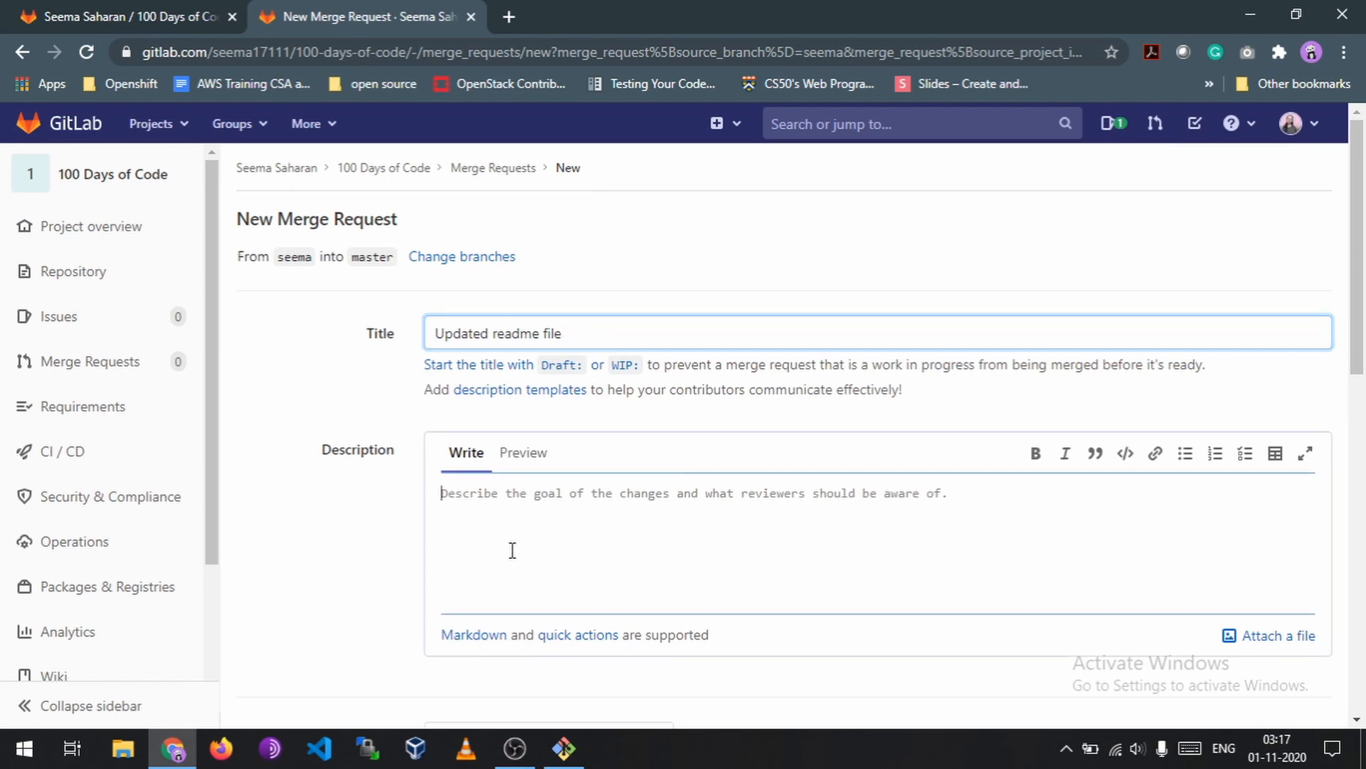
{"action": "scroll", "scroll_direction": "down", "scroll_amount": 3}
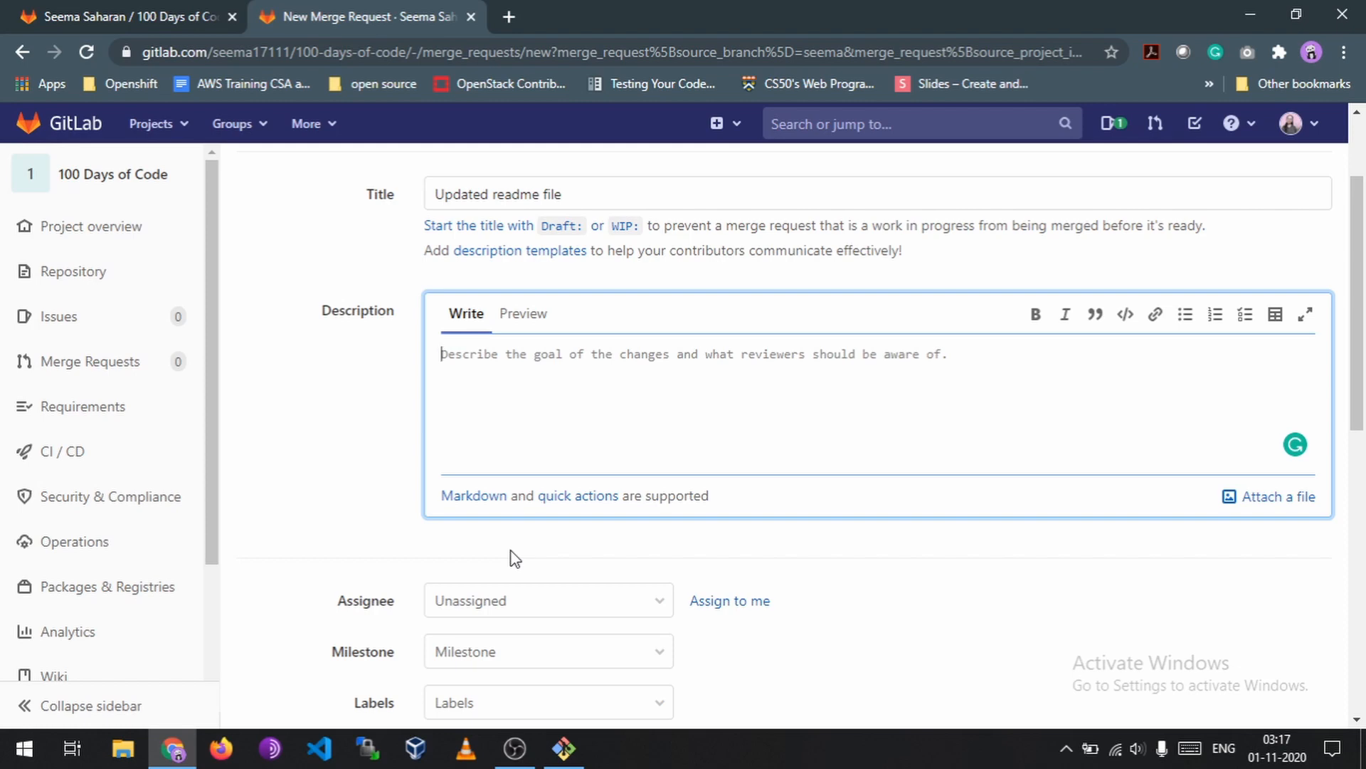
{"action": "scroll", "scroll_direction": "down", "scroll_amount": 3}
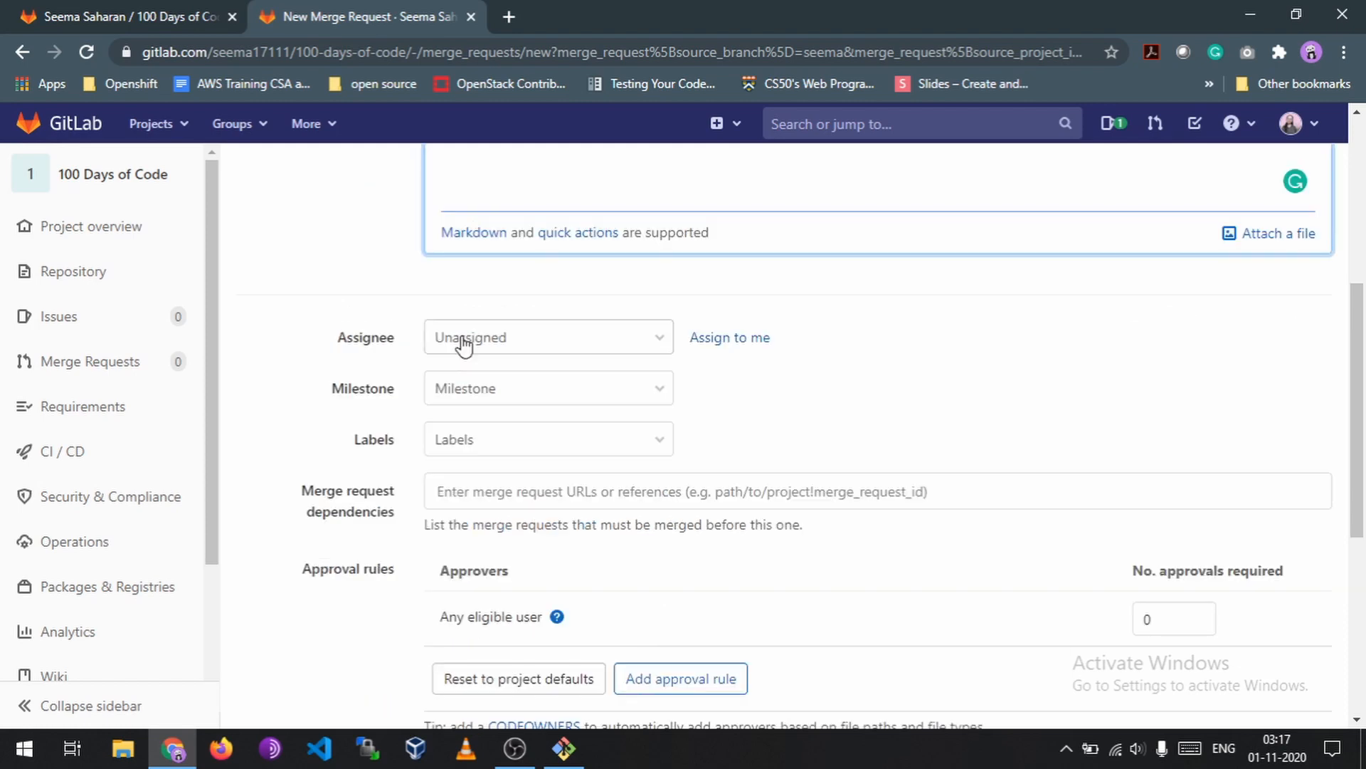
{"action": "mouse_move", "coordinate": [516, 324]}
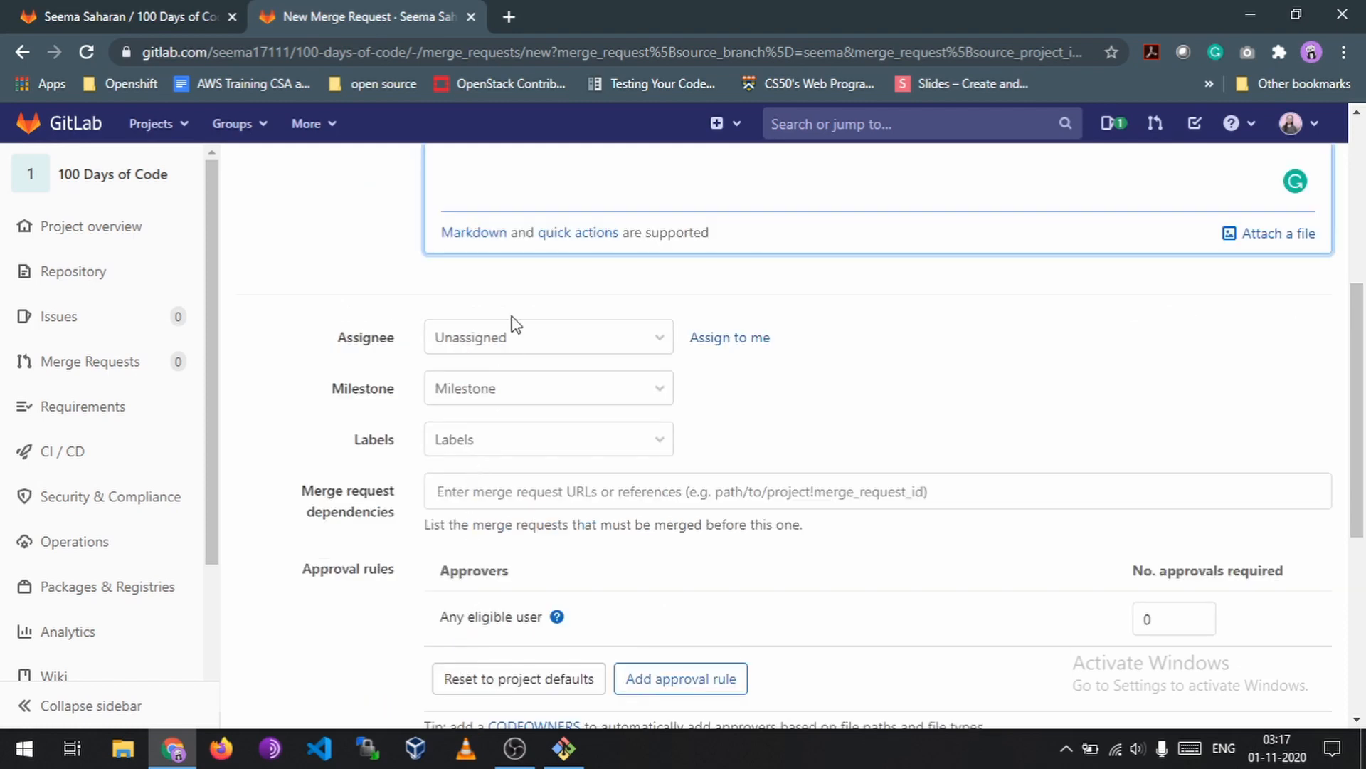
{"action": "scroll", "scroll_direction": "down", "scroll_amount": 3}
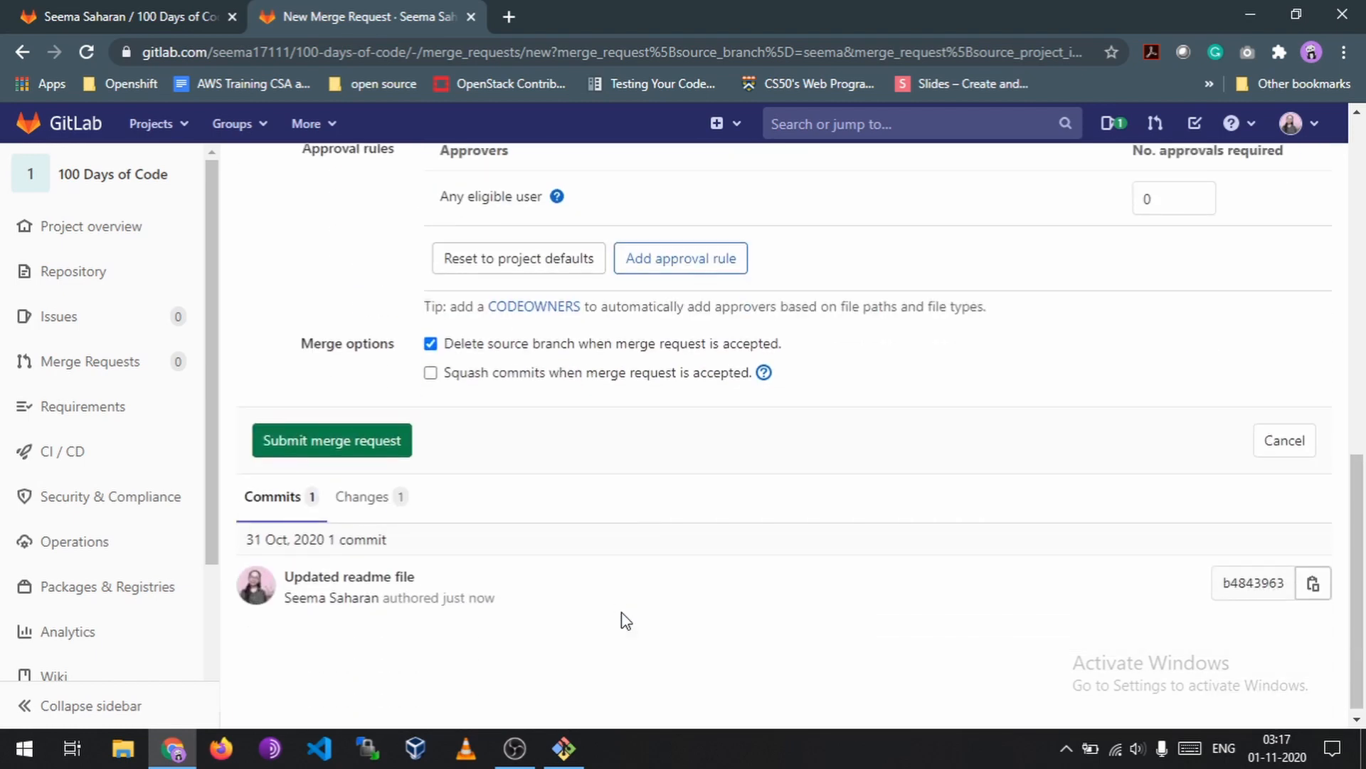
{"action": "mouse_move", "coordinate": [332, 440]}
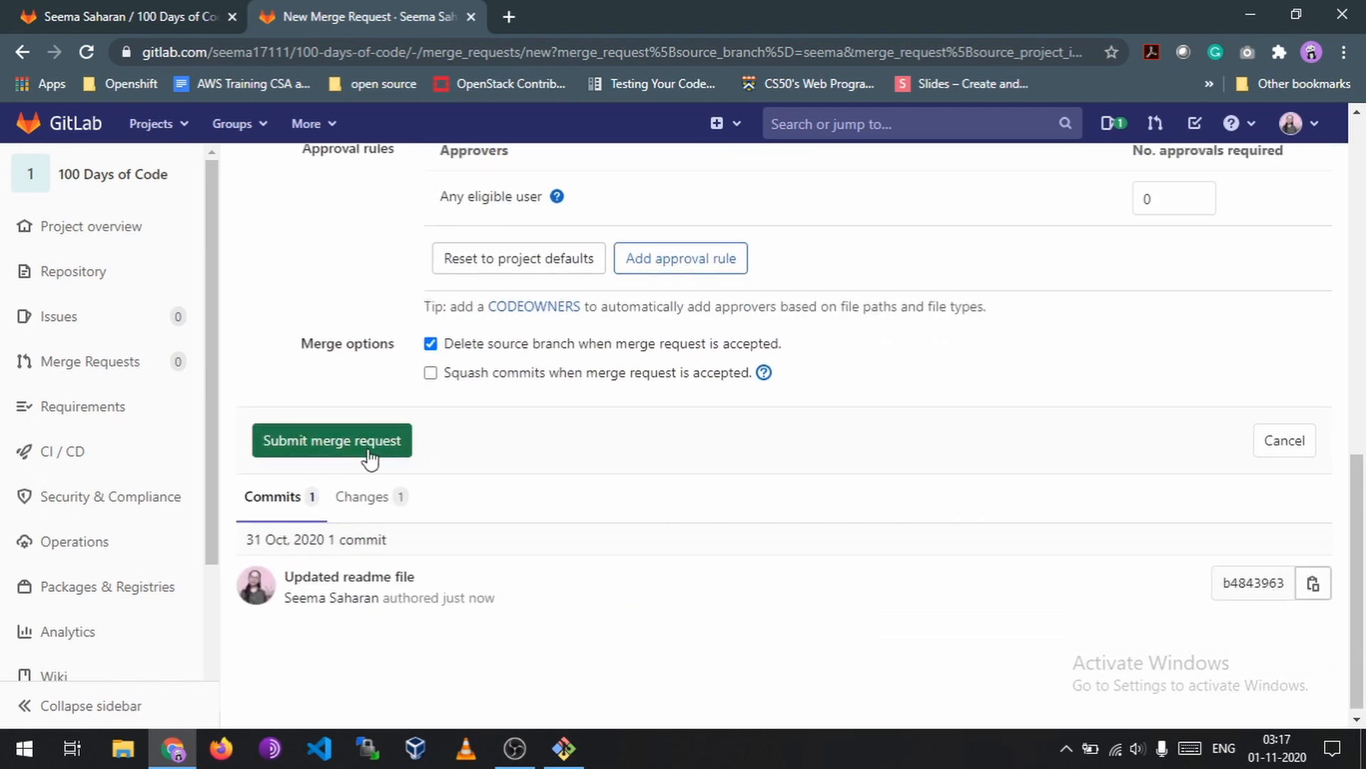
{"action": "left_click", "coordinate": [331, 439]}
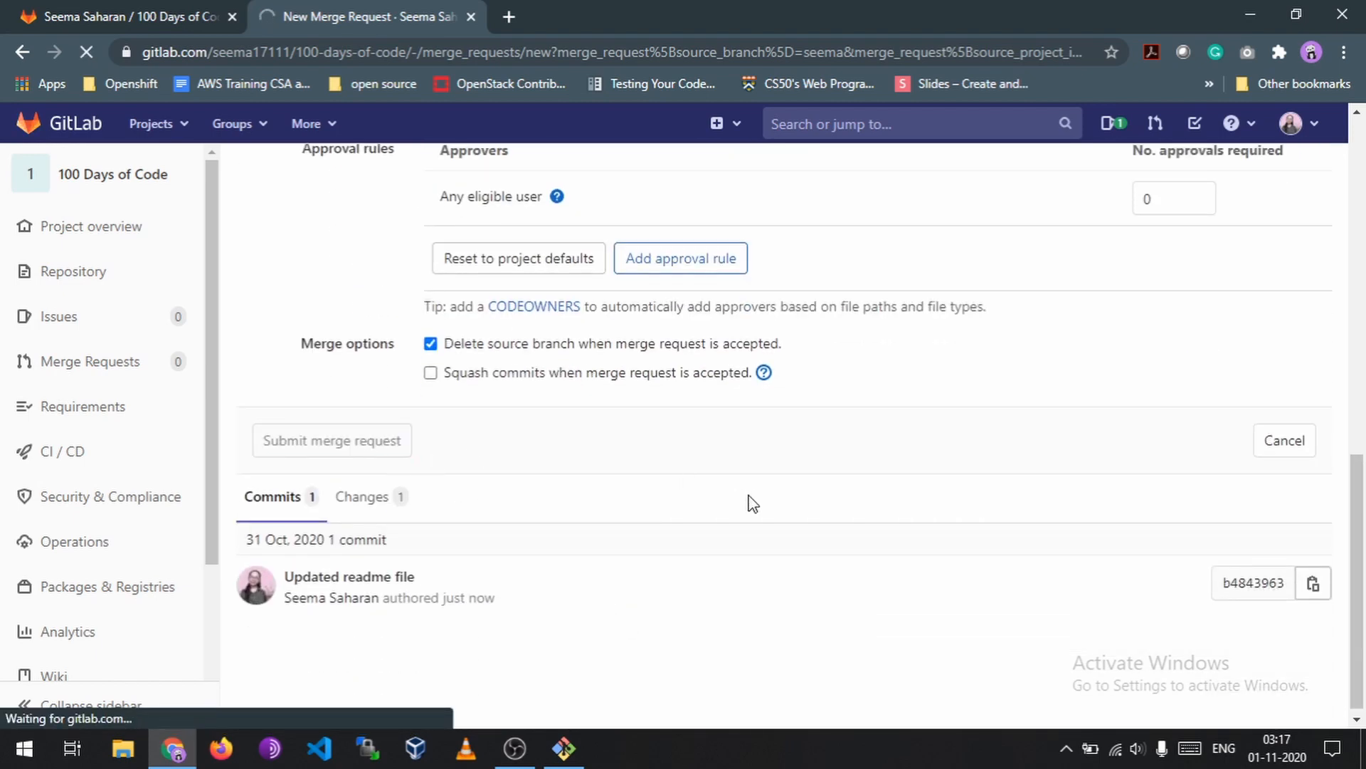
{"action": "left_click", "coordinate": [332, 440]}
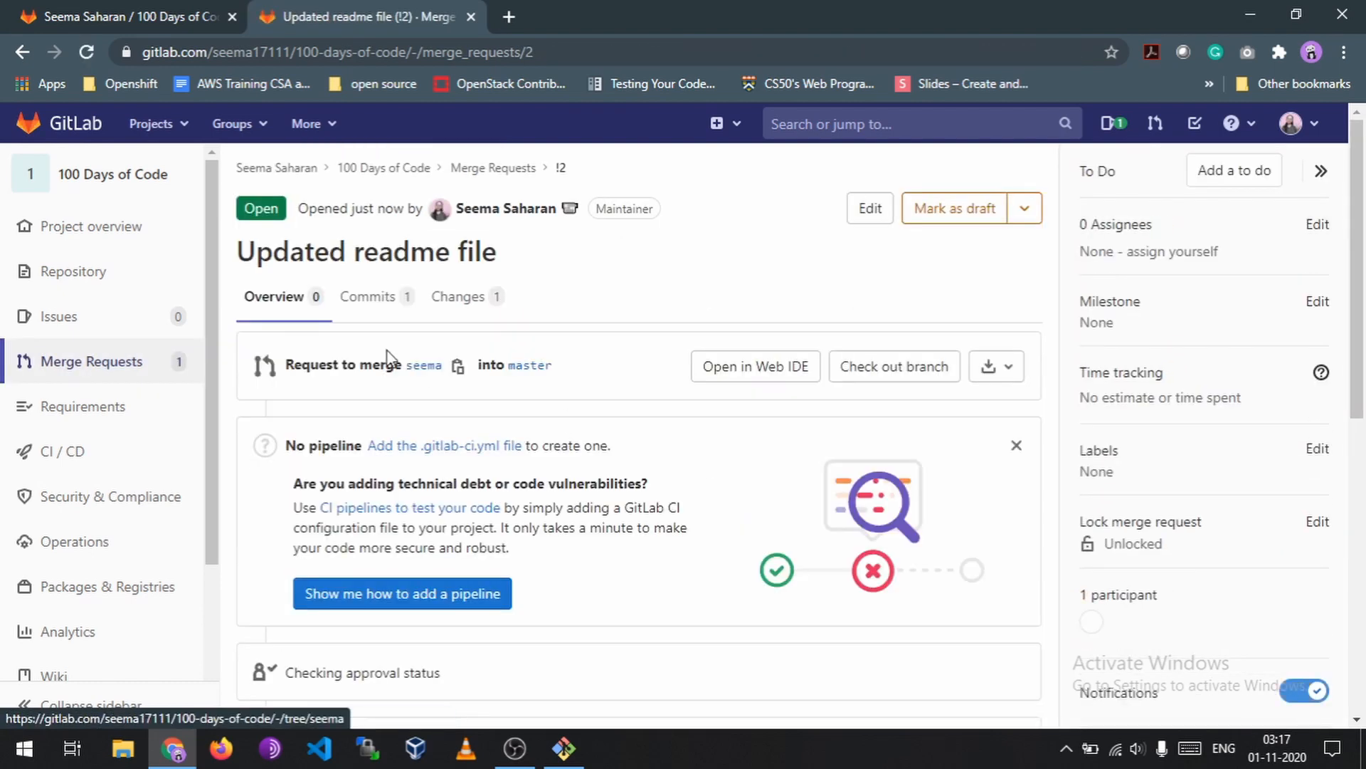
Step: Merge the request into master with 'Delete source branch' checked, removing seema
{"action": "scroll", "scroll_direction": "down", "scroll_amount": 3}
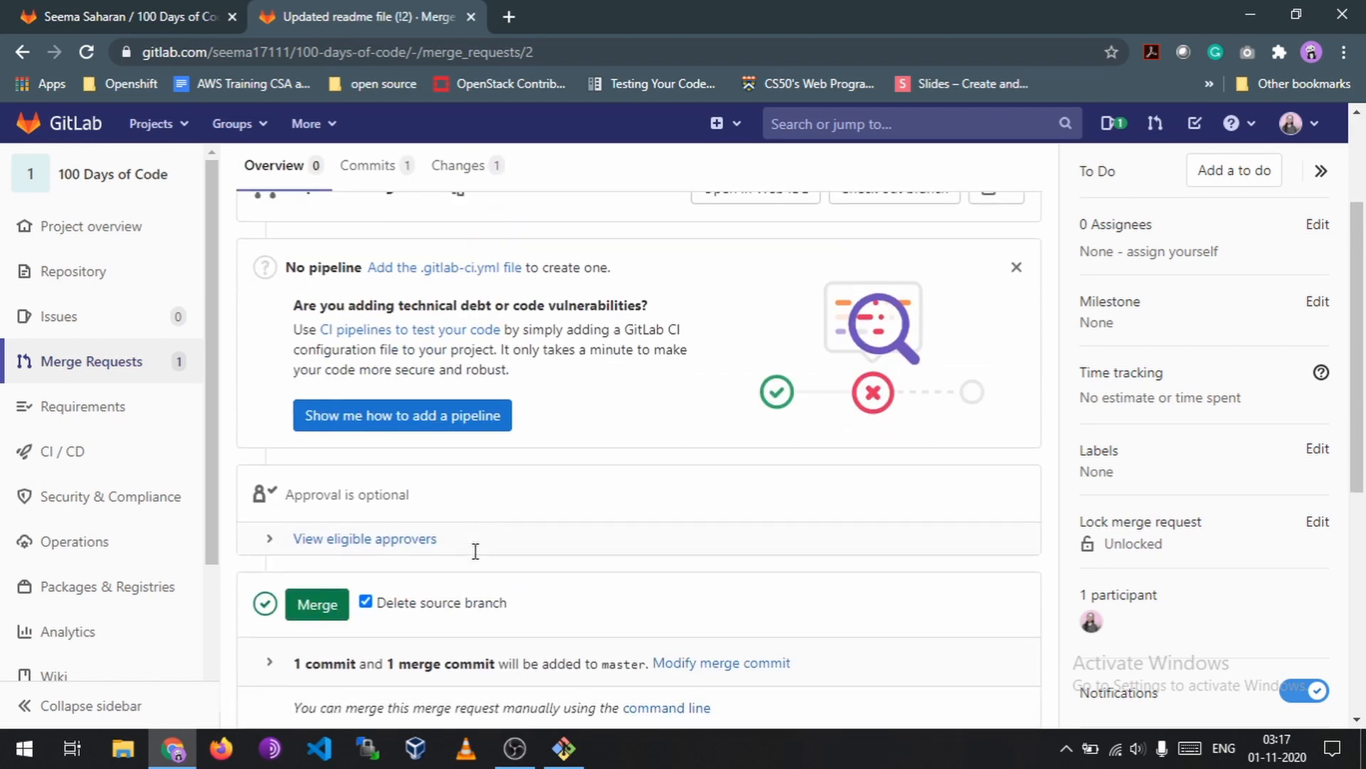
{"action": "scroll", "scroll_direction": "down", "scroll_amount": 3}
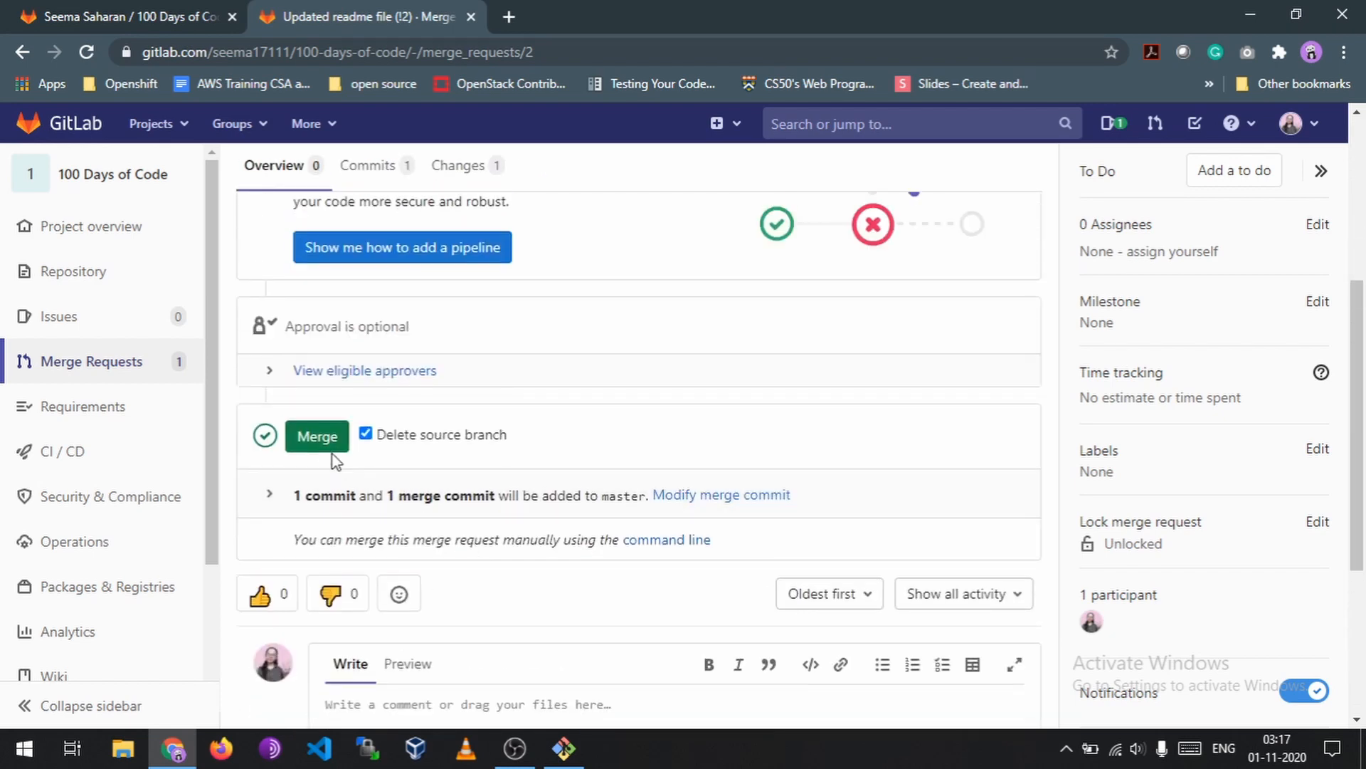
{"action": "left_click", "coordinate": [316, 435]}
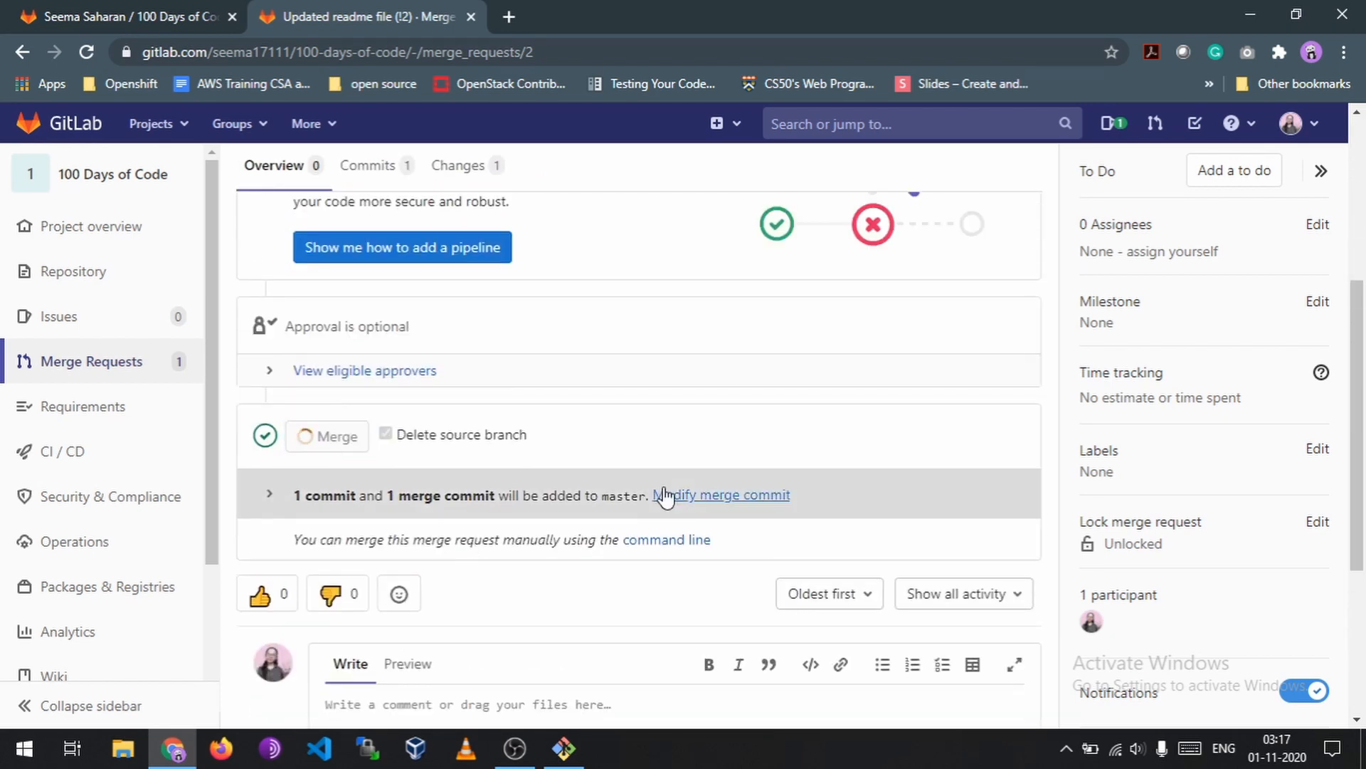
{"action": "left_click", "coordinate": [327, 436]}
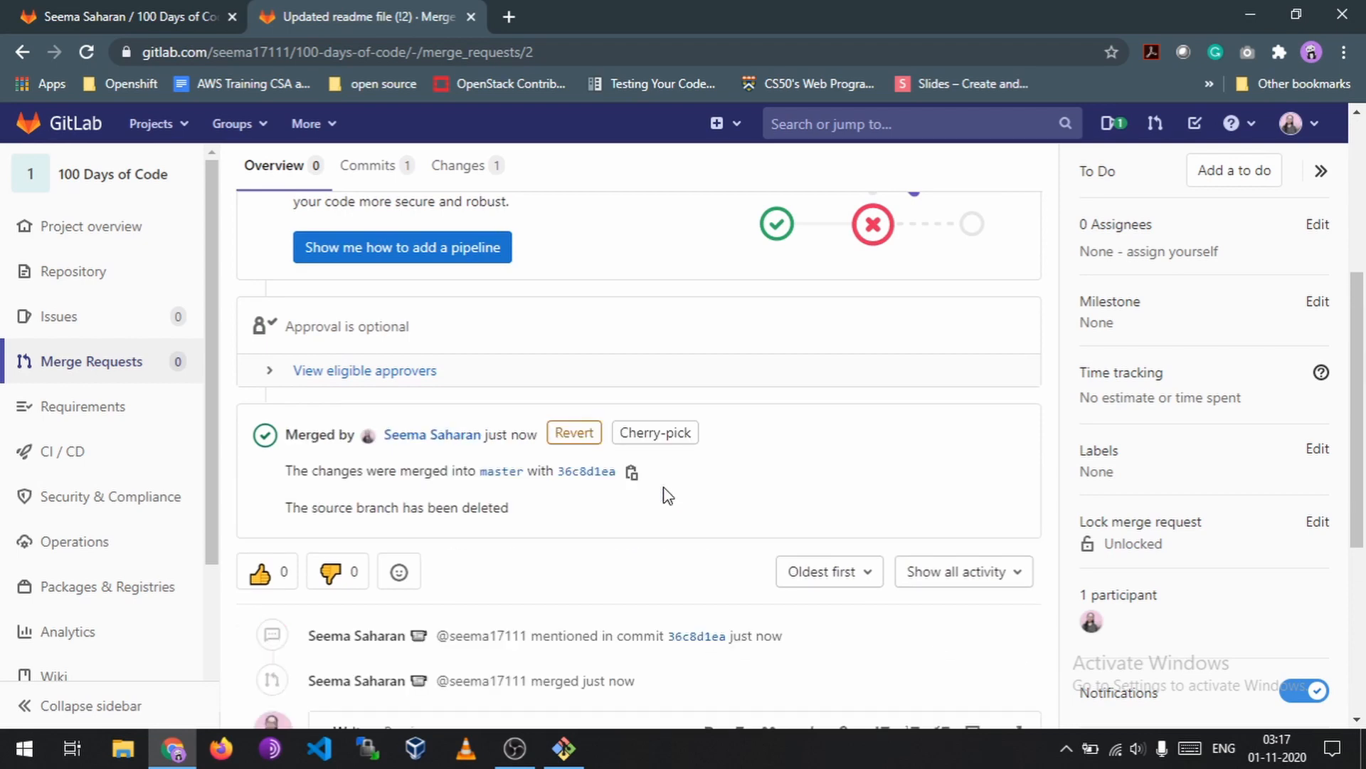
{"action": "mouse_move", "coordinate": [448, 463]}
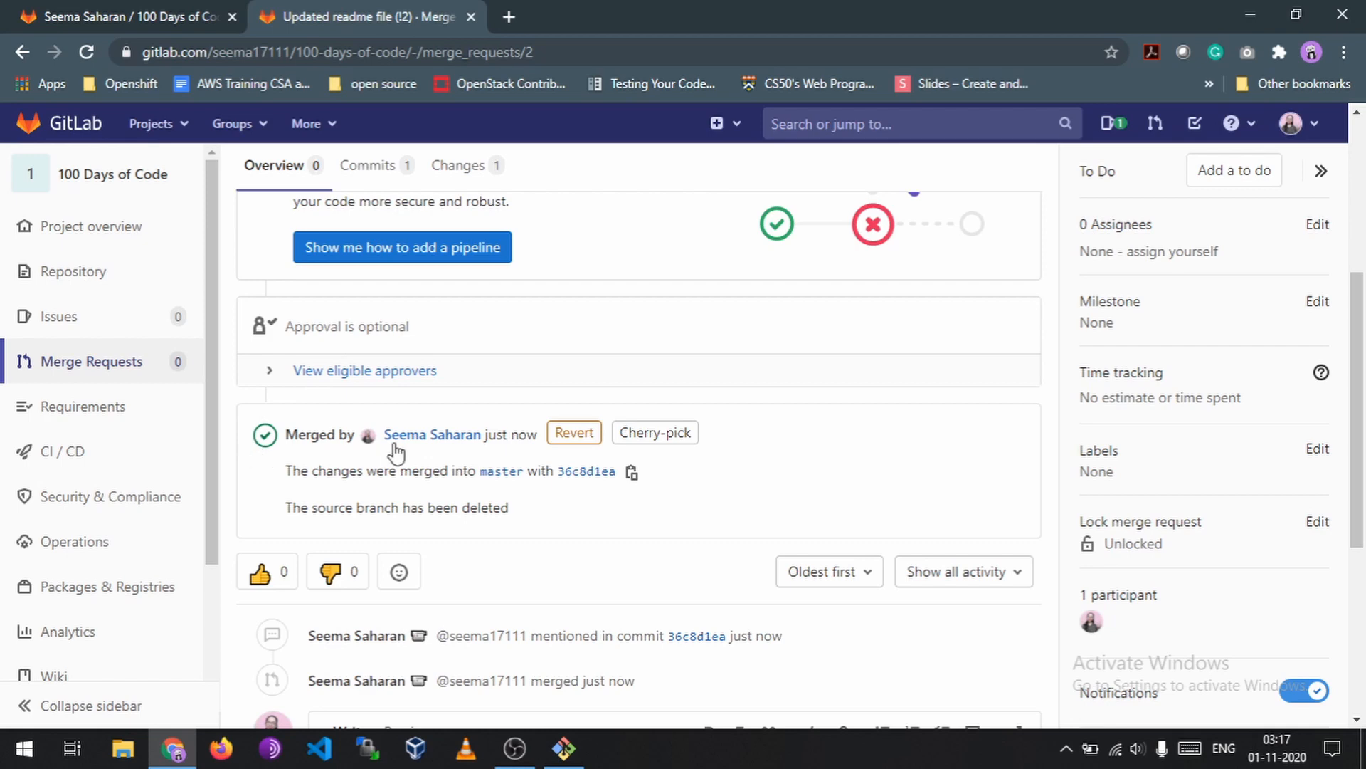
{"action": "mouse_move", "coordinate": [296, 432]}
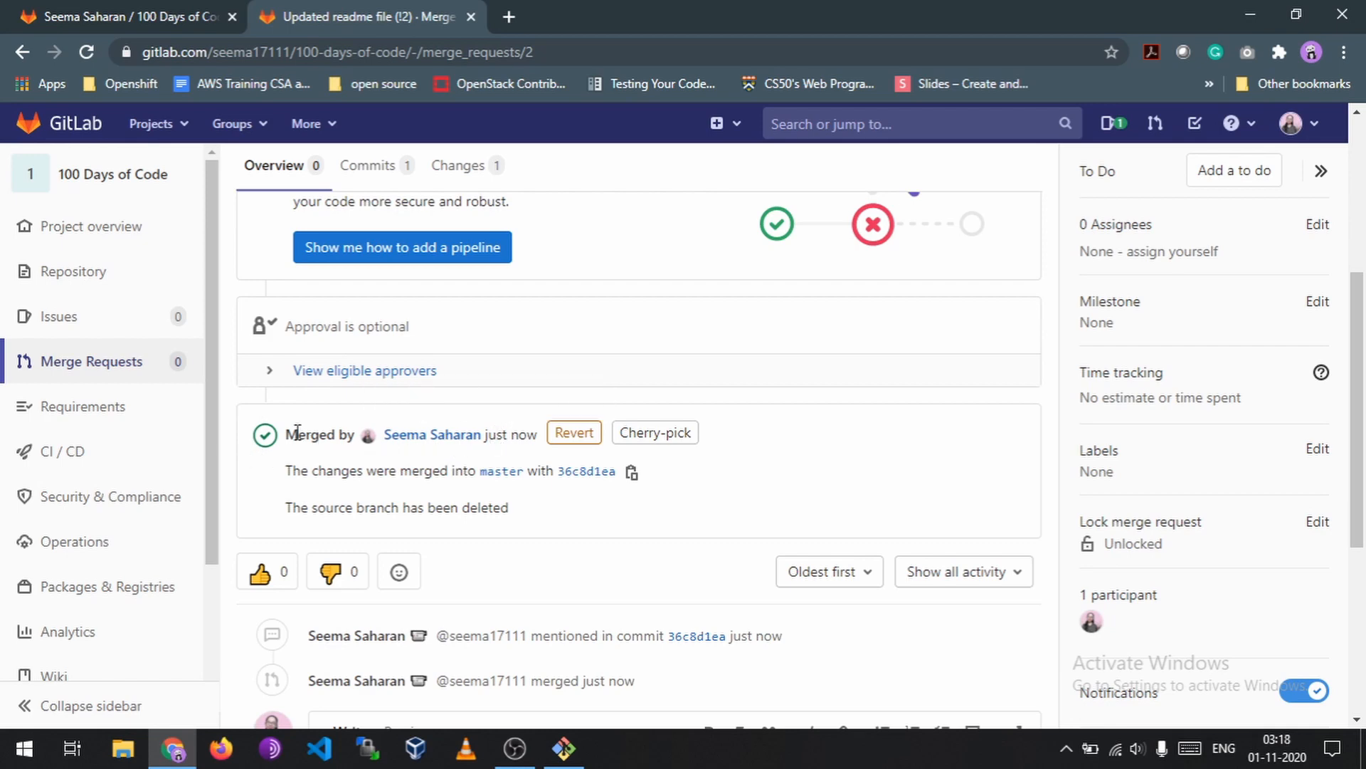
{"action": "mouse_move", "coordinate": [333, 432]}
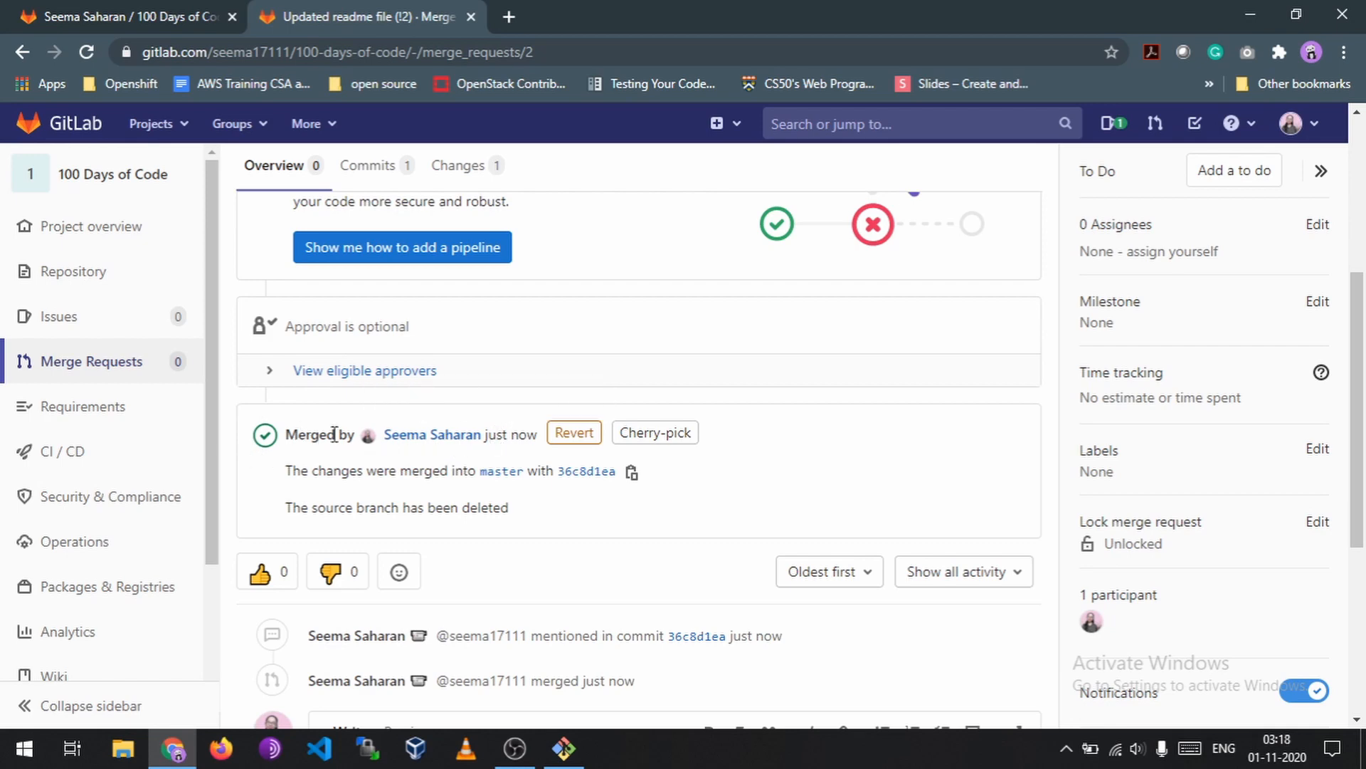
{"action": "mouse_move", "coordinate": [615, 541]}
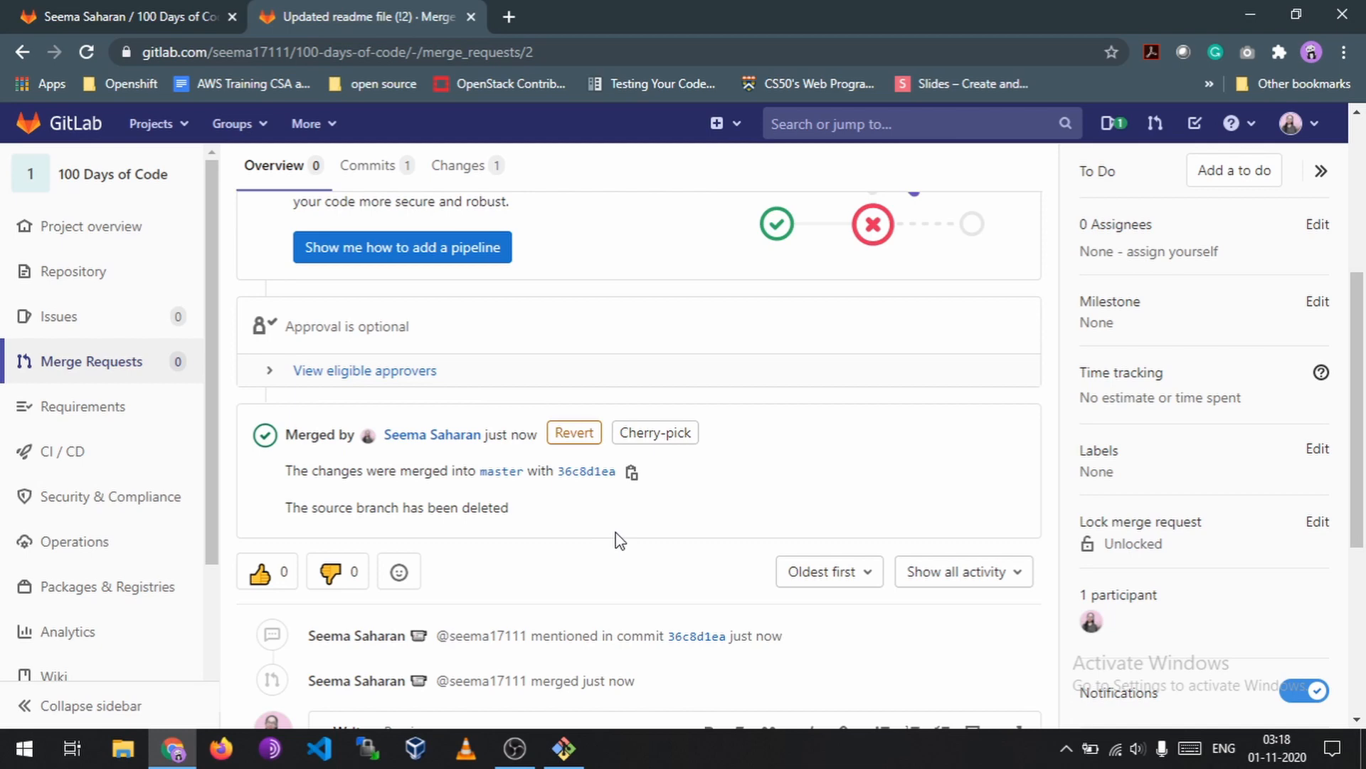